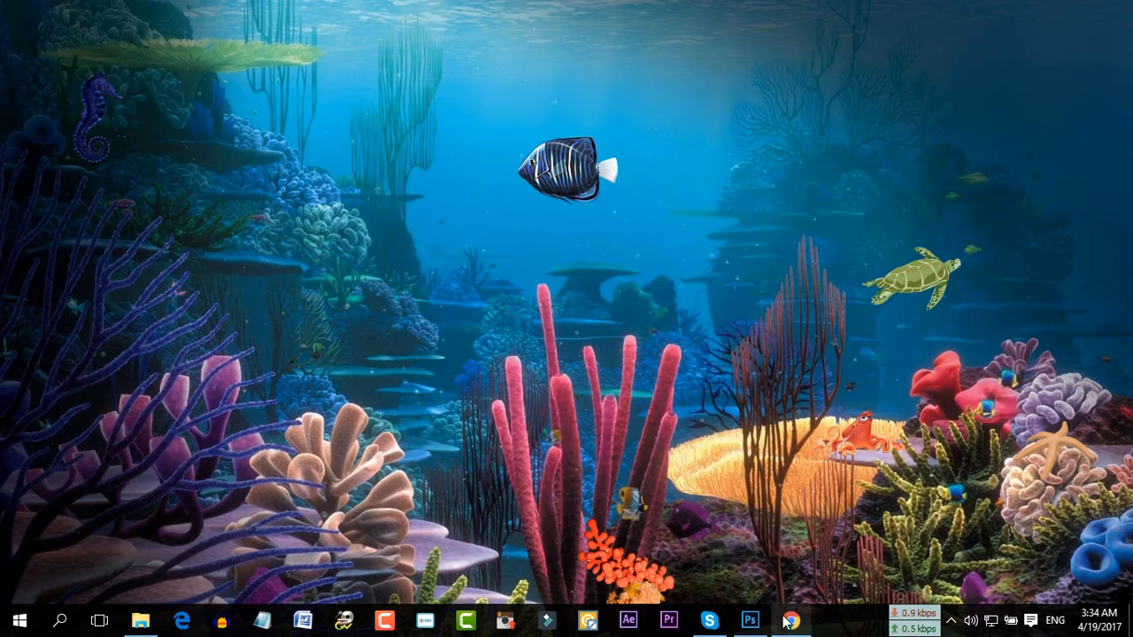
- Restore the Chrome window so the Google+ home feed is back on screen
left_click(790, 620)
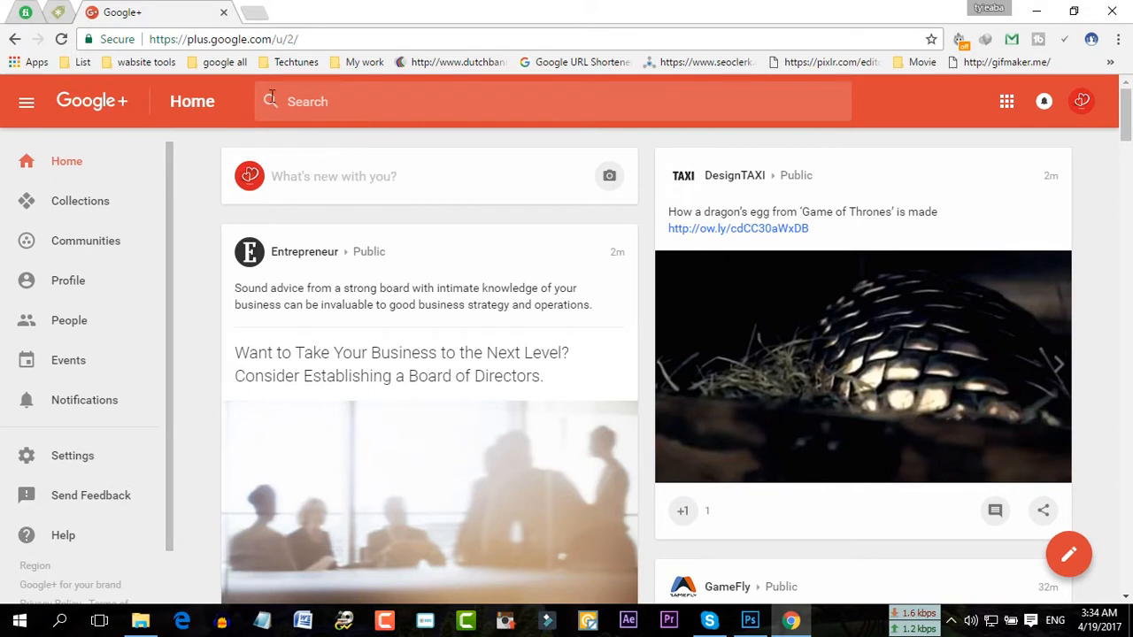
mouse_move(184, 303)
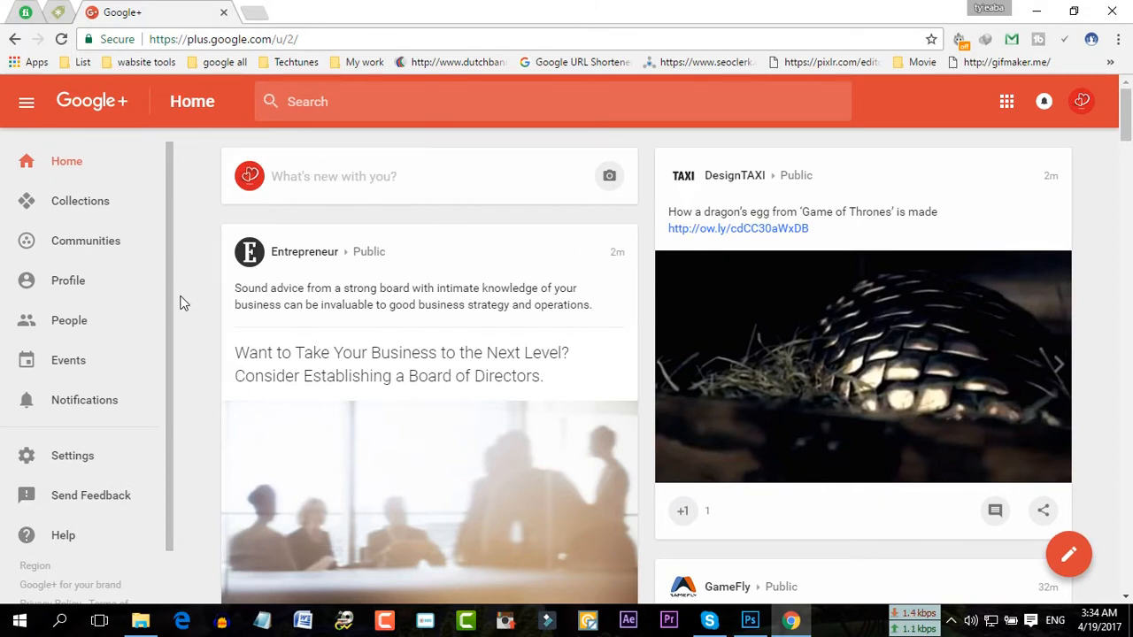
mouse_move(191, 345)
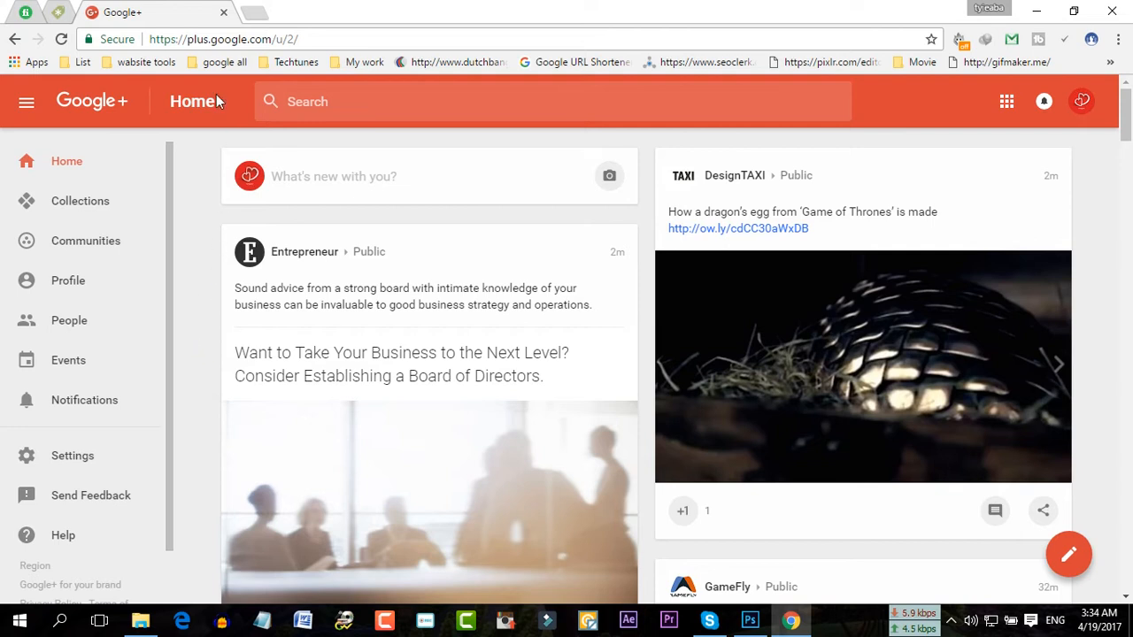
mouse_move(205, 51)
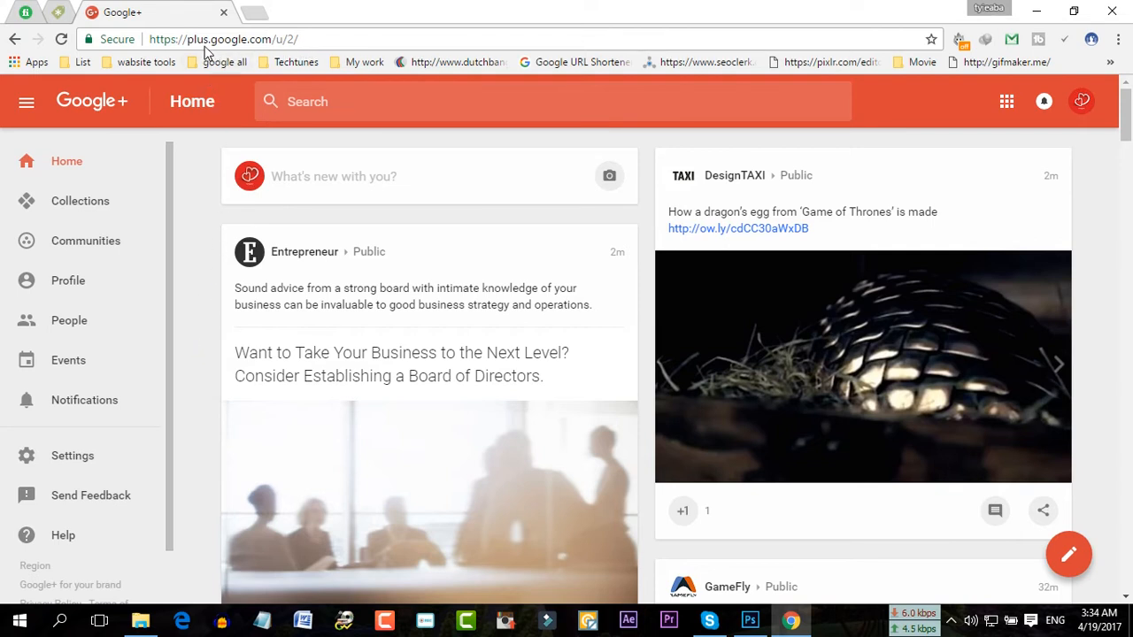
mouse_move(128, 269)
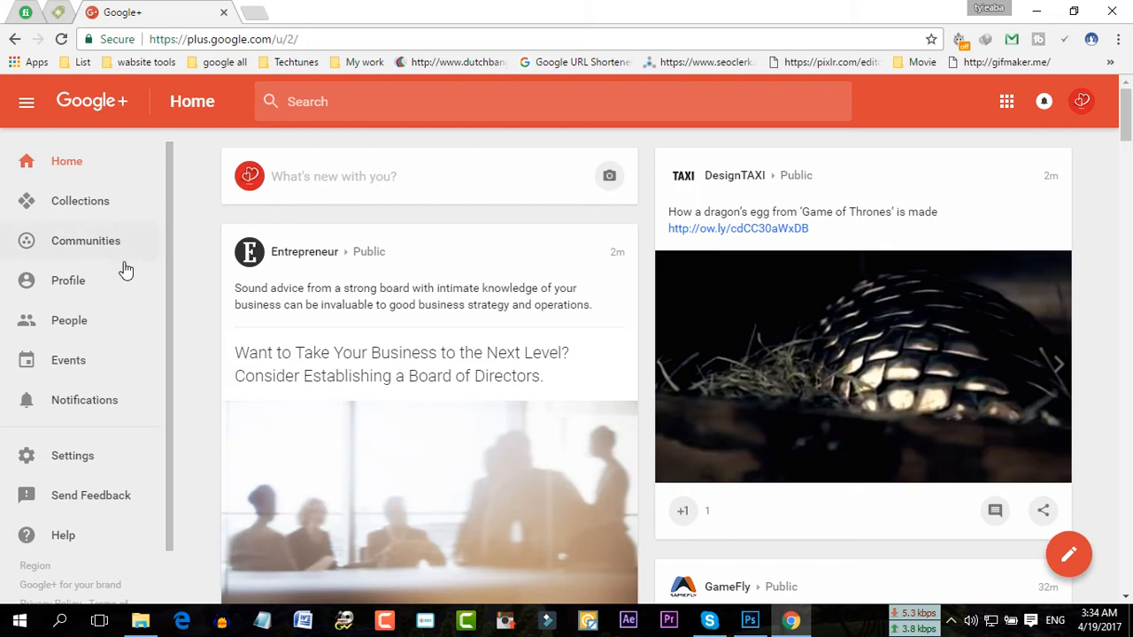
mouse_move(106, 234)
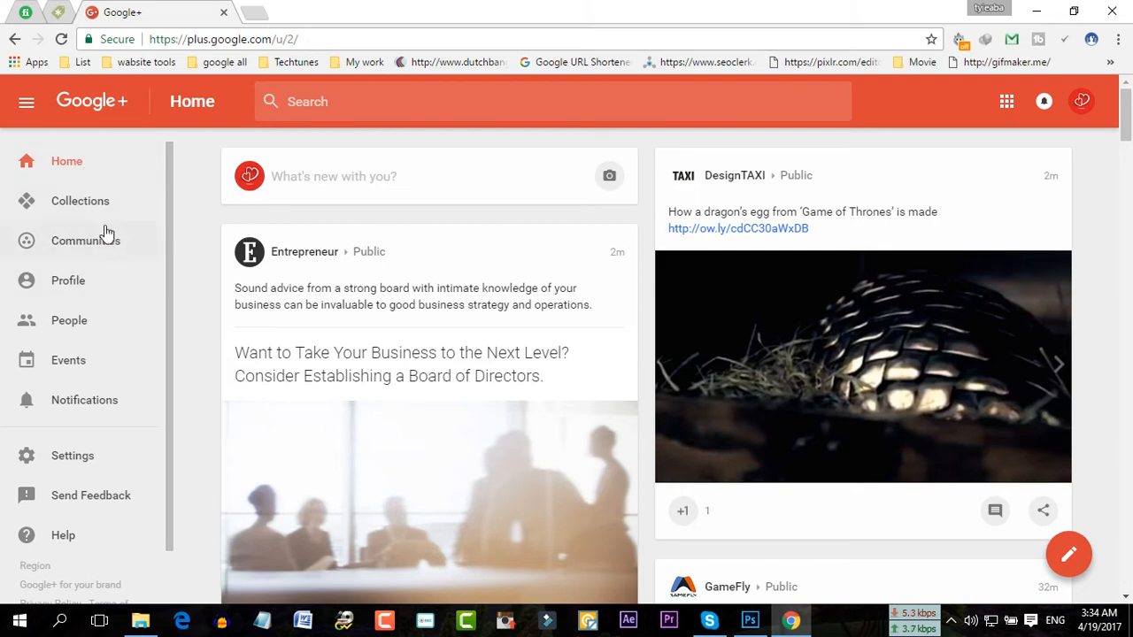
mouse_move(69, 319)
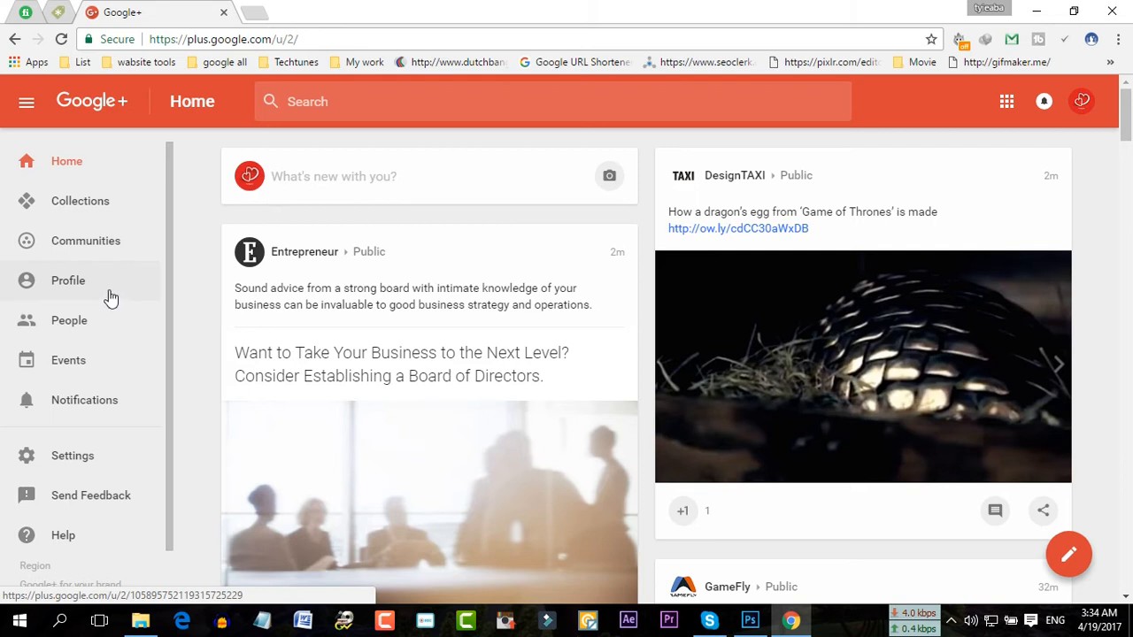
mouse_move(80, 201)
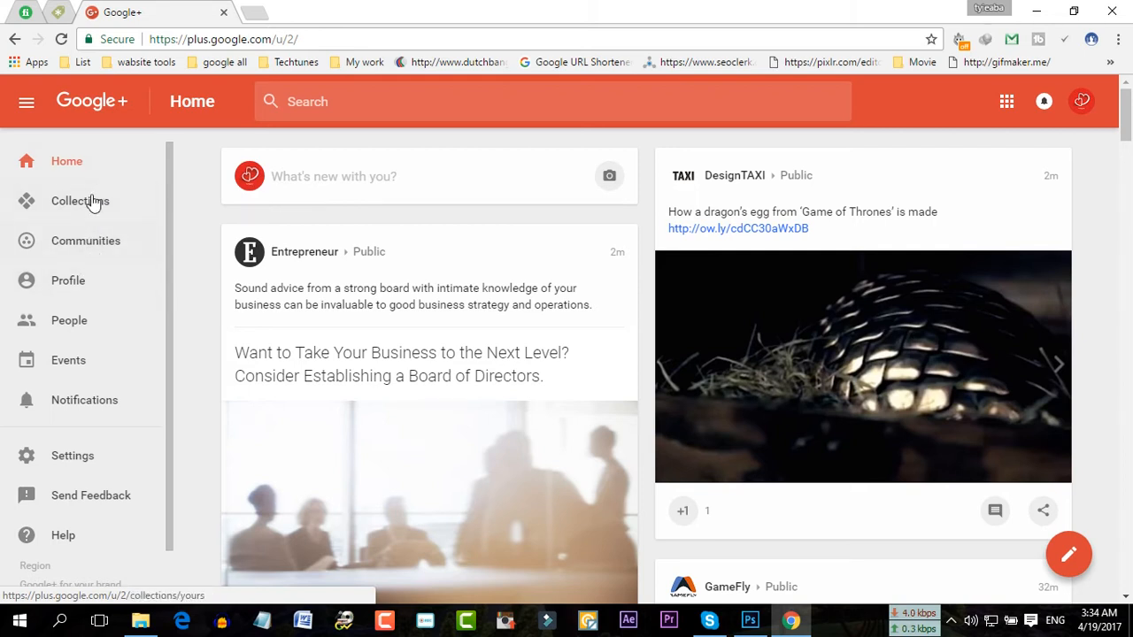
mouse_move(96, 255)
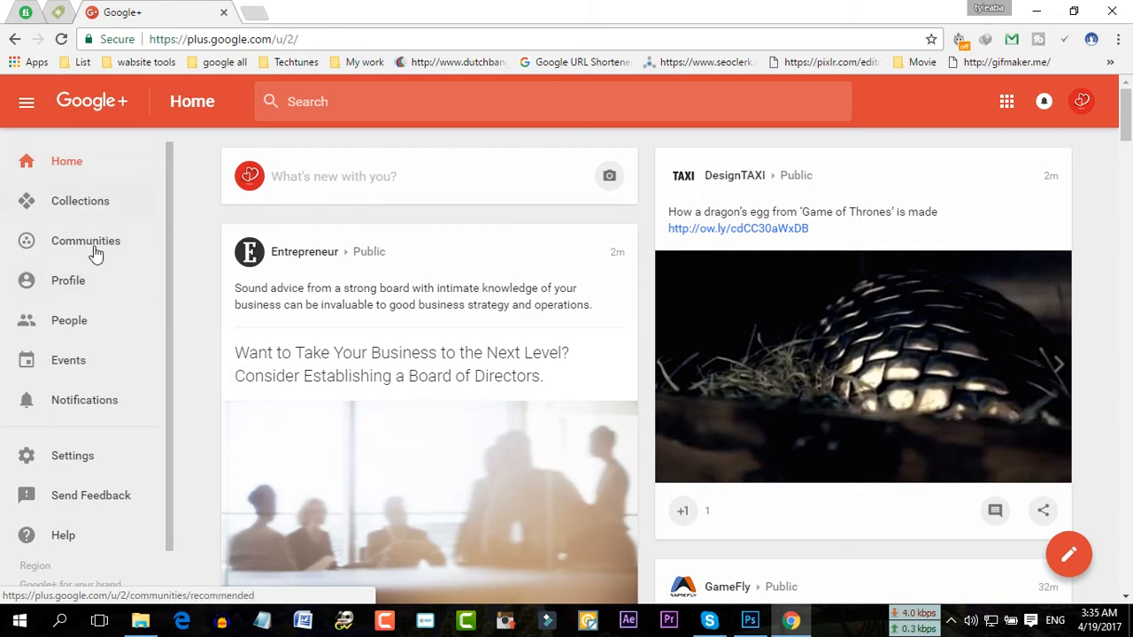
mouse_move(67, 280)
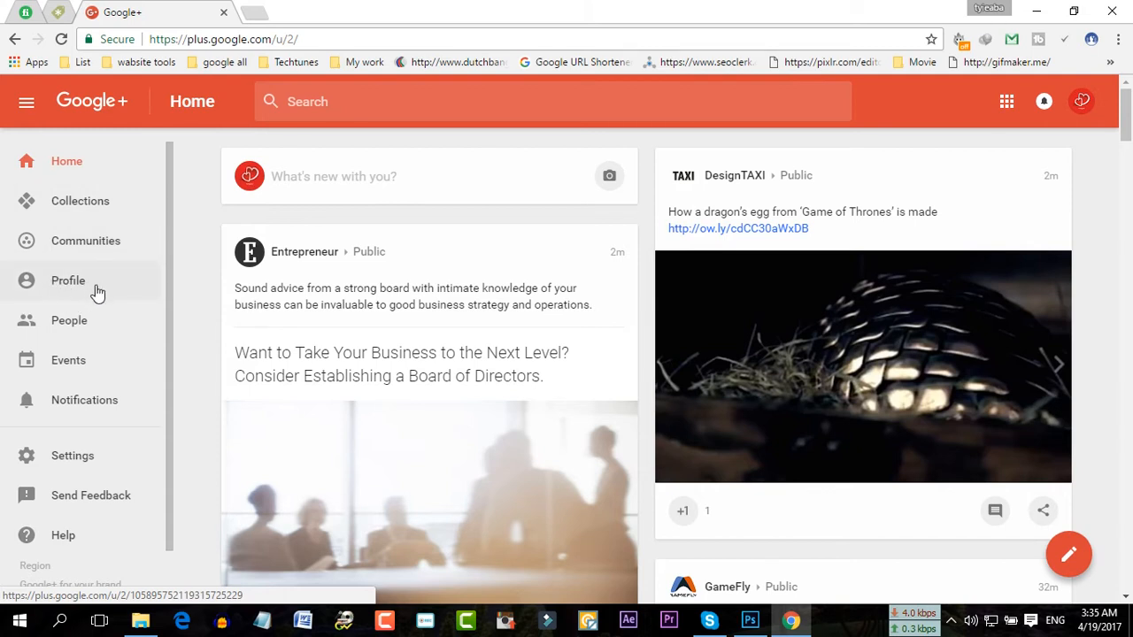
- Open the sOuroV profile page and review the Claim URL banner offer
left_click(68, 279)
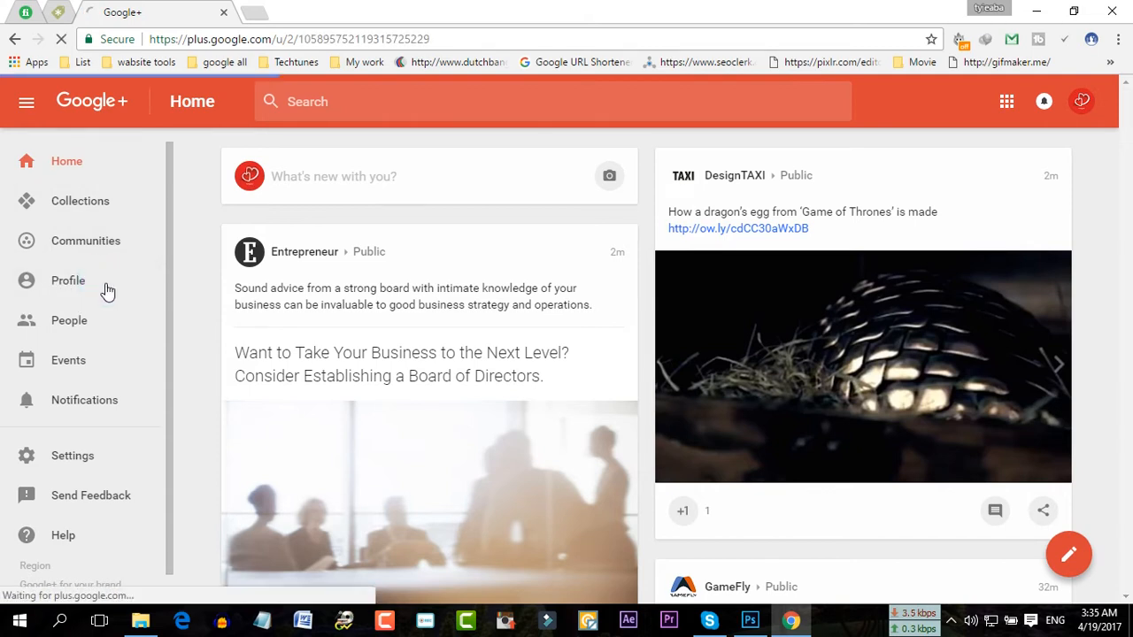
left_click(67, 279)
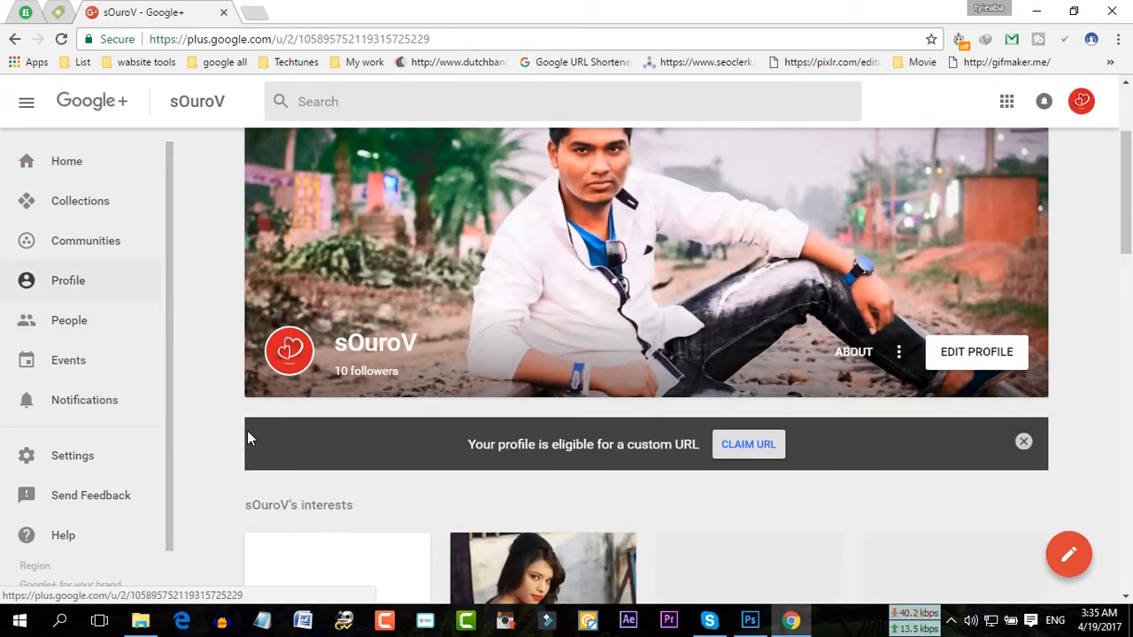
scroll("down", 3)
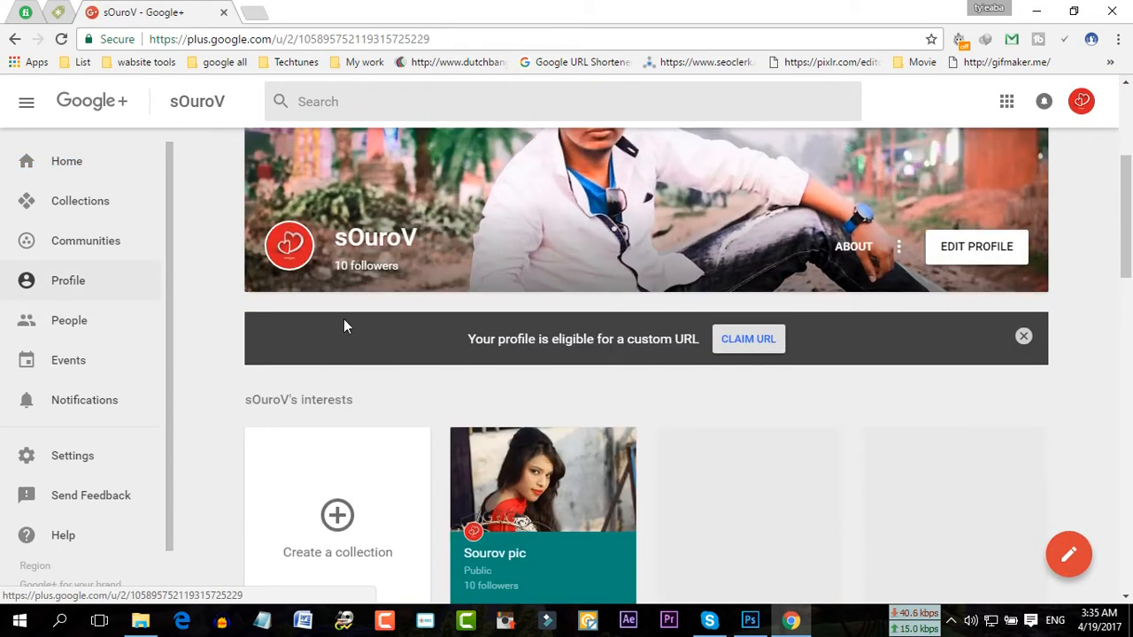
mouse_move(487, 343)
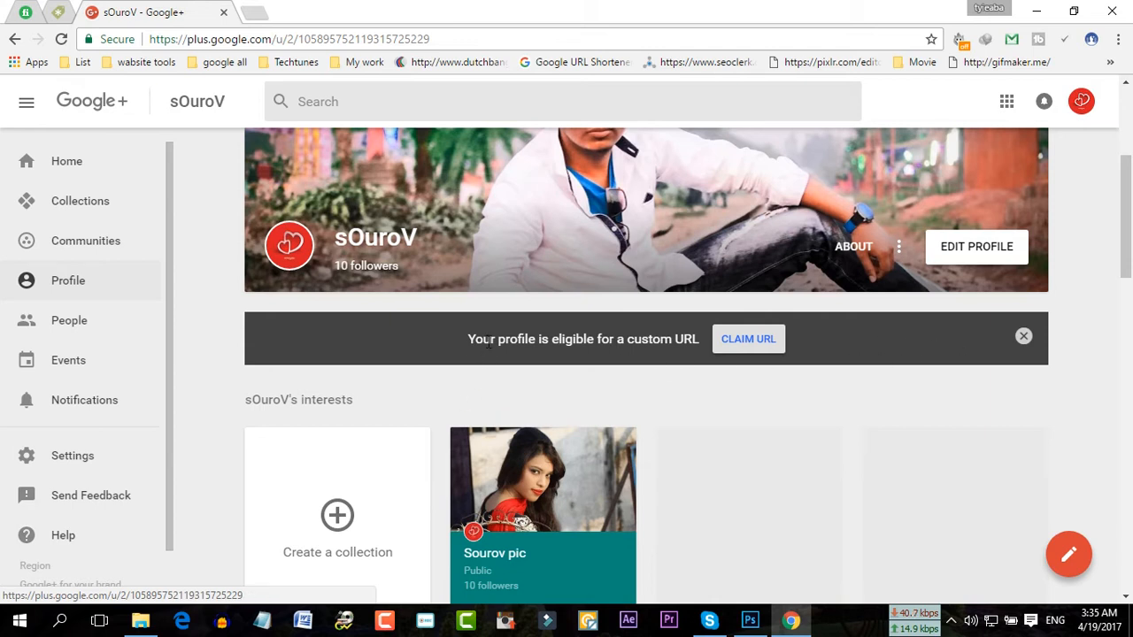
mouse_move(616, 358)
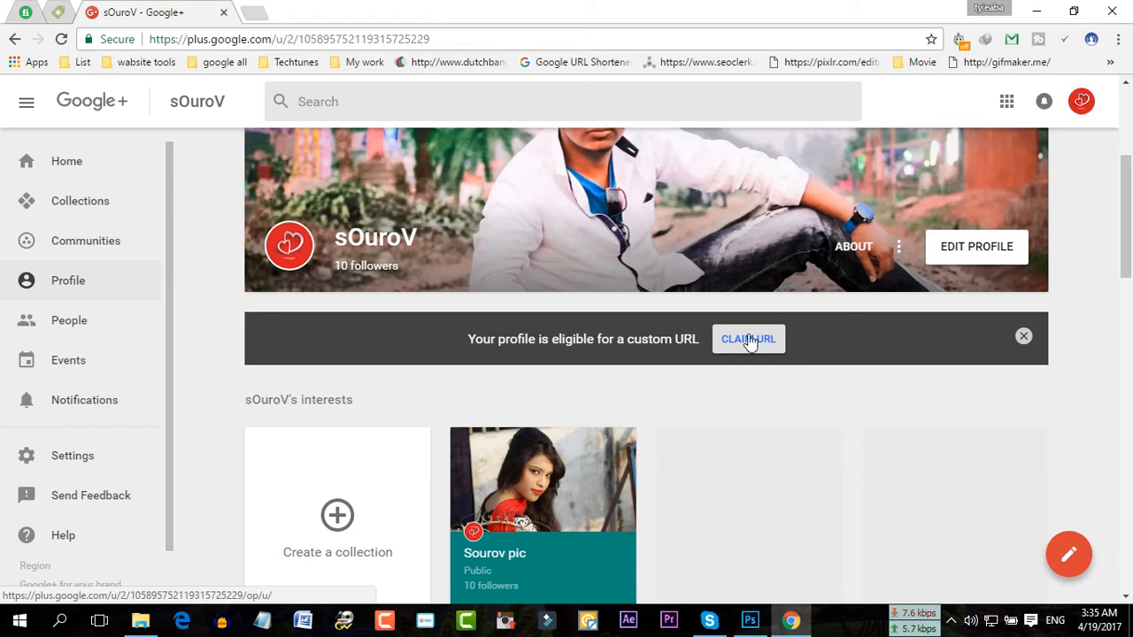
mouse_move(1077, 269)
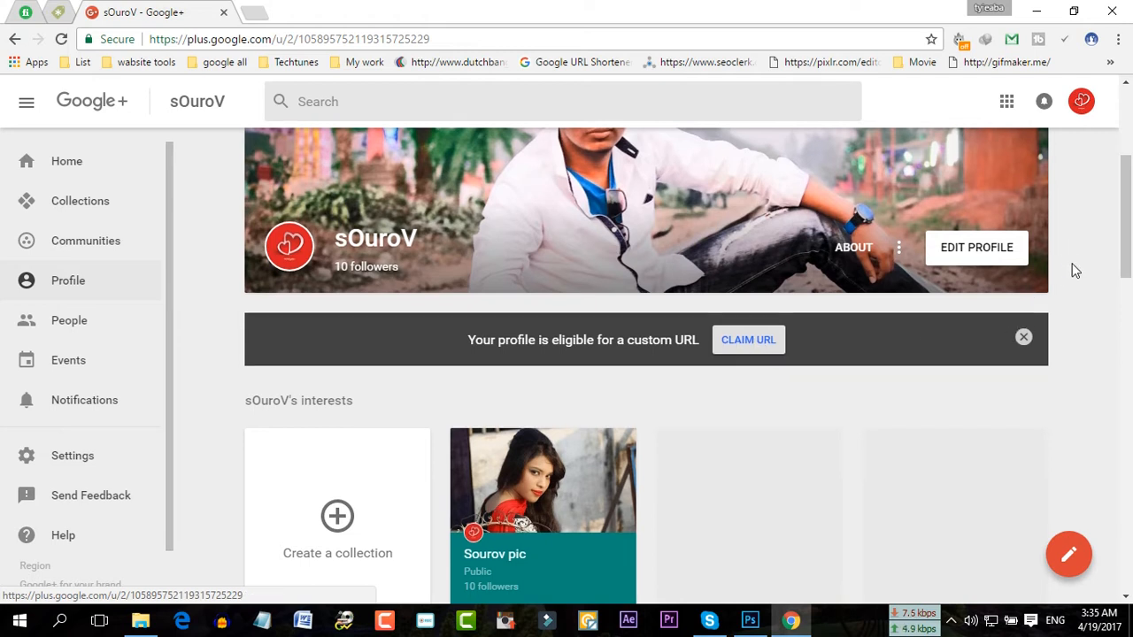
scroll("up", 3)
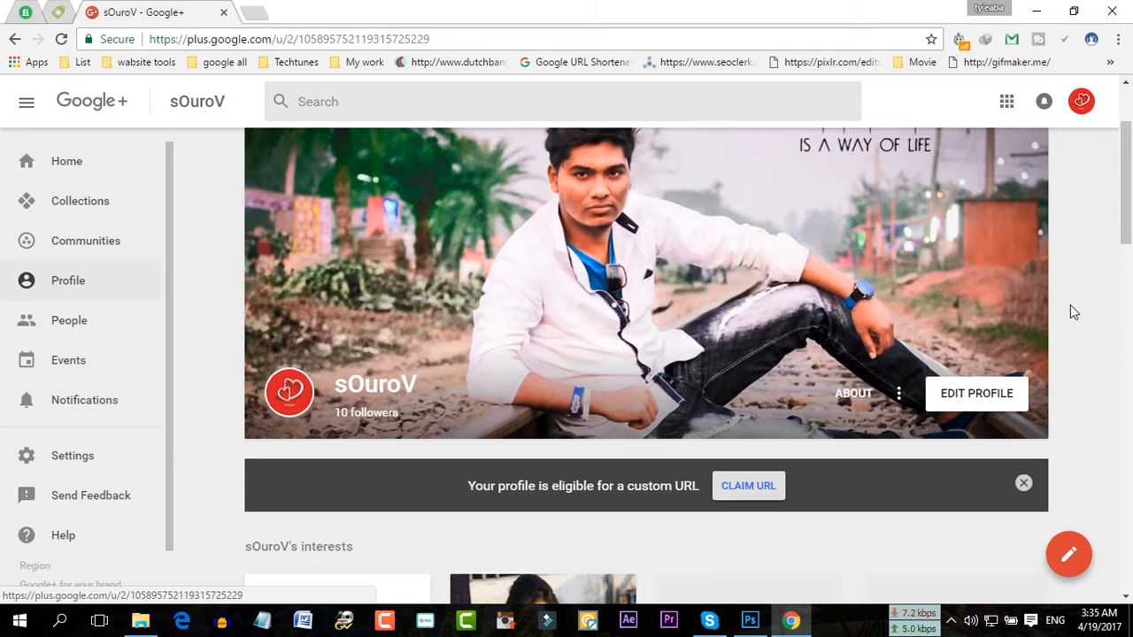
scroll("up", 3)
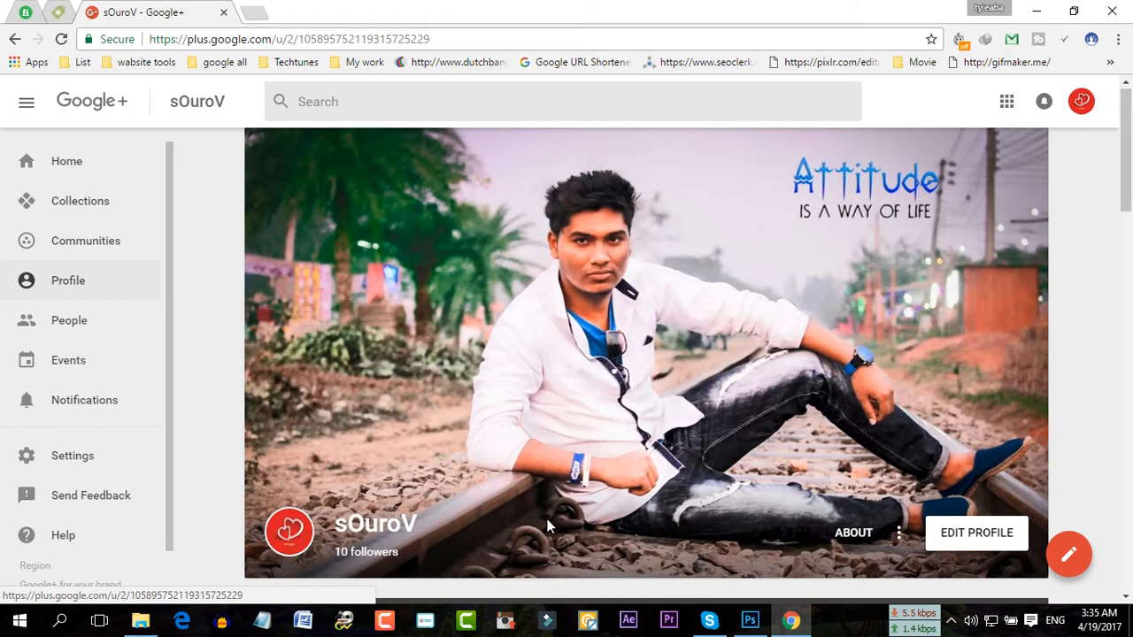
scroll("down", 3)
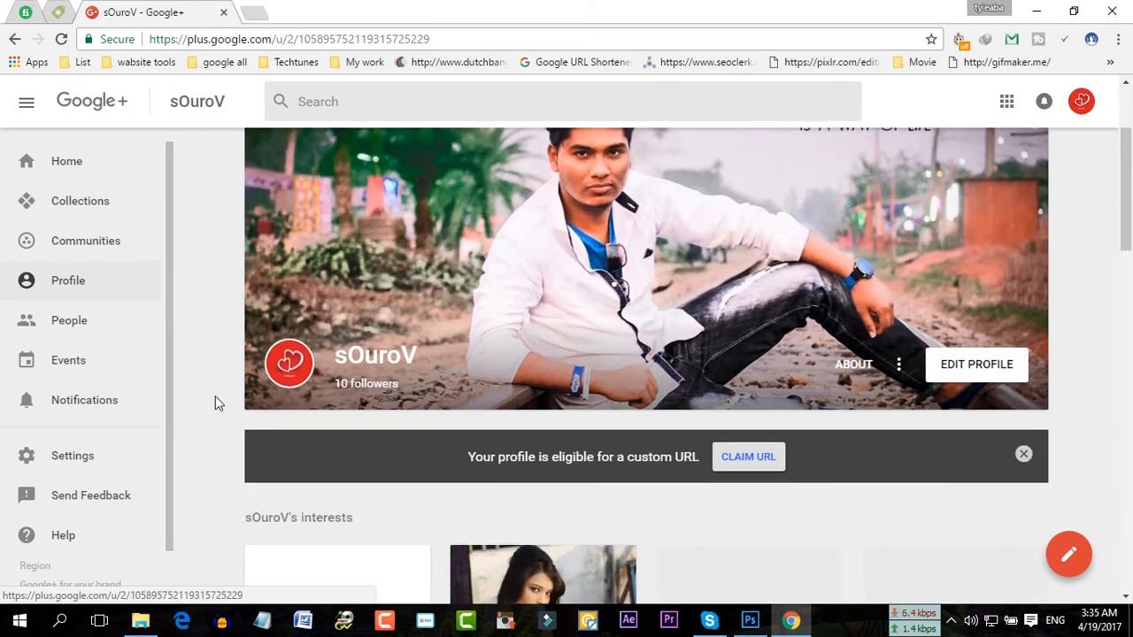
scroll("up", 3)
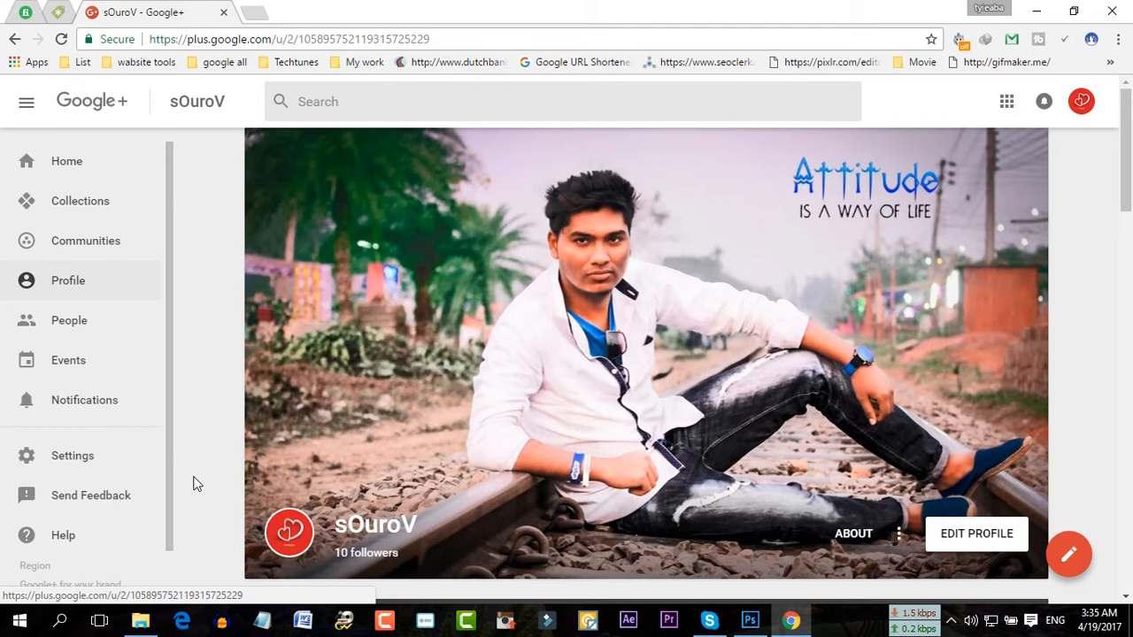
mouse_move(202, 502)
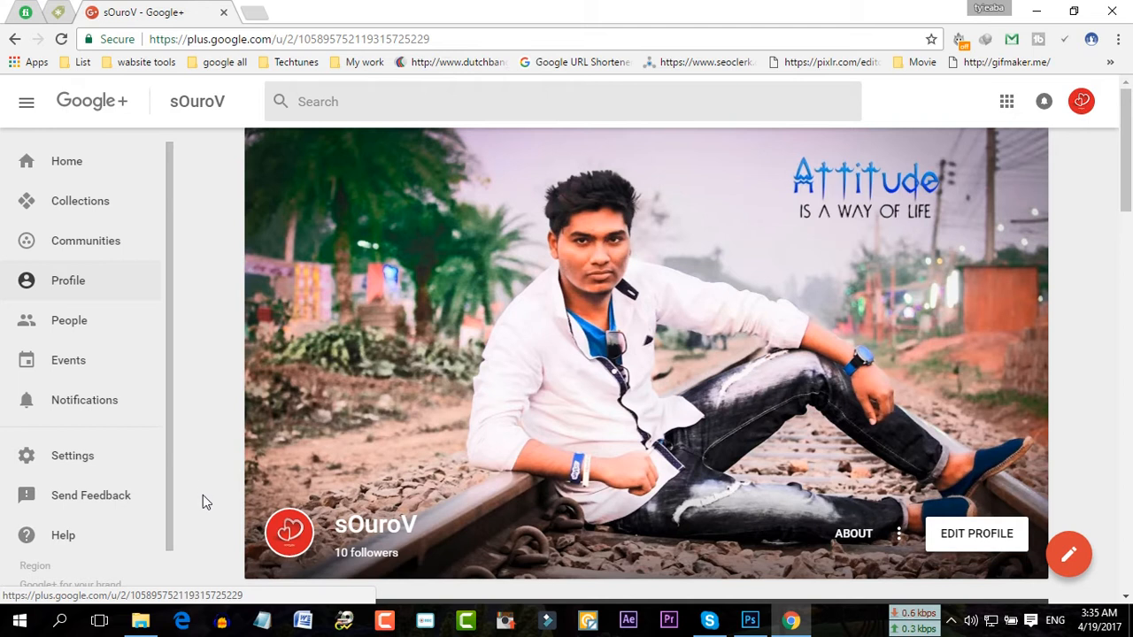
mouse_move(211, 515)
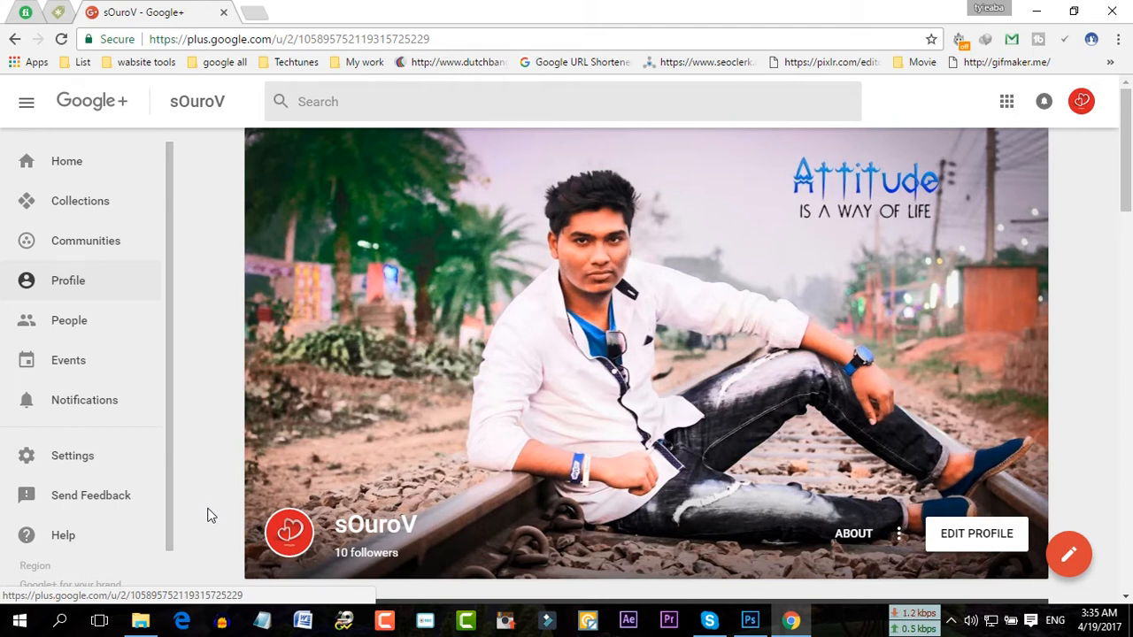
scroll("down", 3)
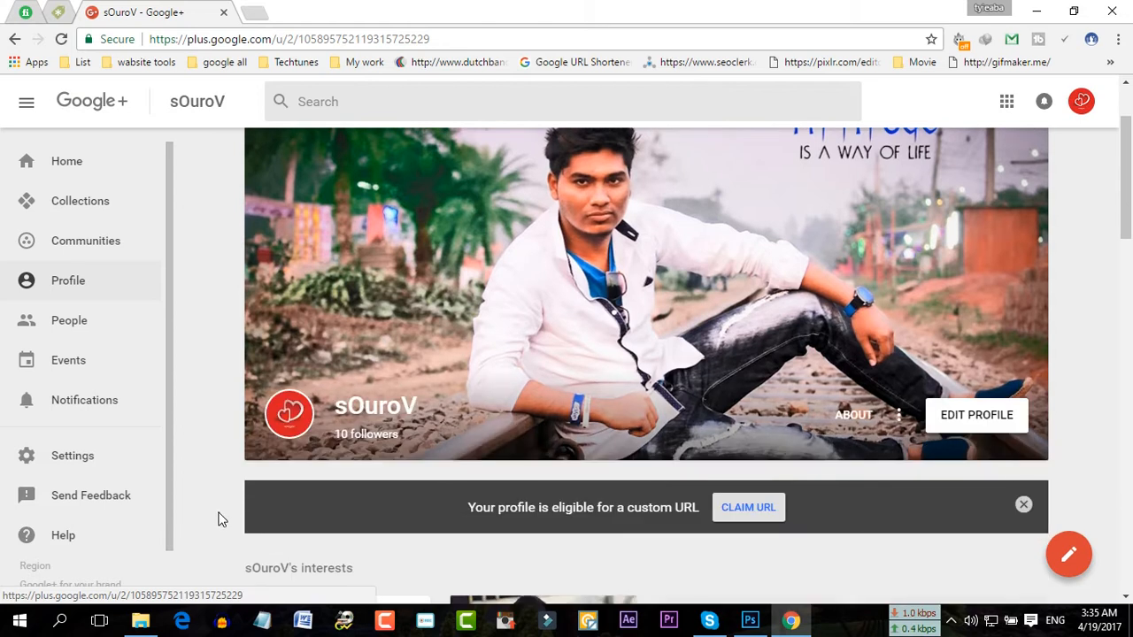
scroll("down", 3)
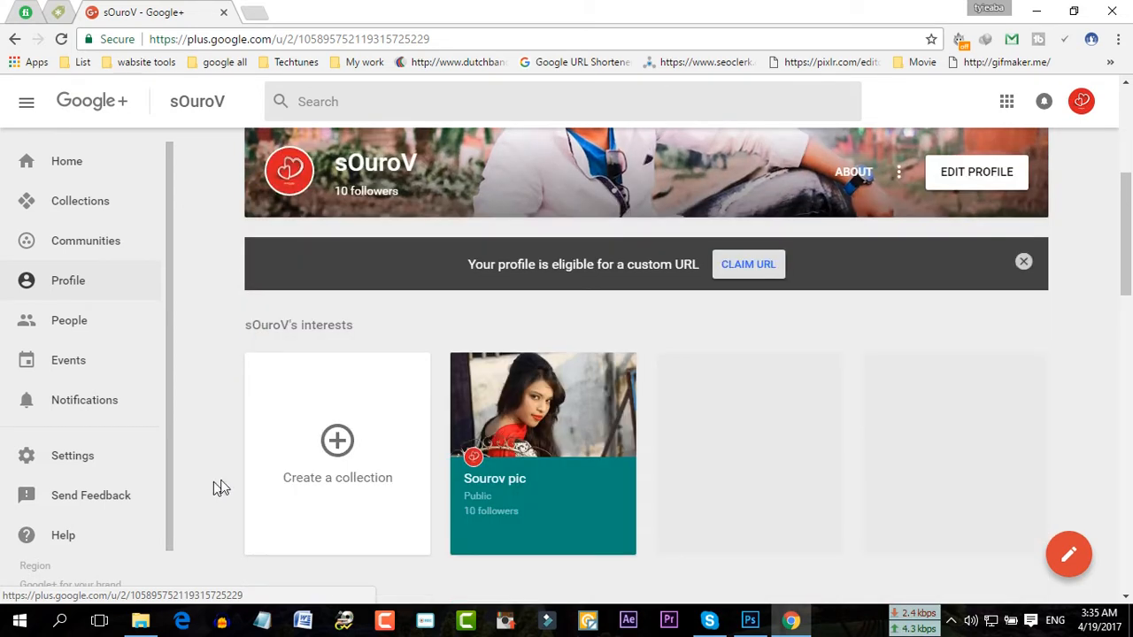
mouse_move(372, 492)
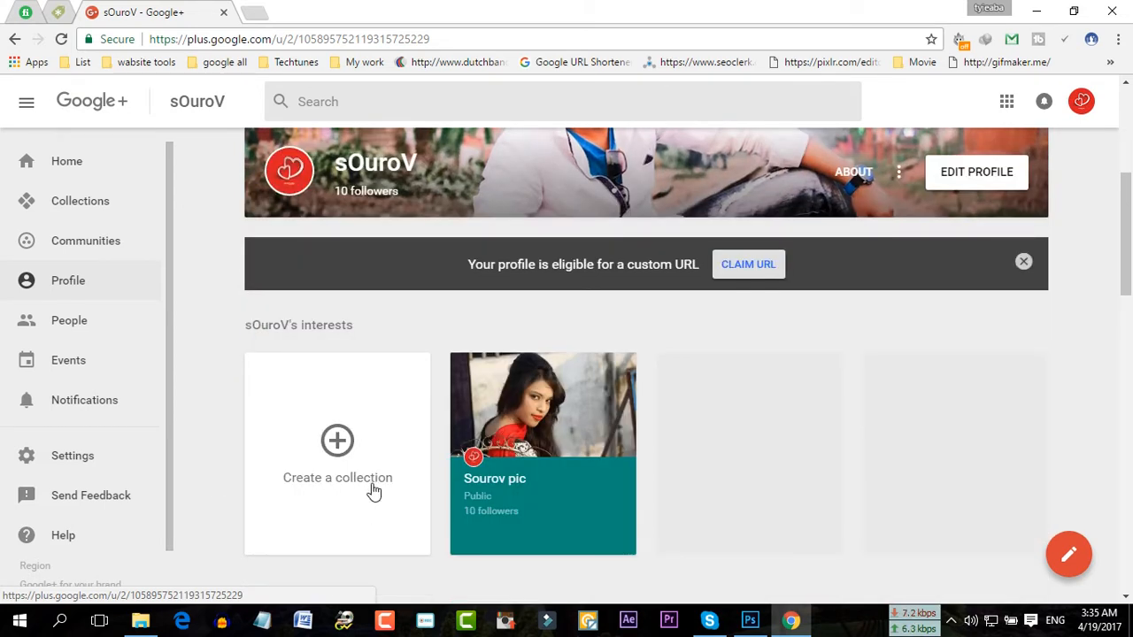
mouse_move(226, 485)
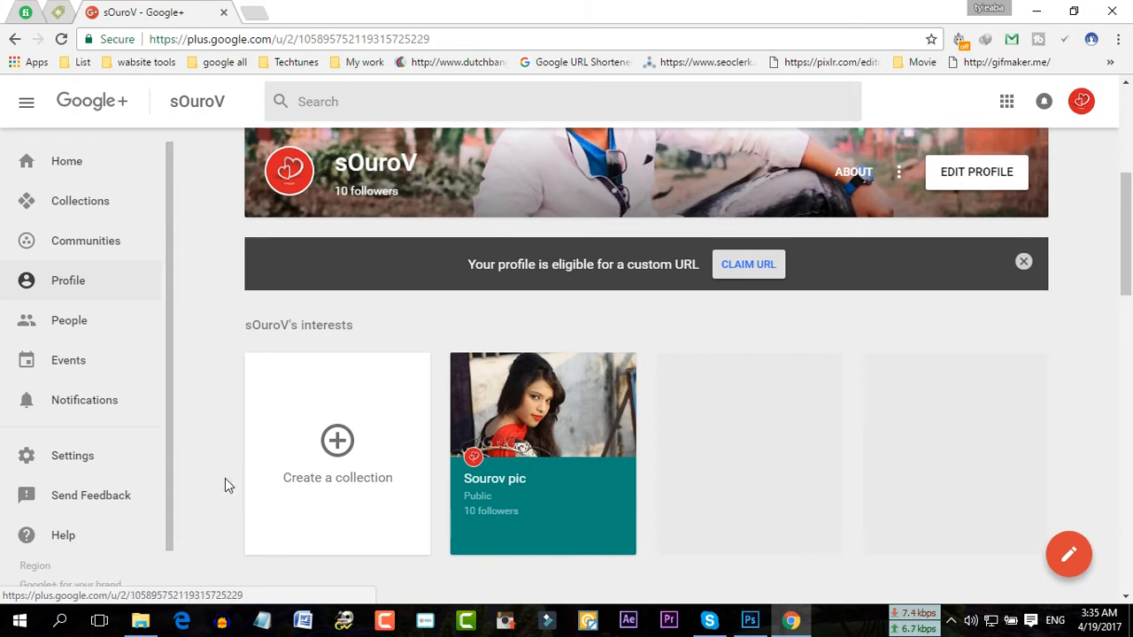
scroll("down", 3)
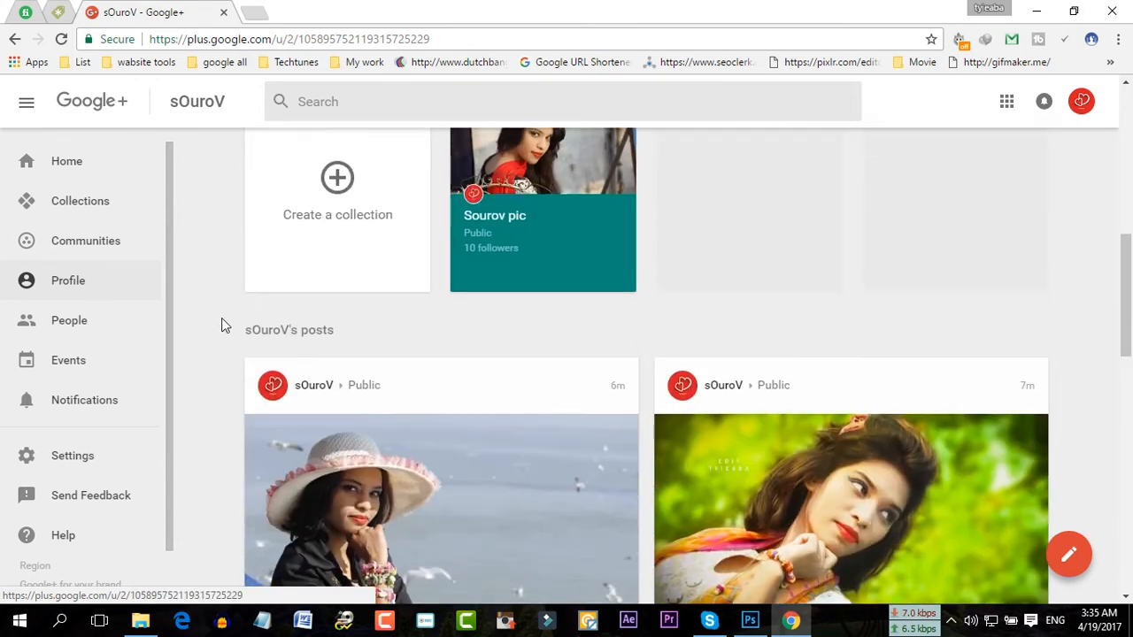
scroll("down", 3)
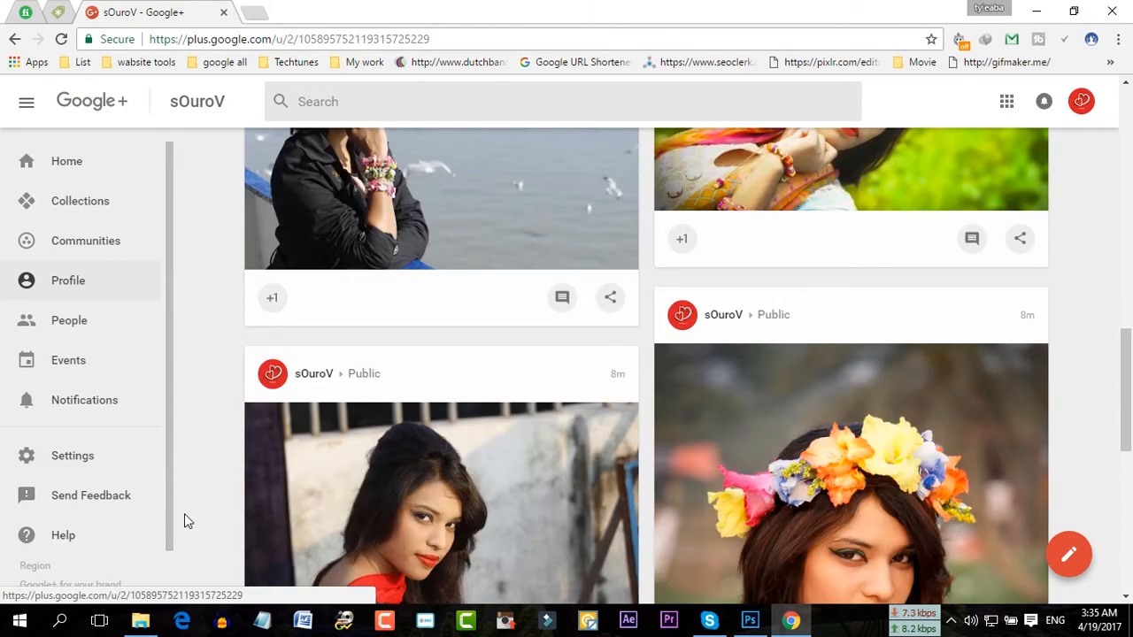
scroll("down", 3)
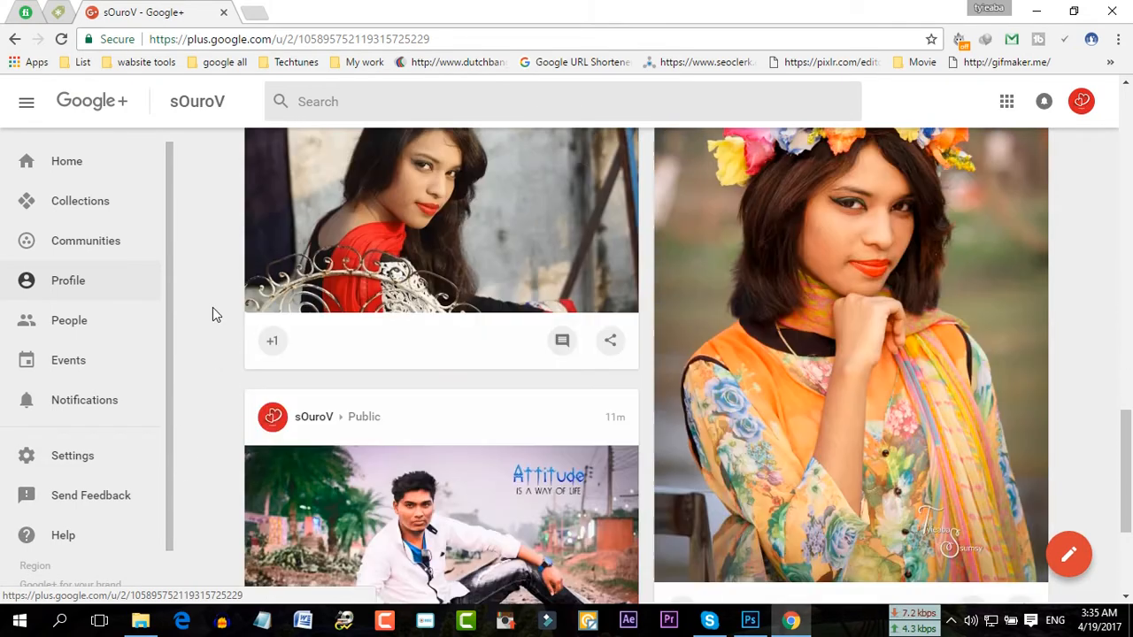
scroll("up", 3)
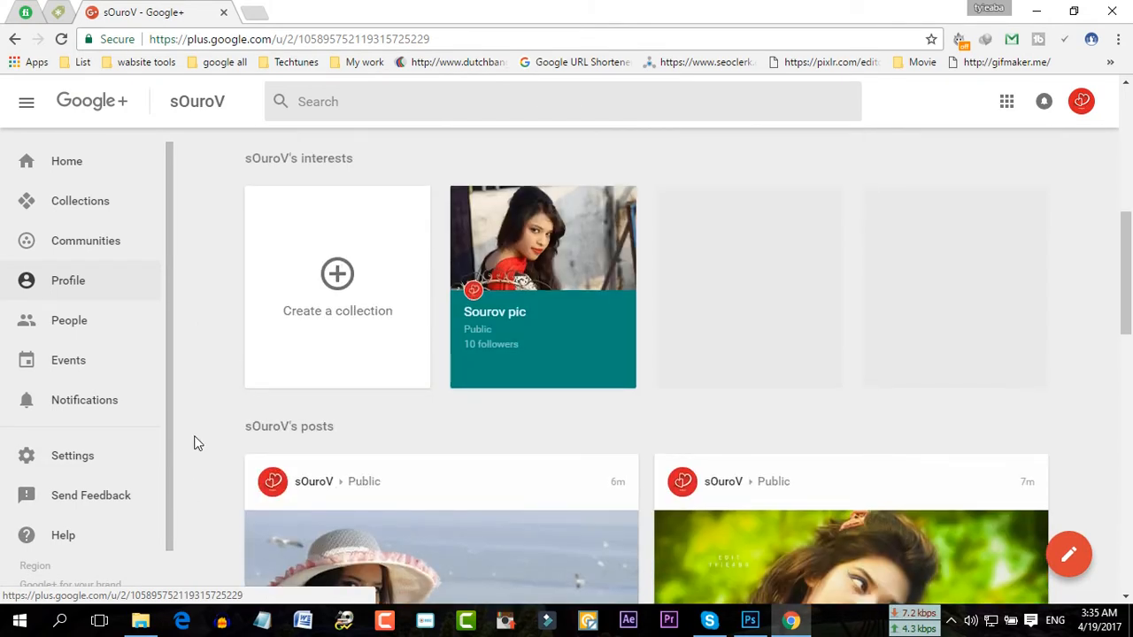
scroll("up", 3)
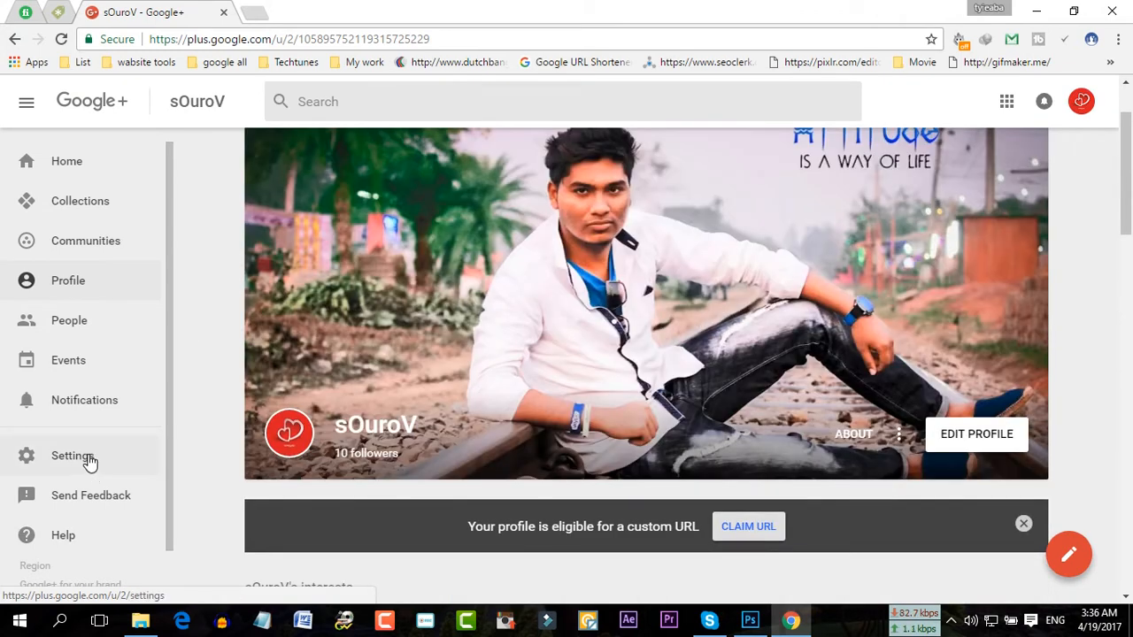
- Open Settings and look over the general, photos and videos, profile and stream sections
left_click(73, 455)
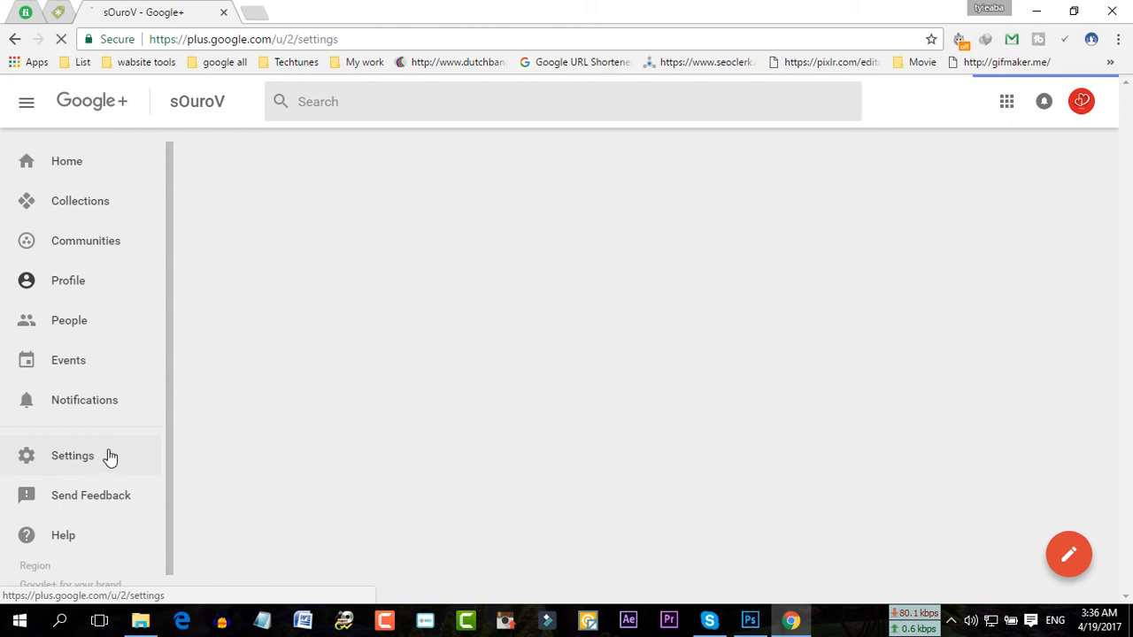
left_click(72, 455)
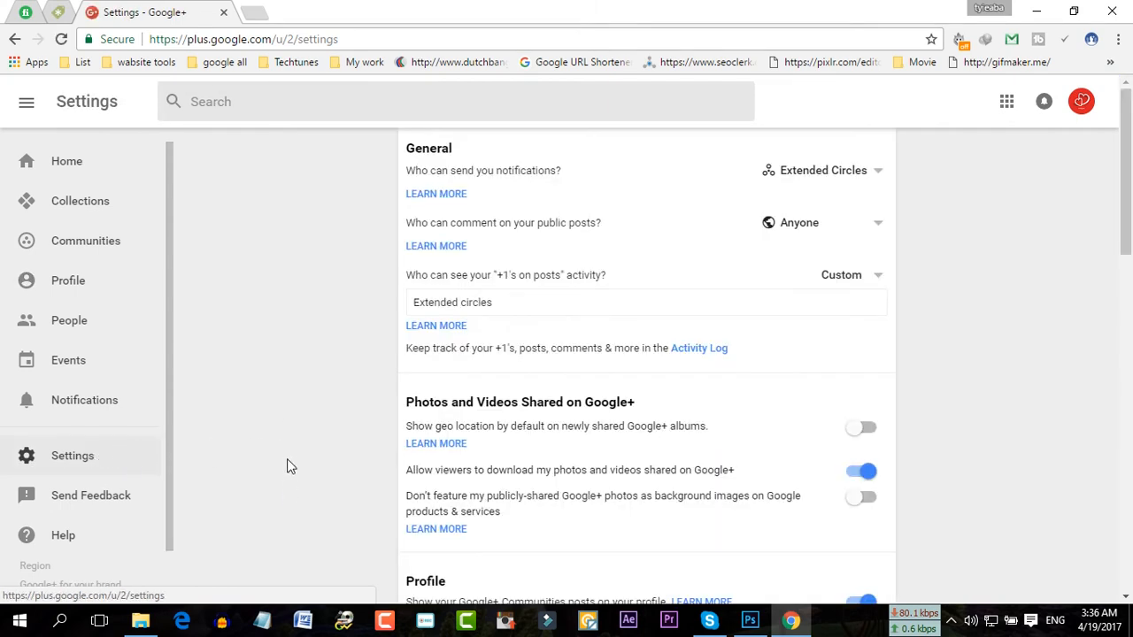
scroll("down", 3)
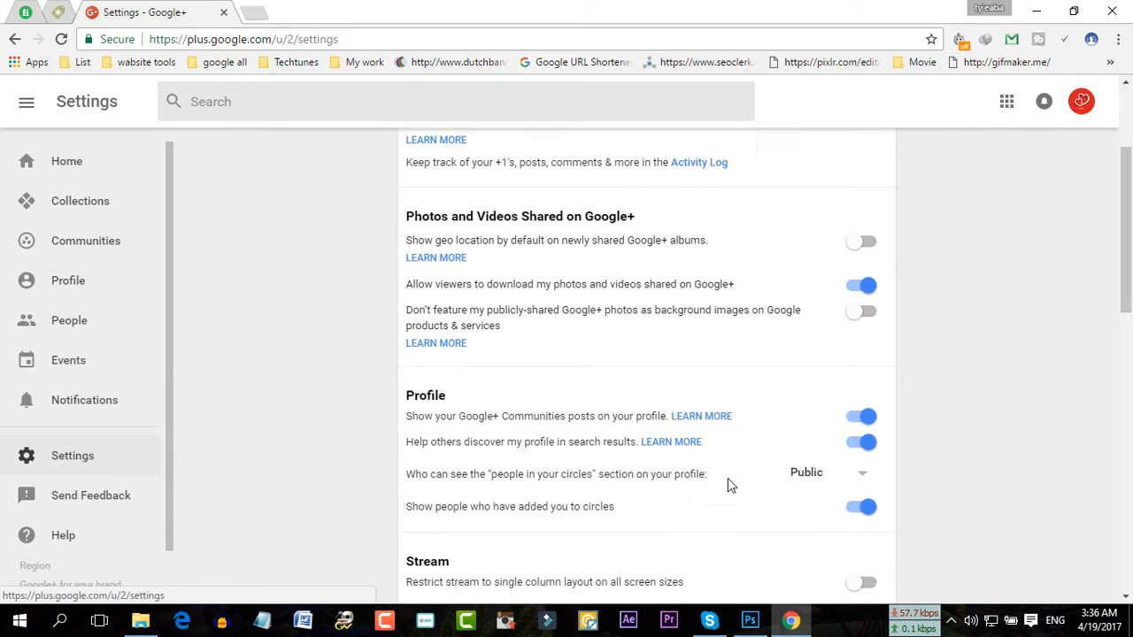
scroll("down", 3)
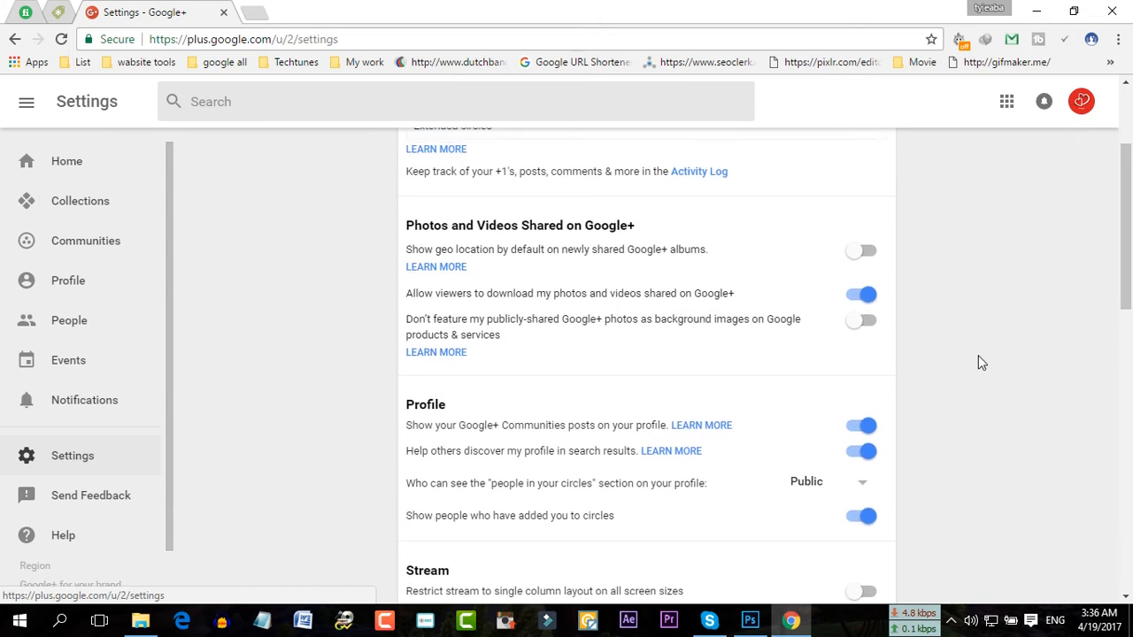
scroll("up", 3)
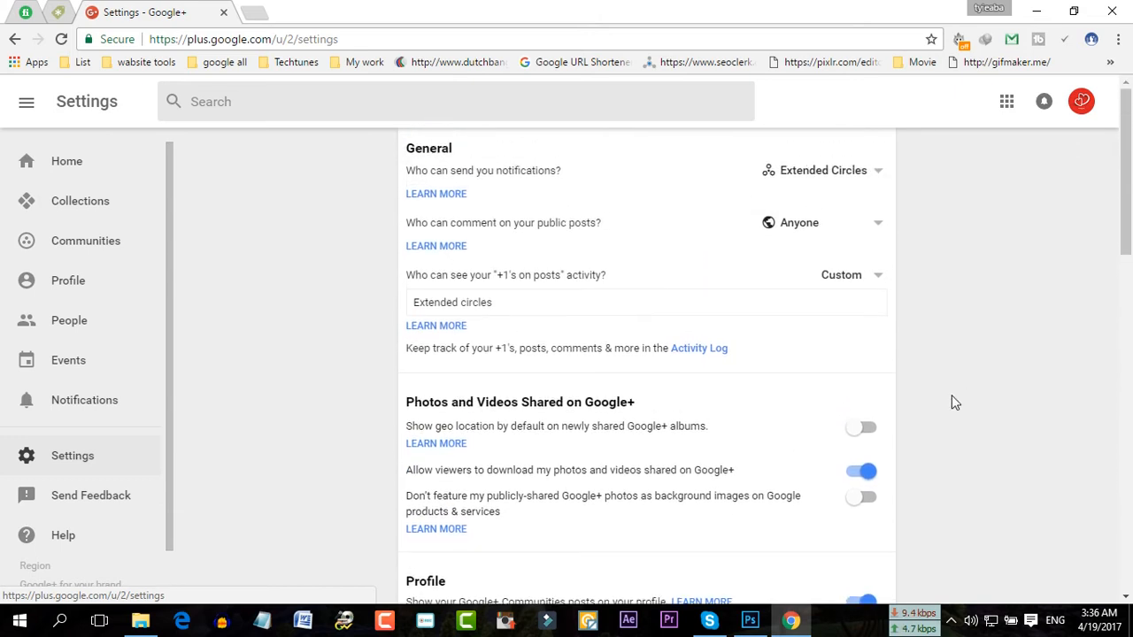
scroll("down", 3)
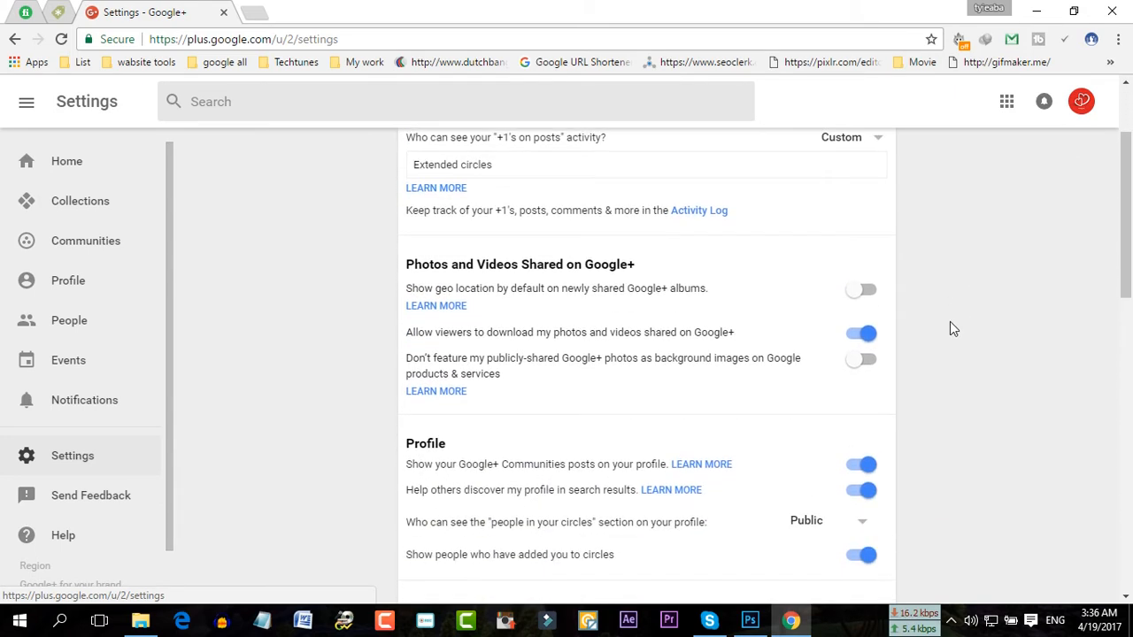
scroll("down", 3)
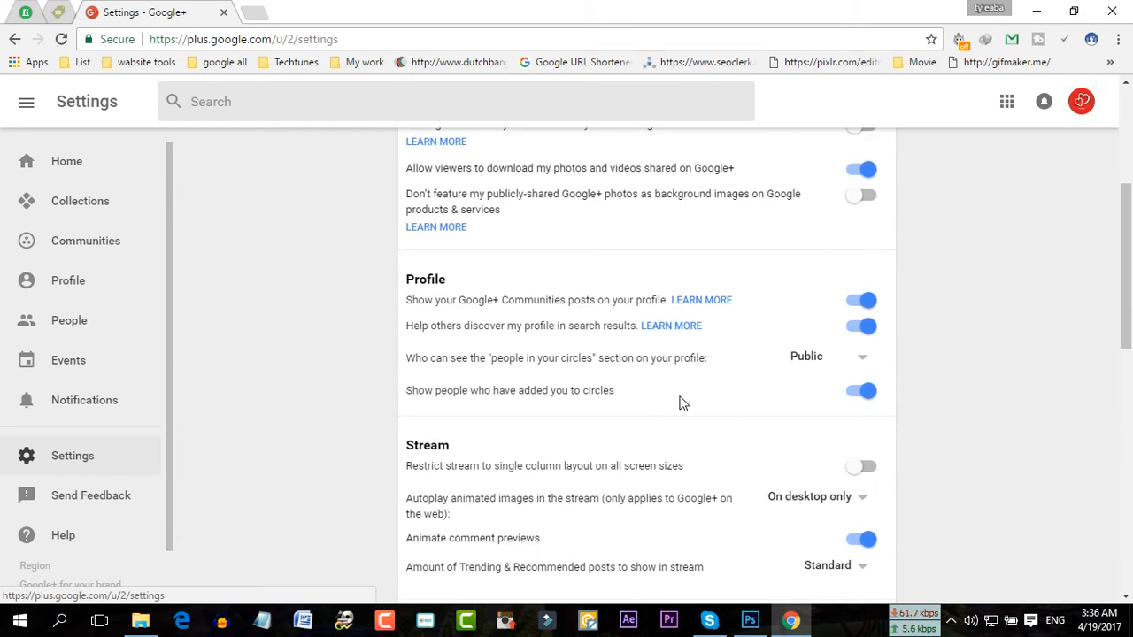
scroll("up", 3)
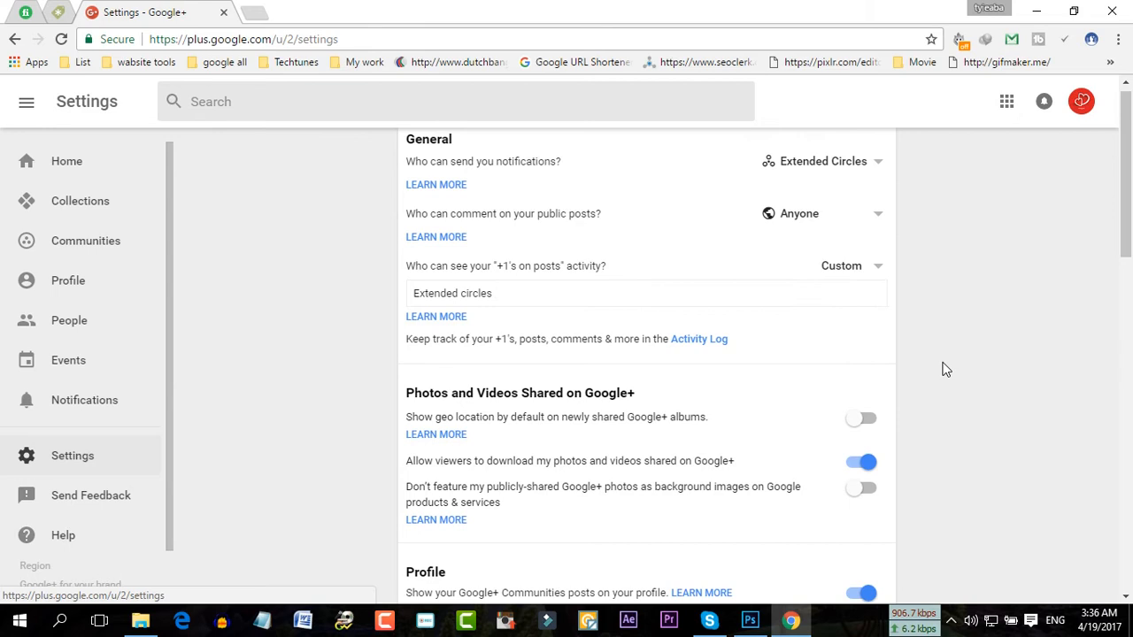
scroll("down", 3)
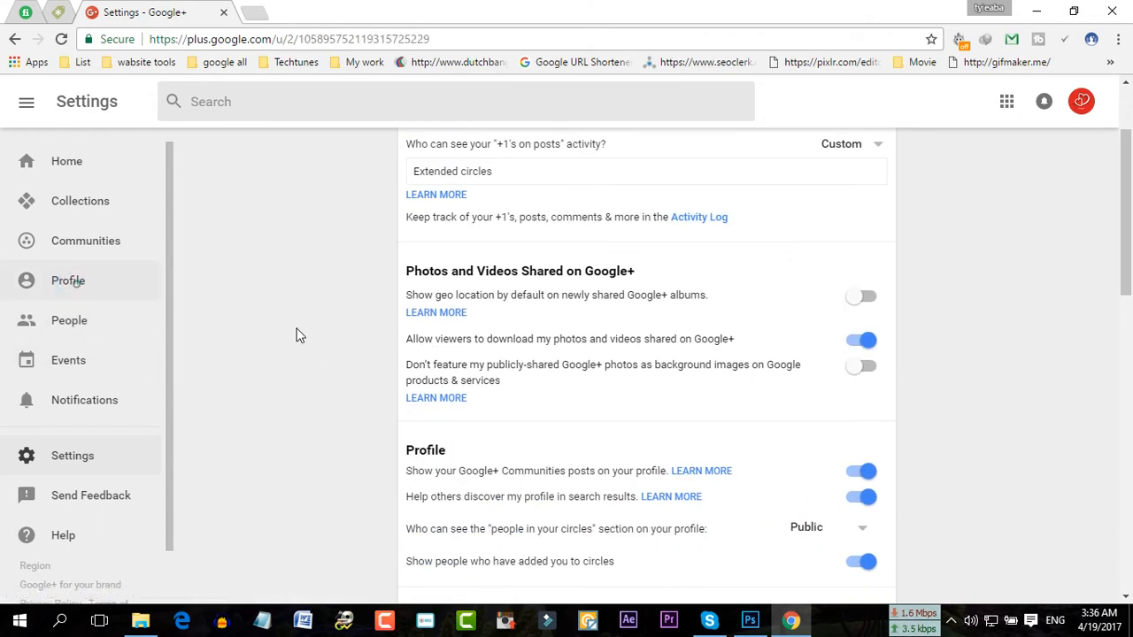
- Return to the profile page and find the custom URL banner again
left_click(67, 280)
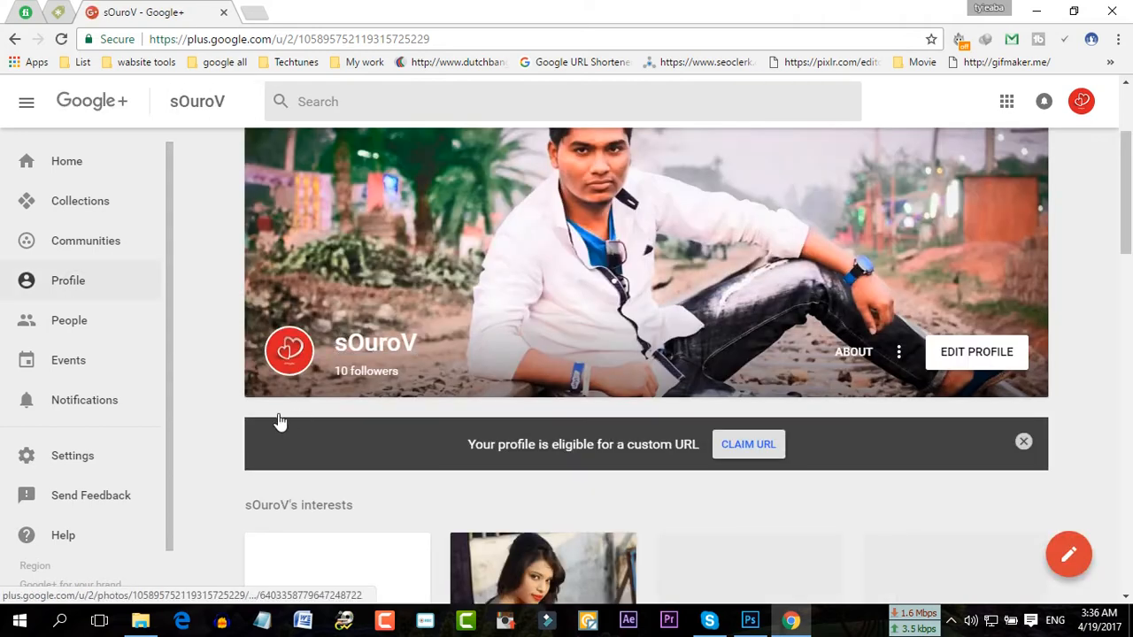
scroll("down", 3)
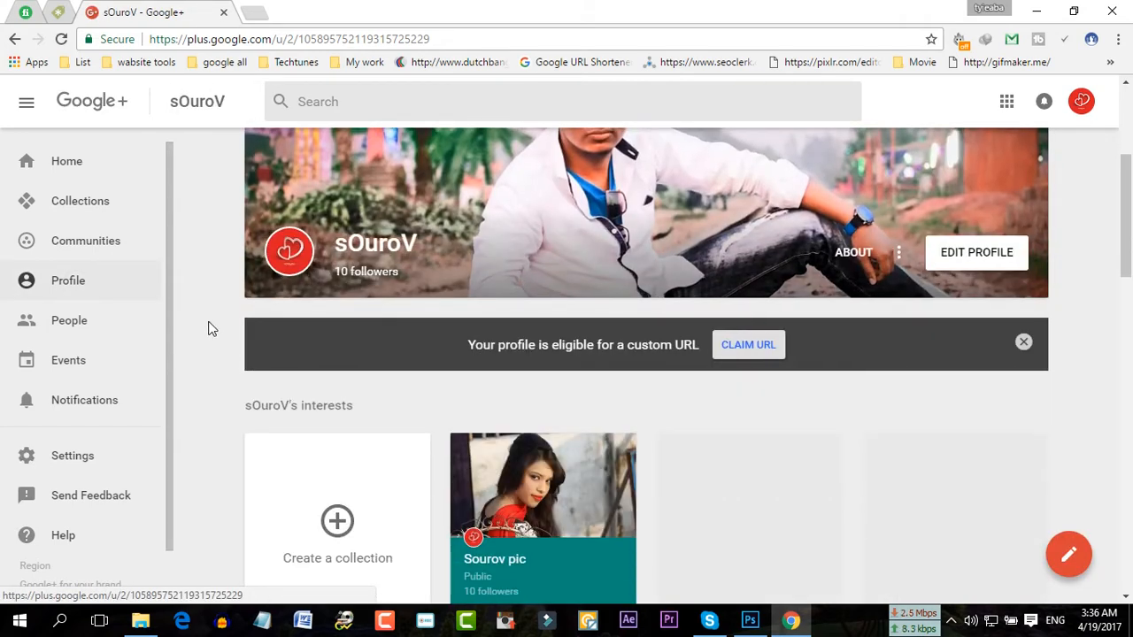
scroll("up", 3)
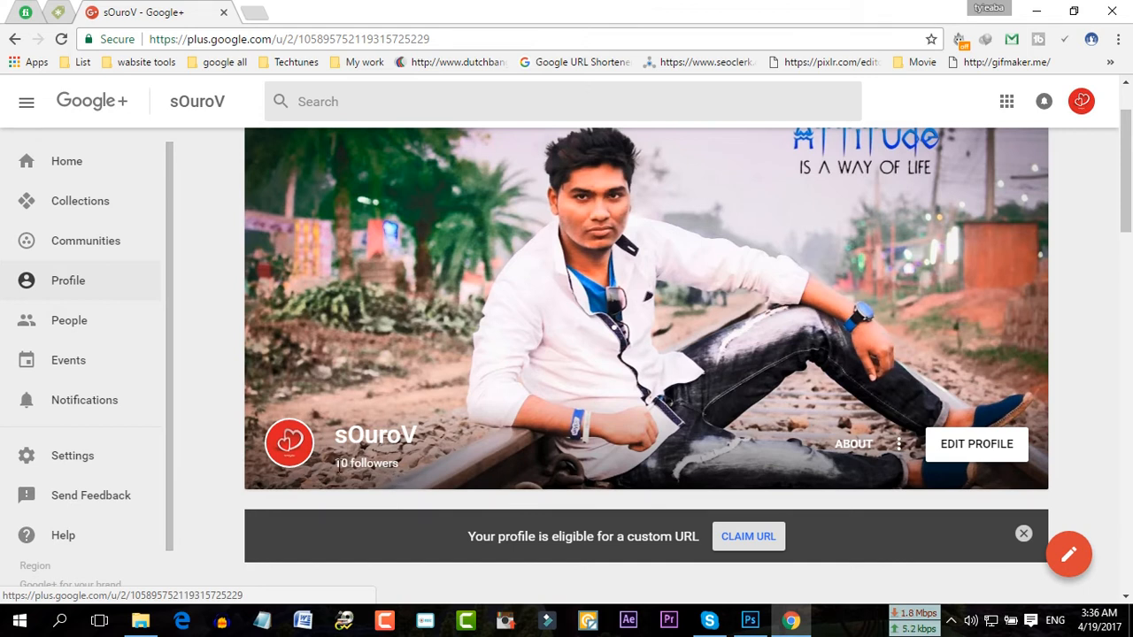
scroll("down", 3)
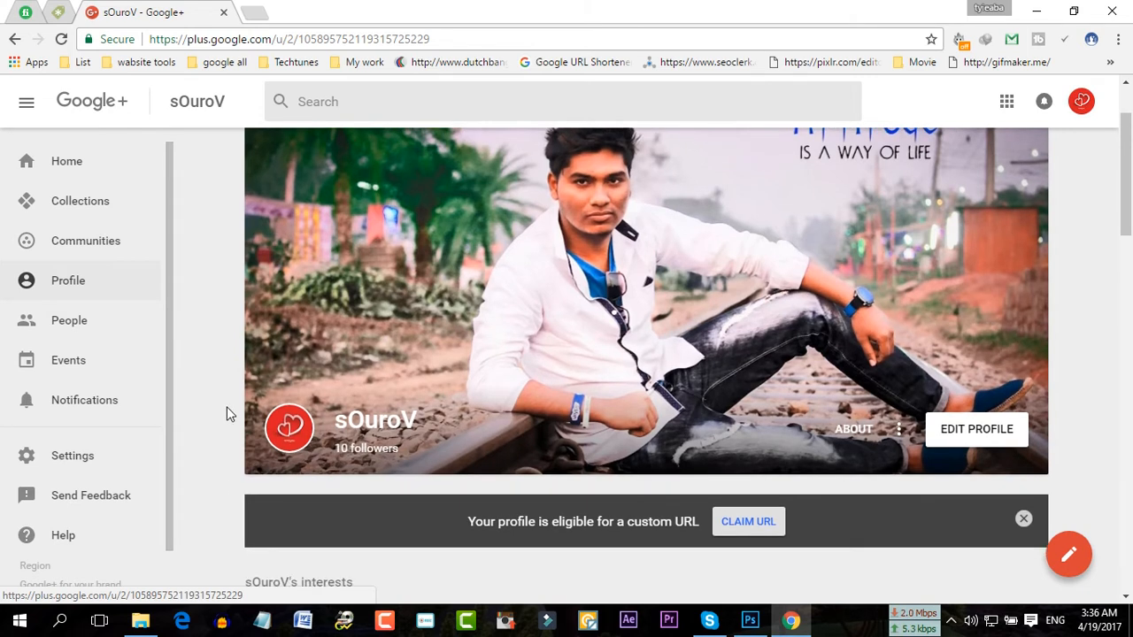
scroll("down", 3)
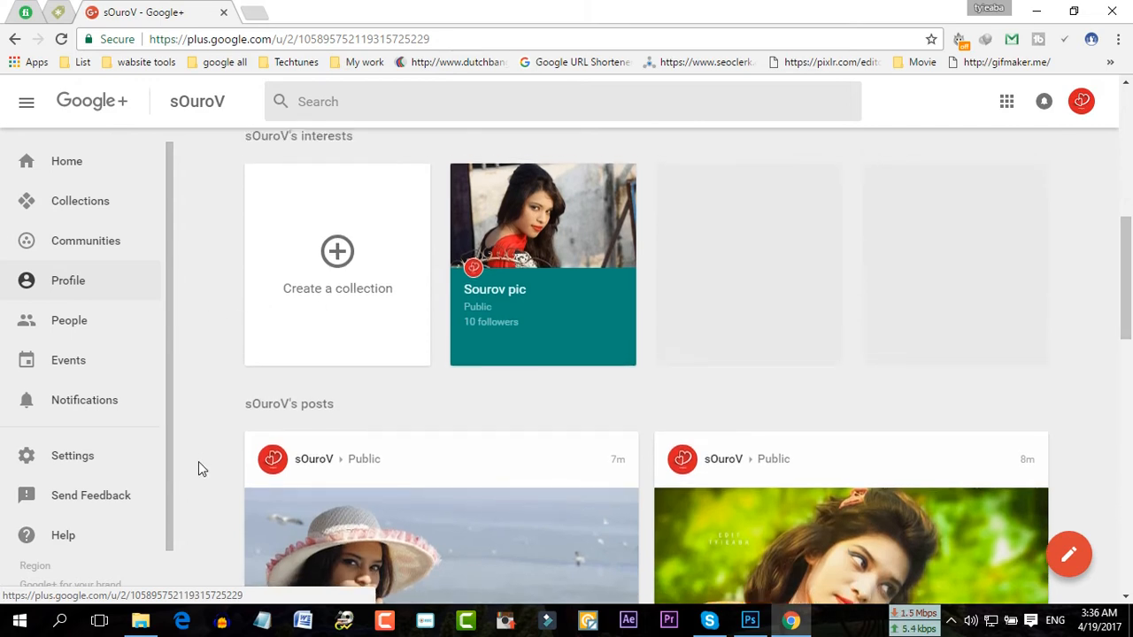
scroll("up", 3)
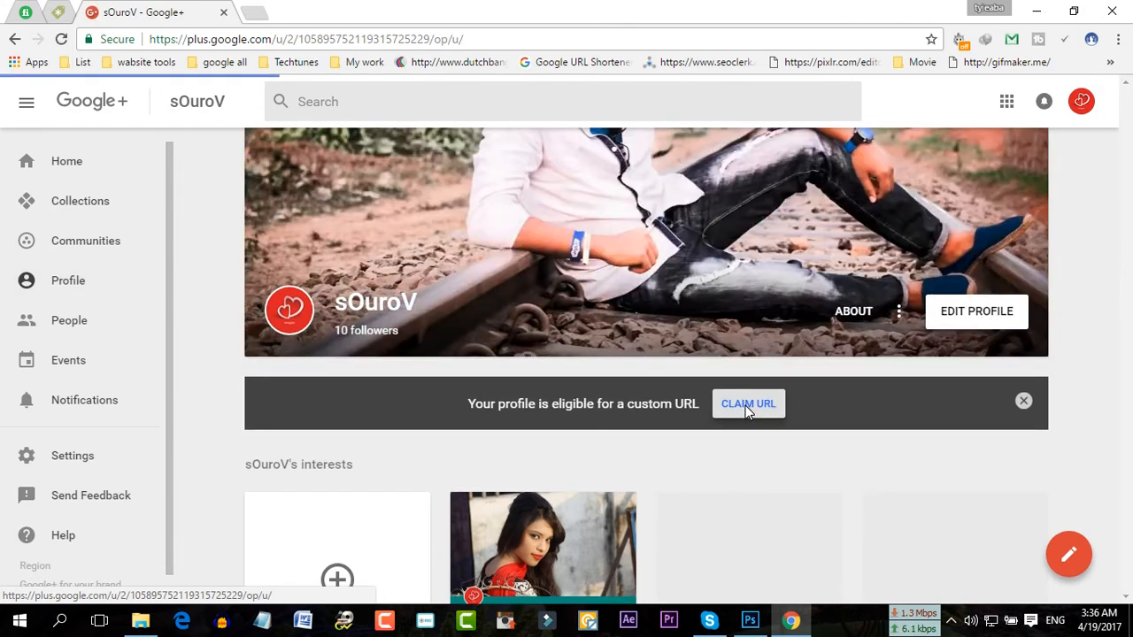
- Start claiming a custom URL from the banner's Claim URL button
left_click(747, 403)
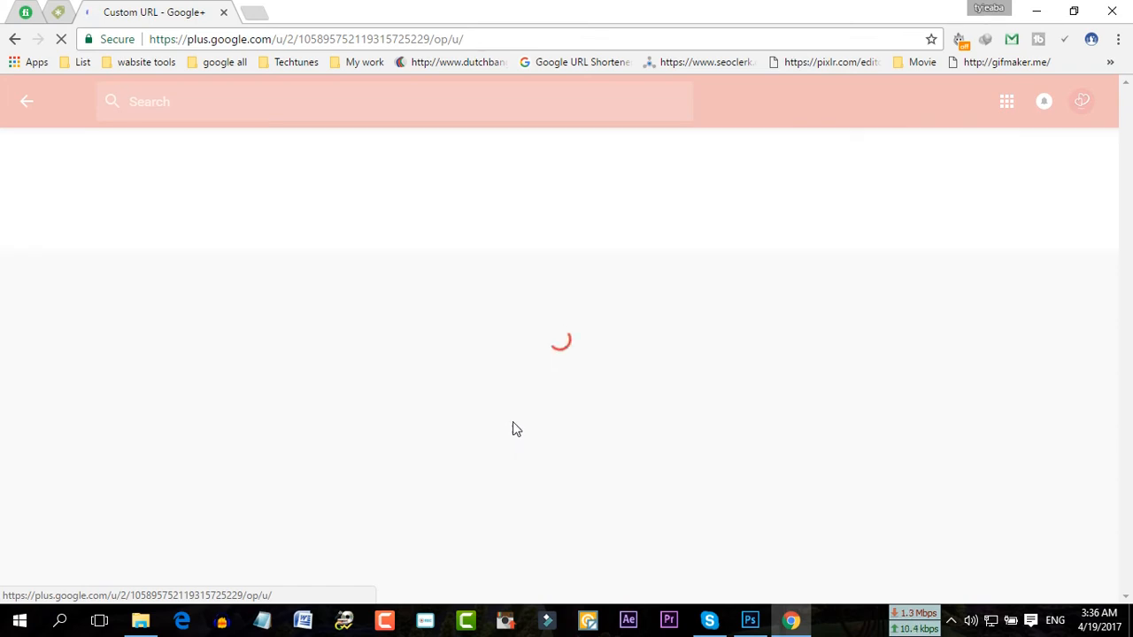
mouse_move(570, 329)
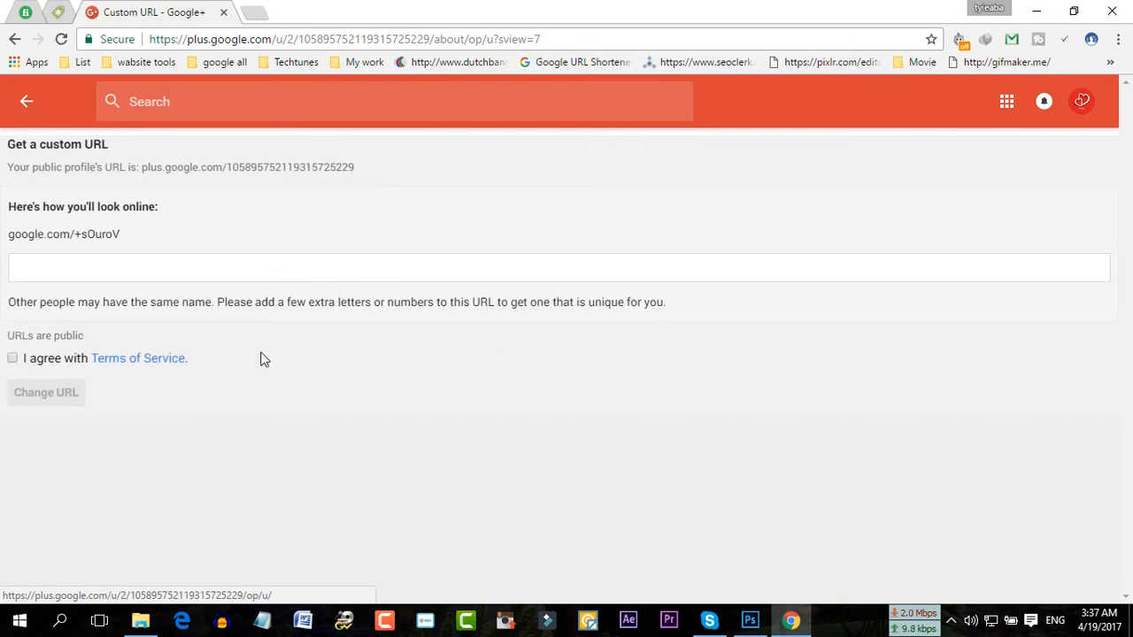
mouse_move(25, 304)
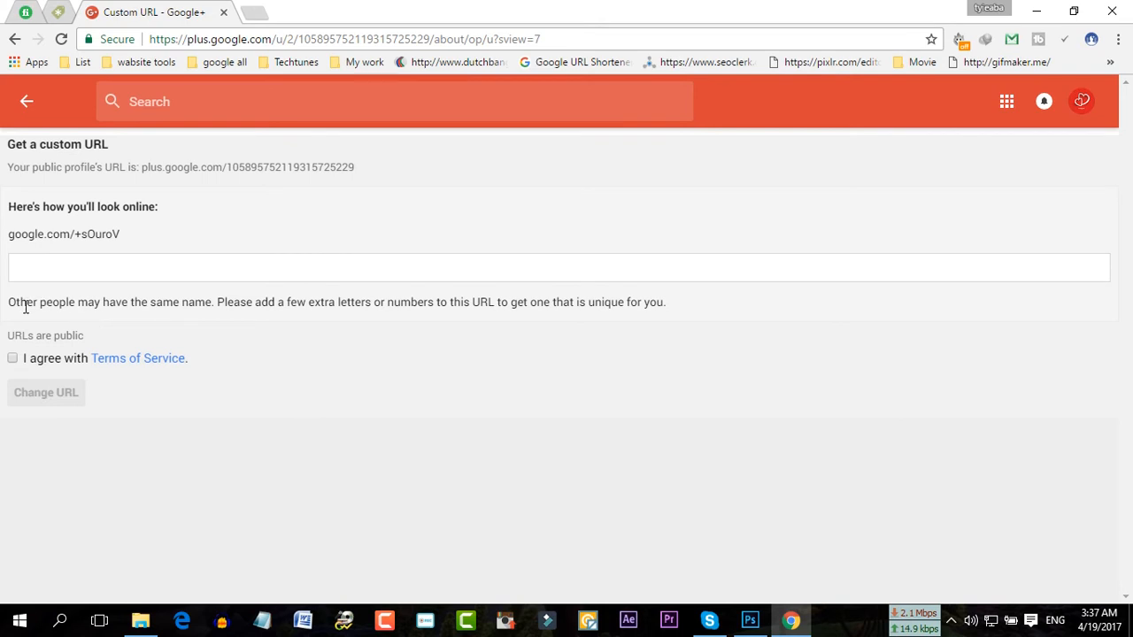
mouse_move(188, 308)
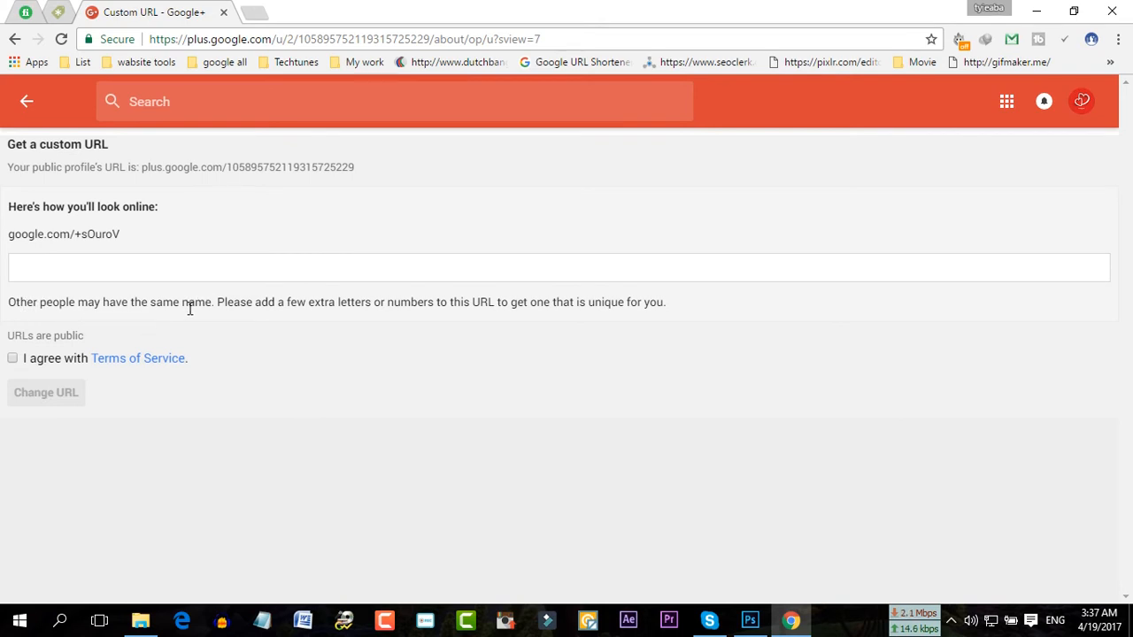
mouse_move(274, 301)
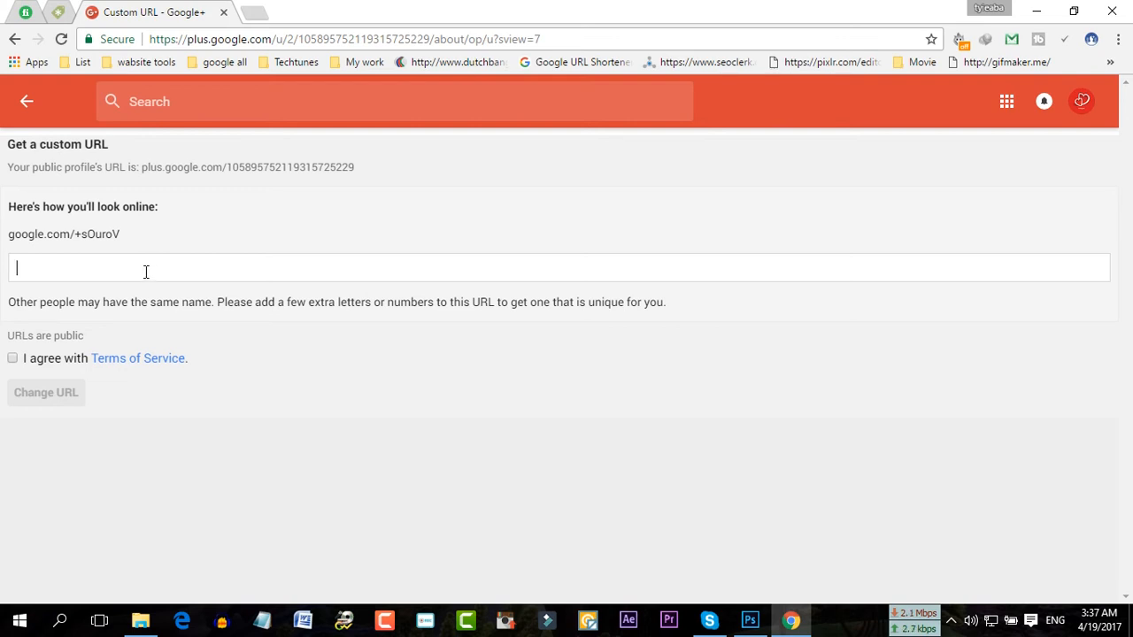
mouse_move(96, 252)
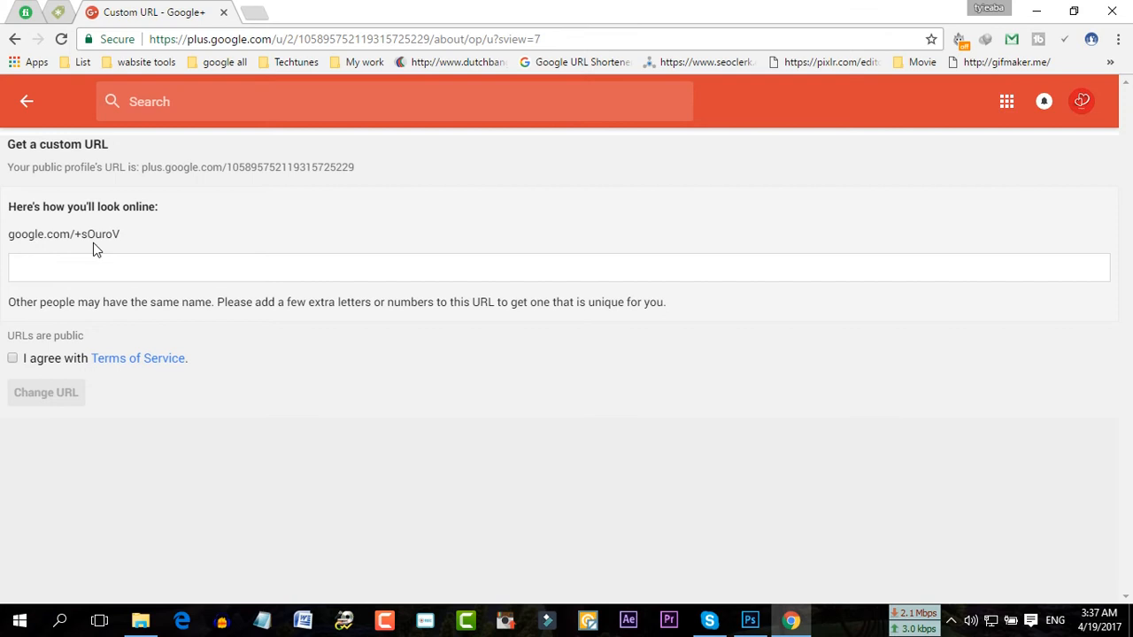
- Enter SIM as the extra characters in the custom URL field
type("is")
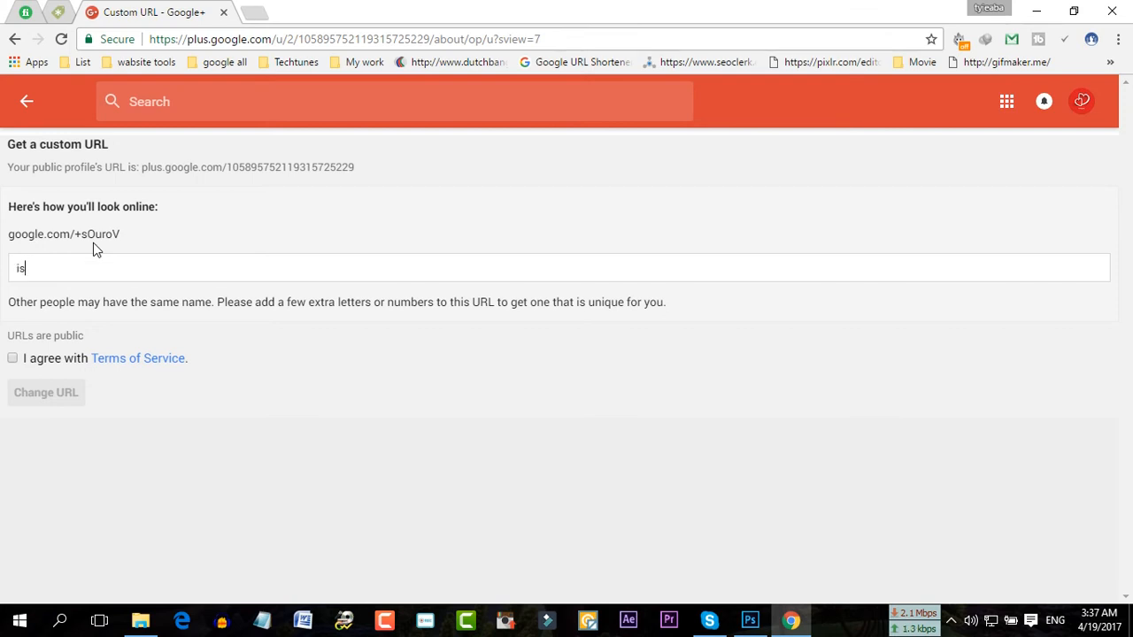
type("lam")
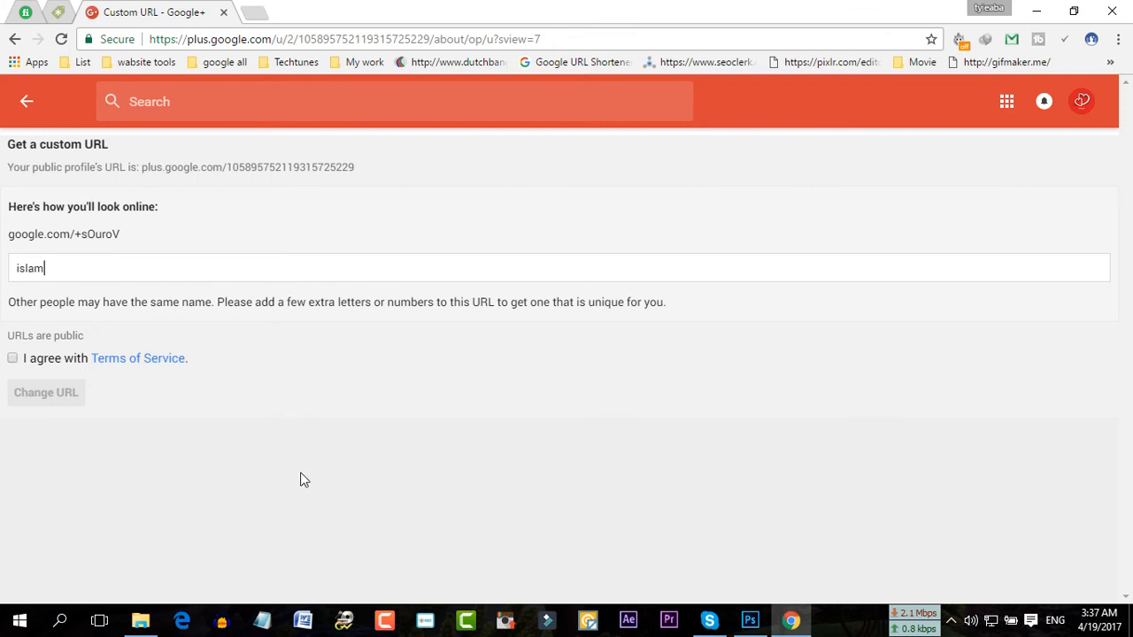
mouse_move(43, 230)
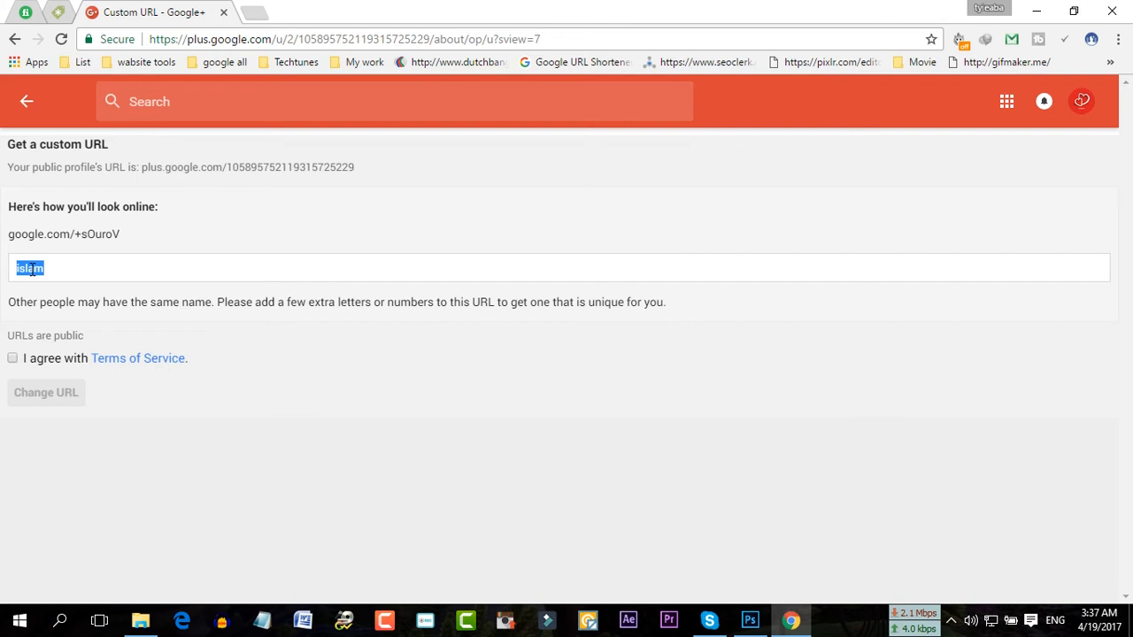
type("s")
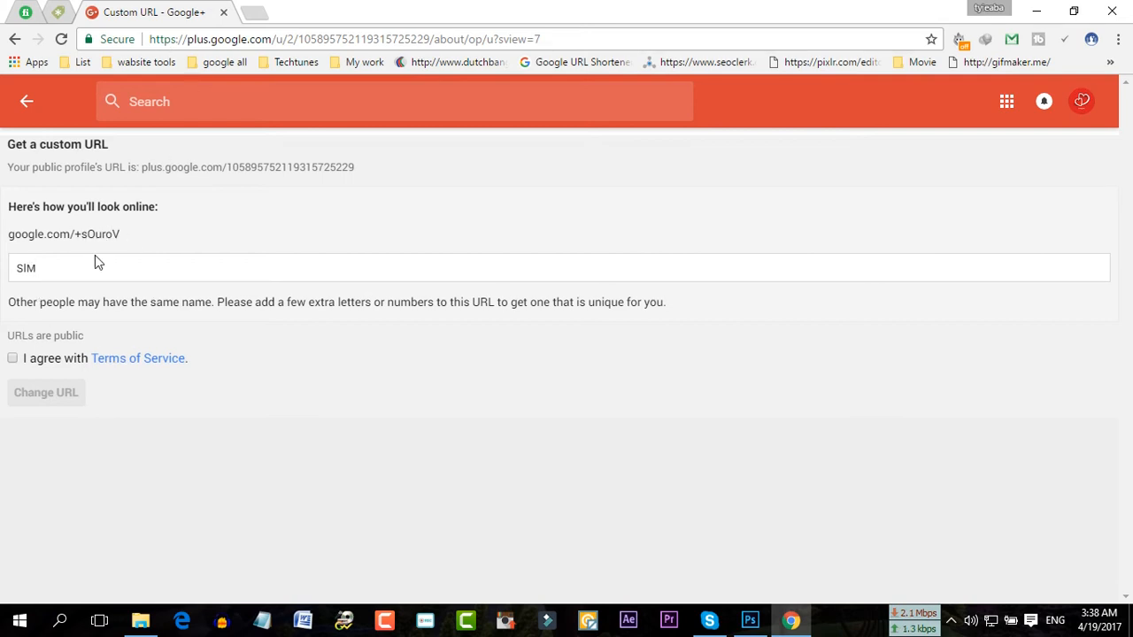
mouse_move(14, 319)
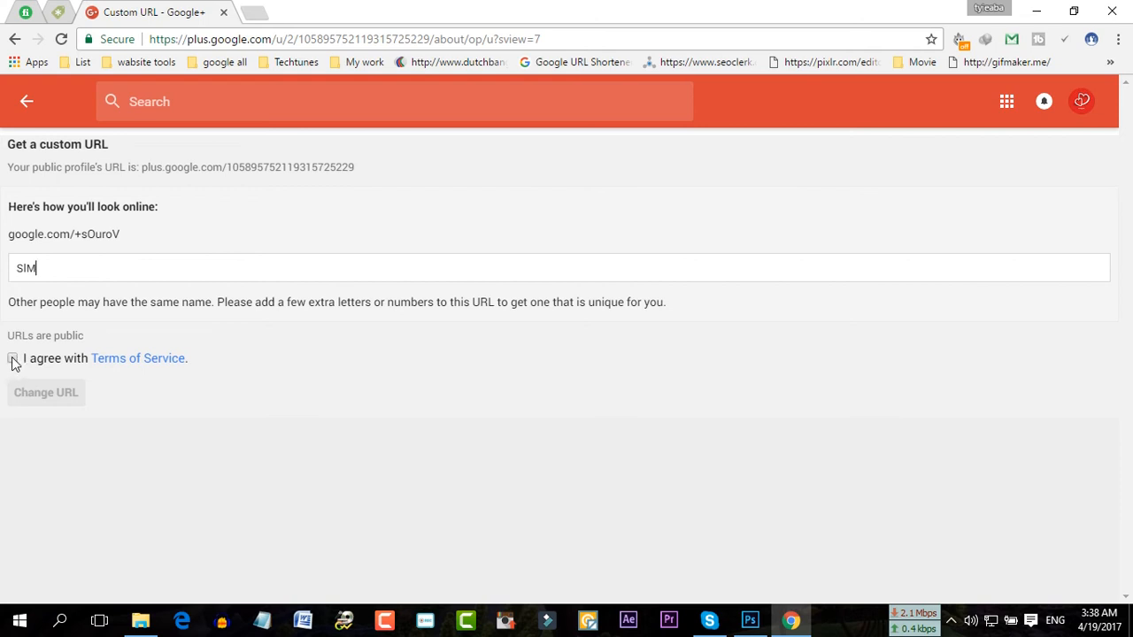
- Agree to the Terms of Service and change the extra characters to sLM
left_click(13, 357)
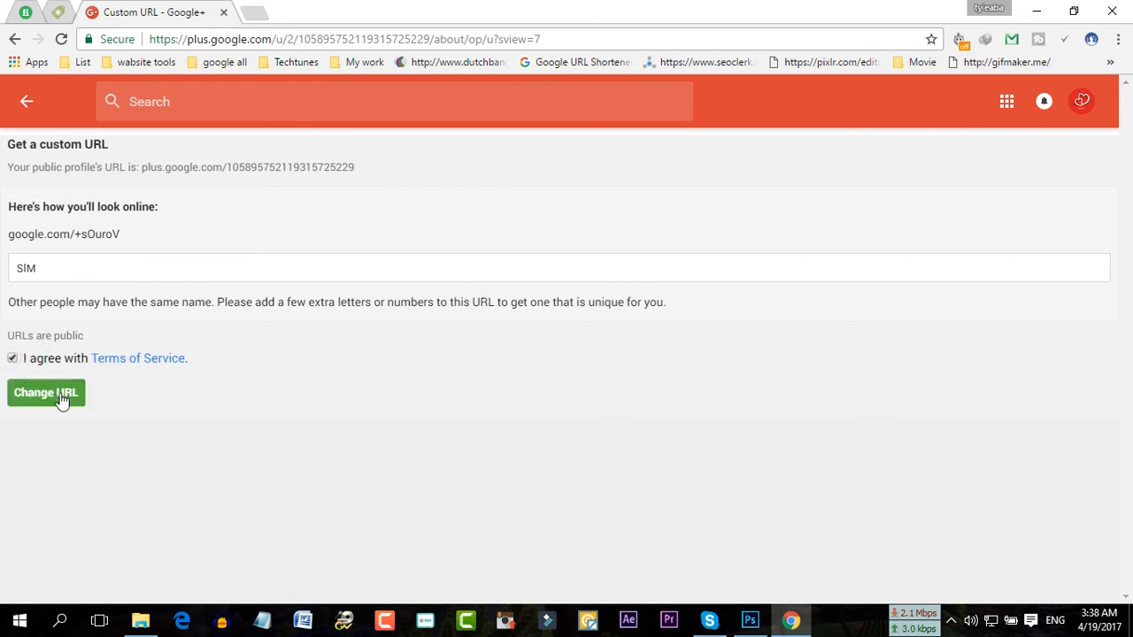
mouse_move(64, 403)
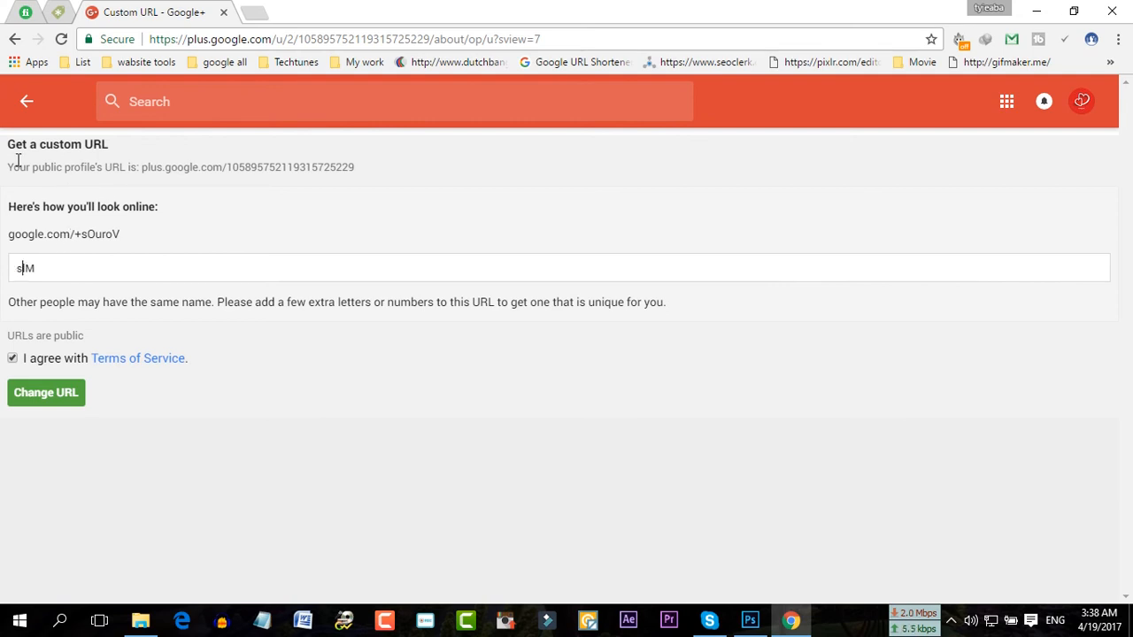
mouse_move(39, 290)
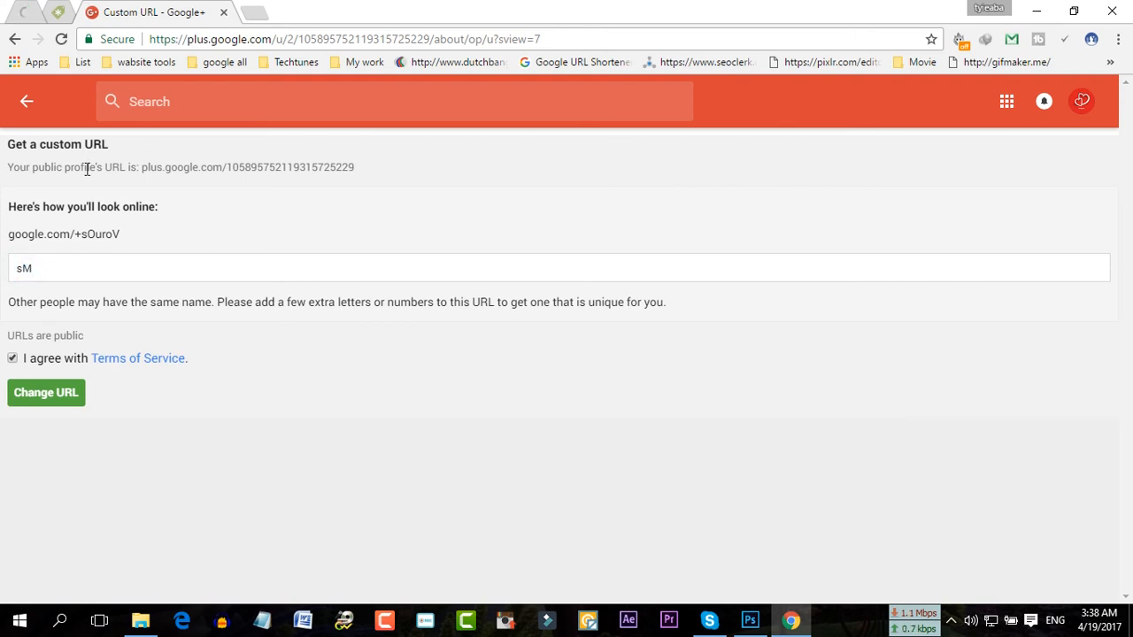
type("L")
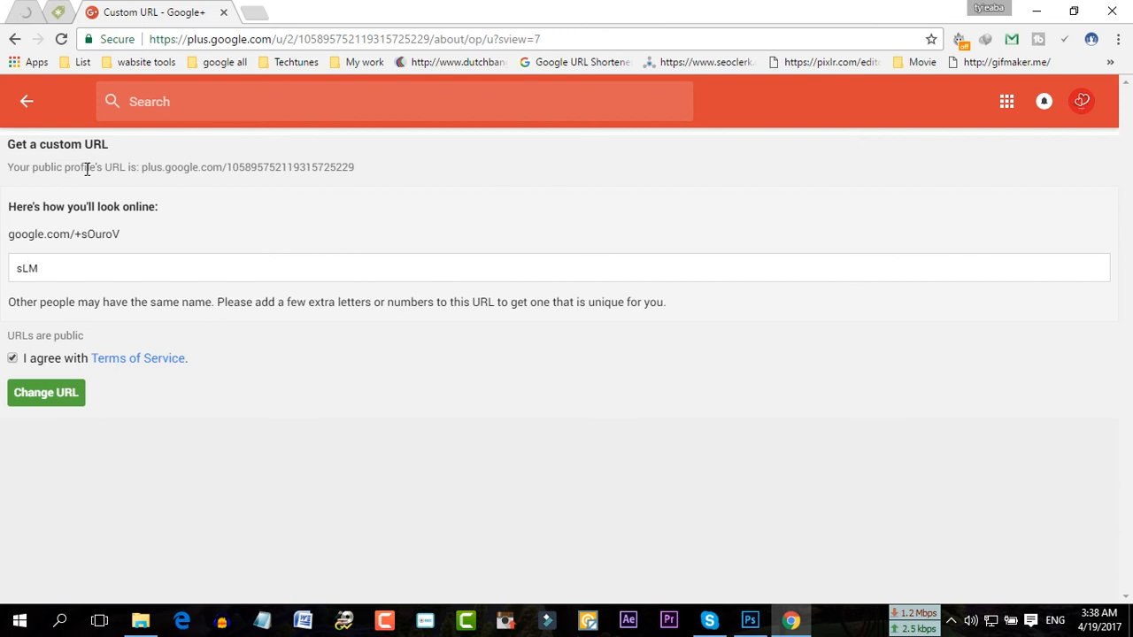
mouse_move(127, 248)
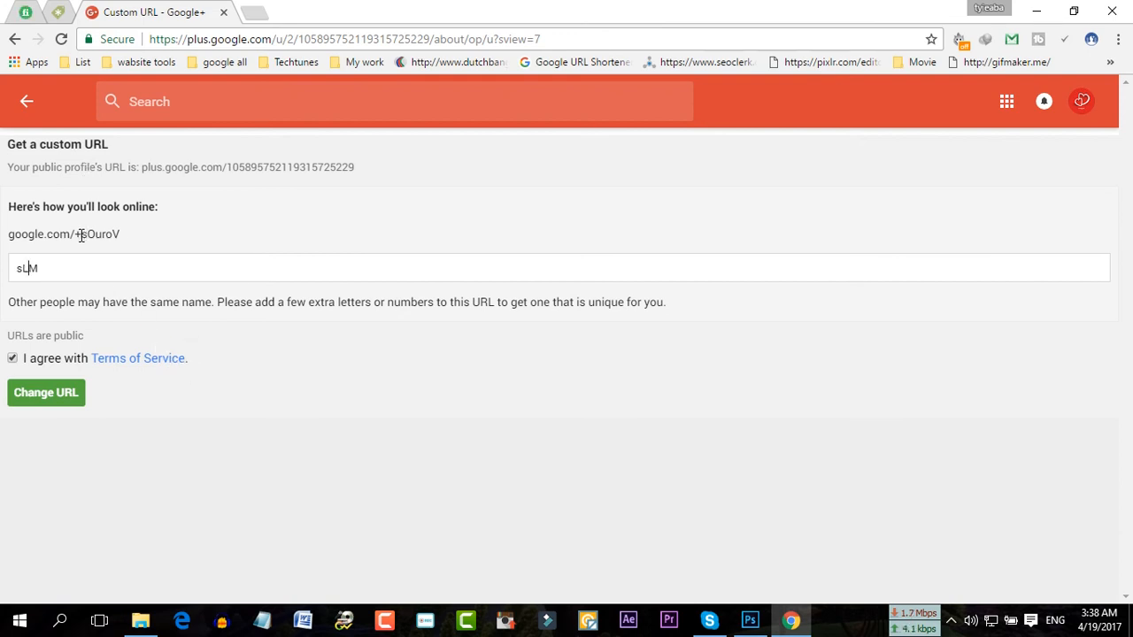
left_click(103, 234)
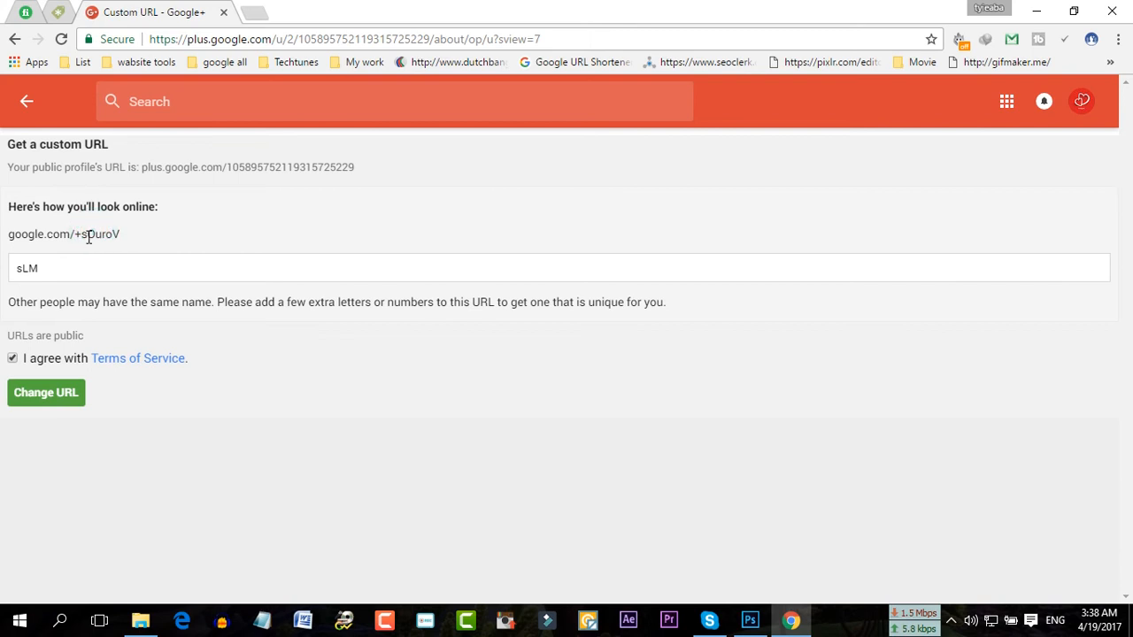
mouse_move(122, 239)
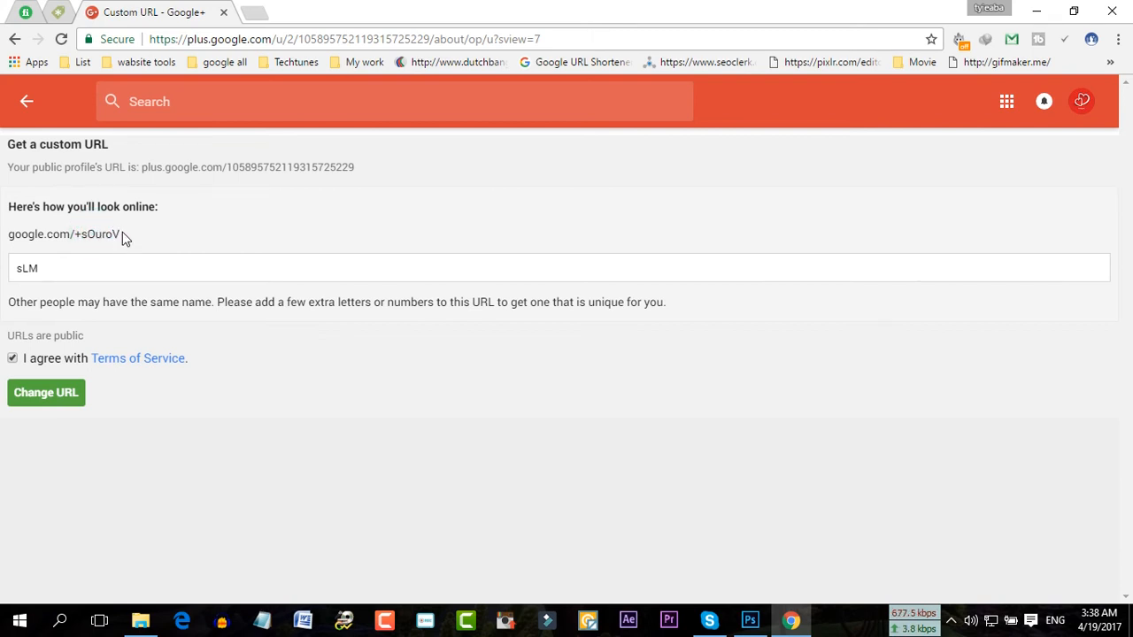
double_click(99, 234)
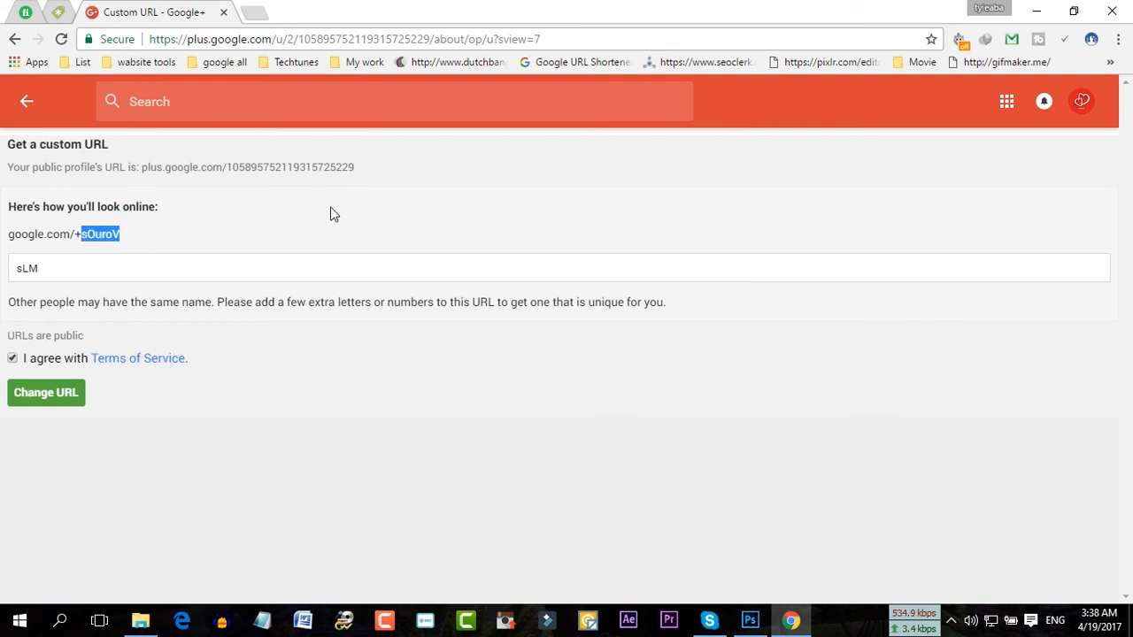
left_click(99, 233)
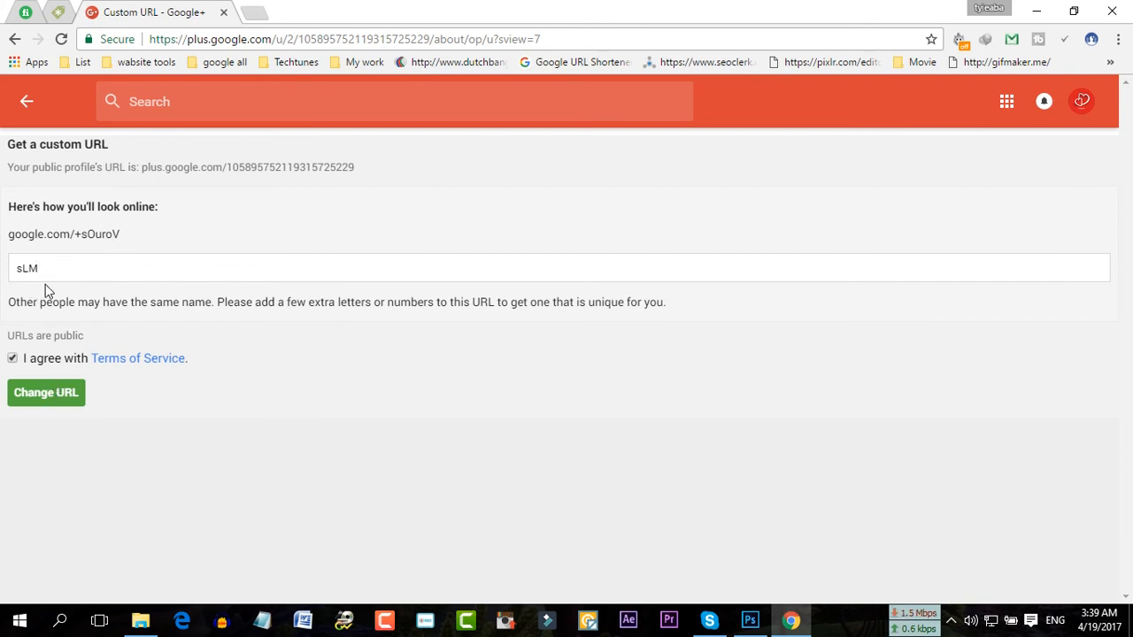
mouse_move(46, 393)
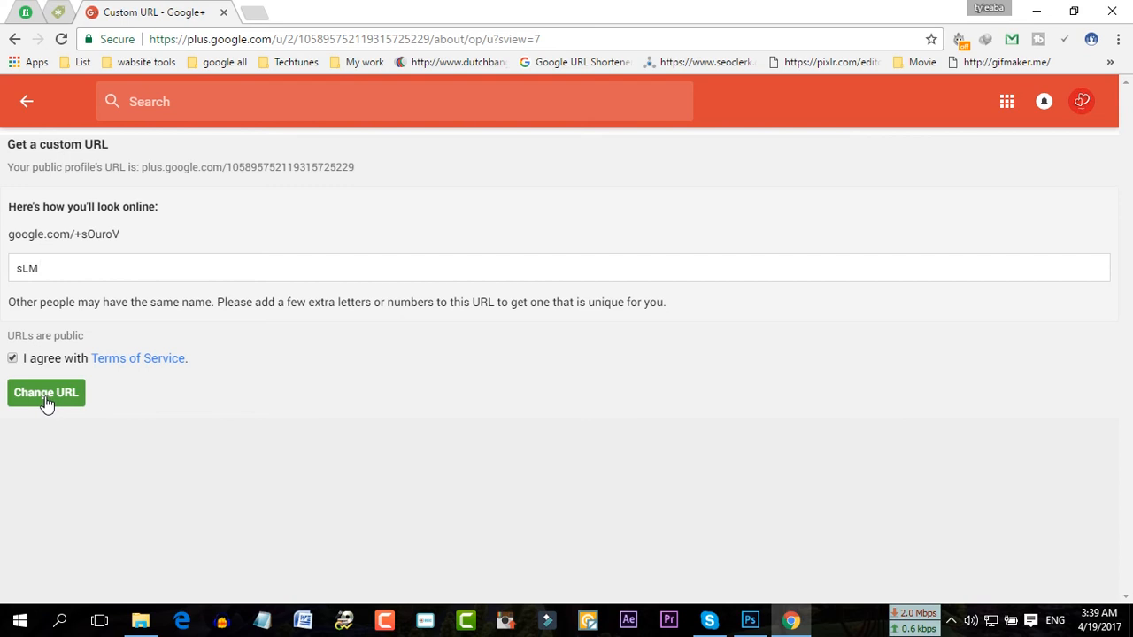
- Submit and confirm google.com/+sOuroVsLM as the profile's permanent custom URL
left_click(46, 392)
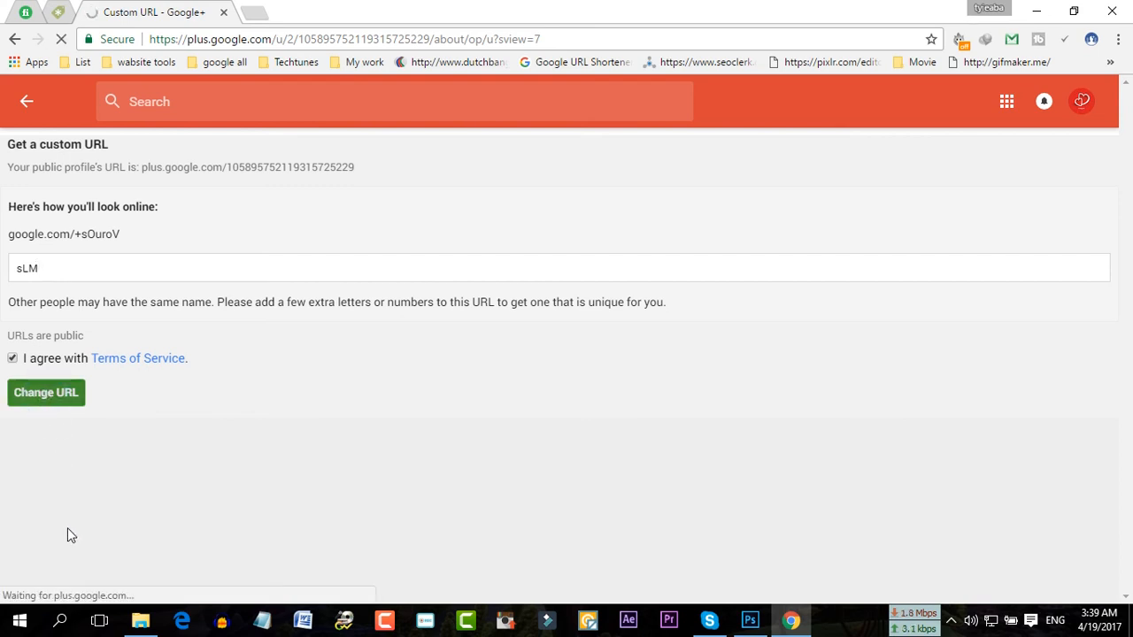
left_click(46, 393)
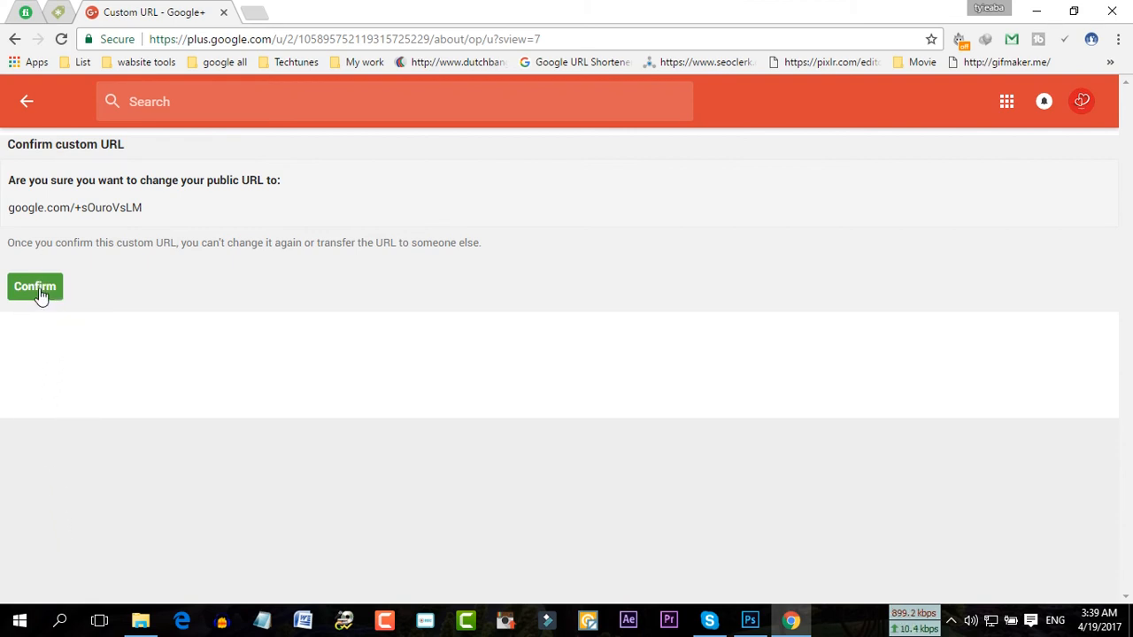
mouse_move(39, 298)
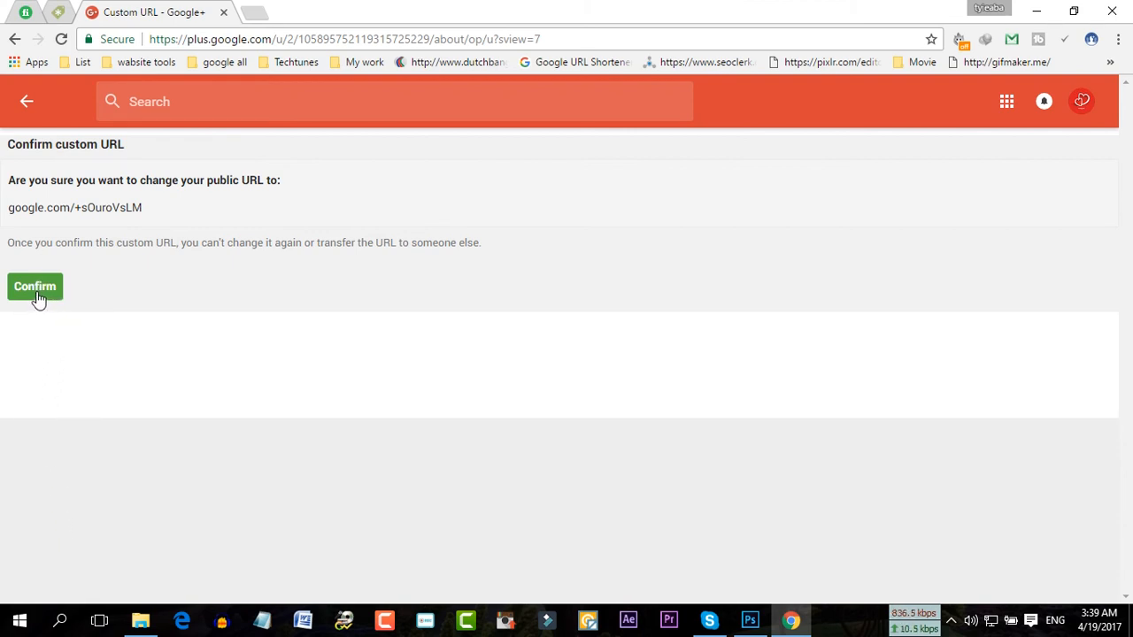
left_click(35, 287)
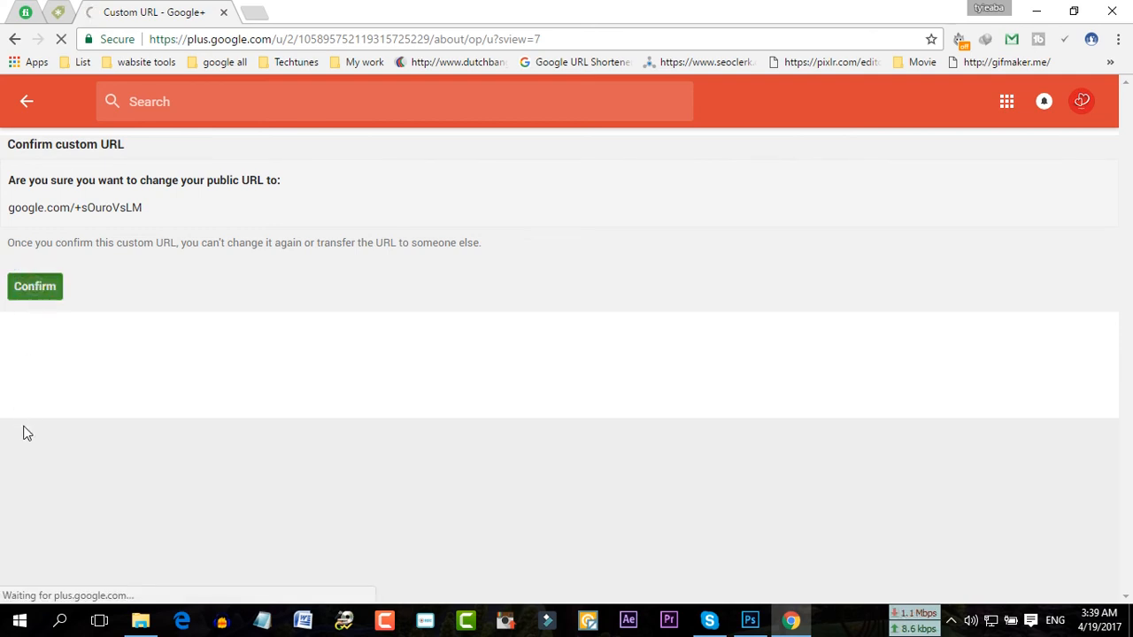
left_click(35, 287)
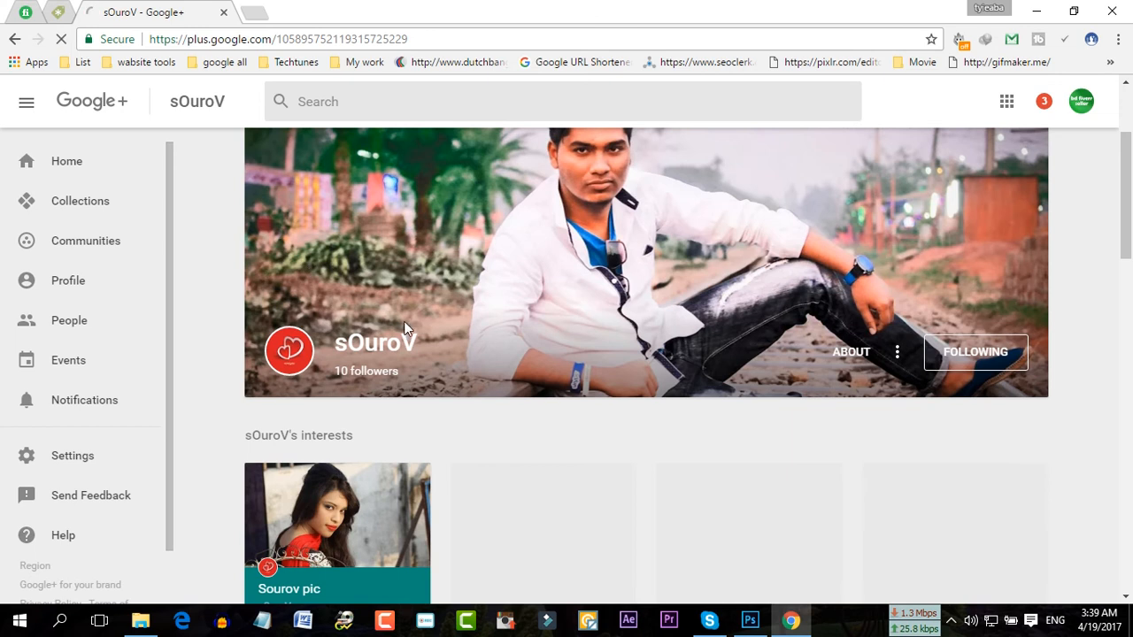
scroll("down", 3)
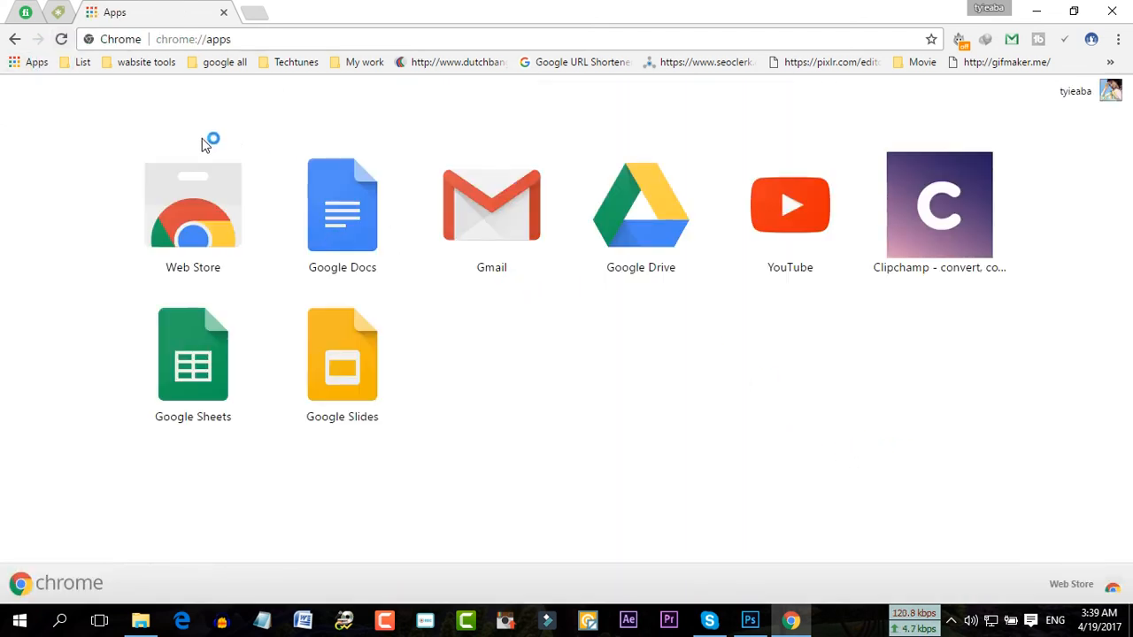
mouse_move(888, 255)
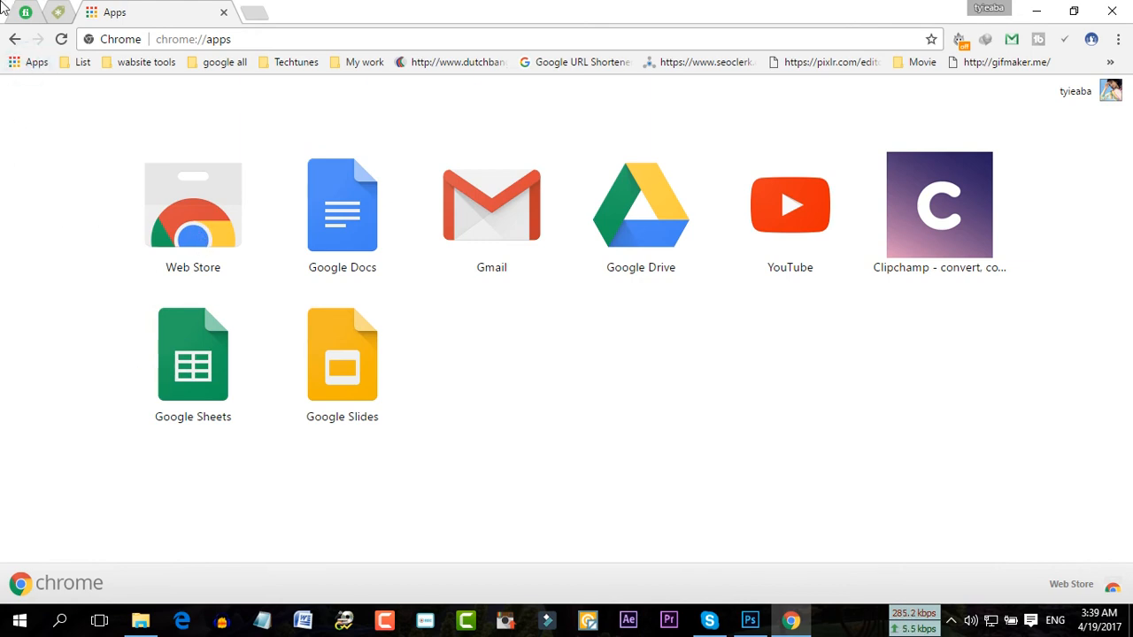
- Open a new Chrome tab and focus its address bar
left_click(60, 39)
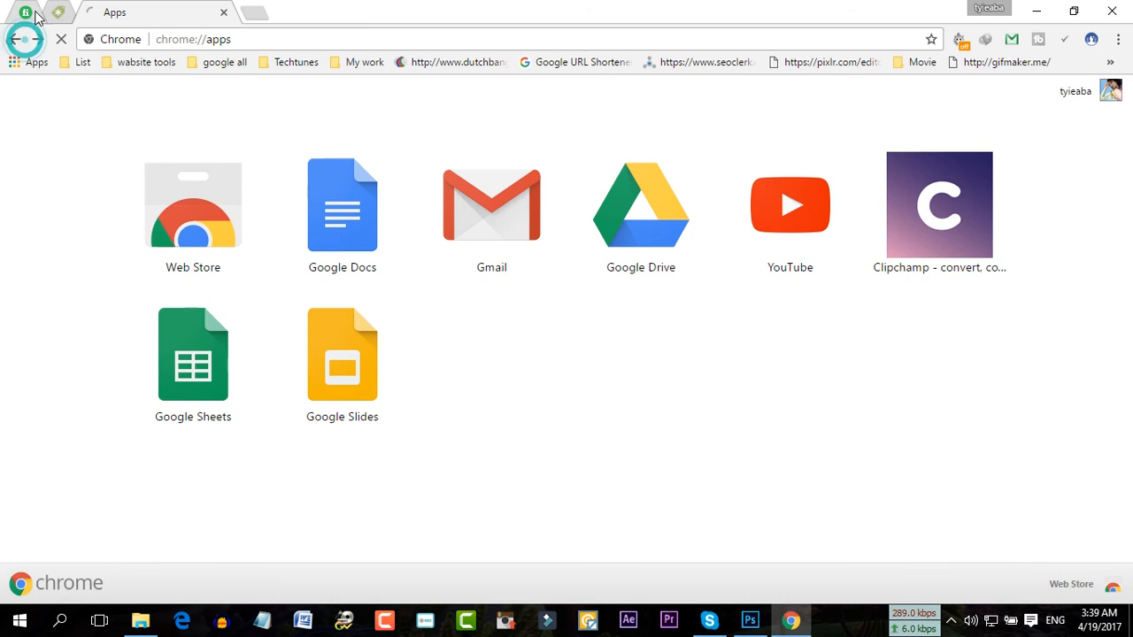
left_click(14, 38)
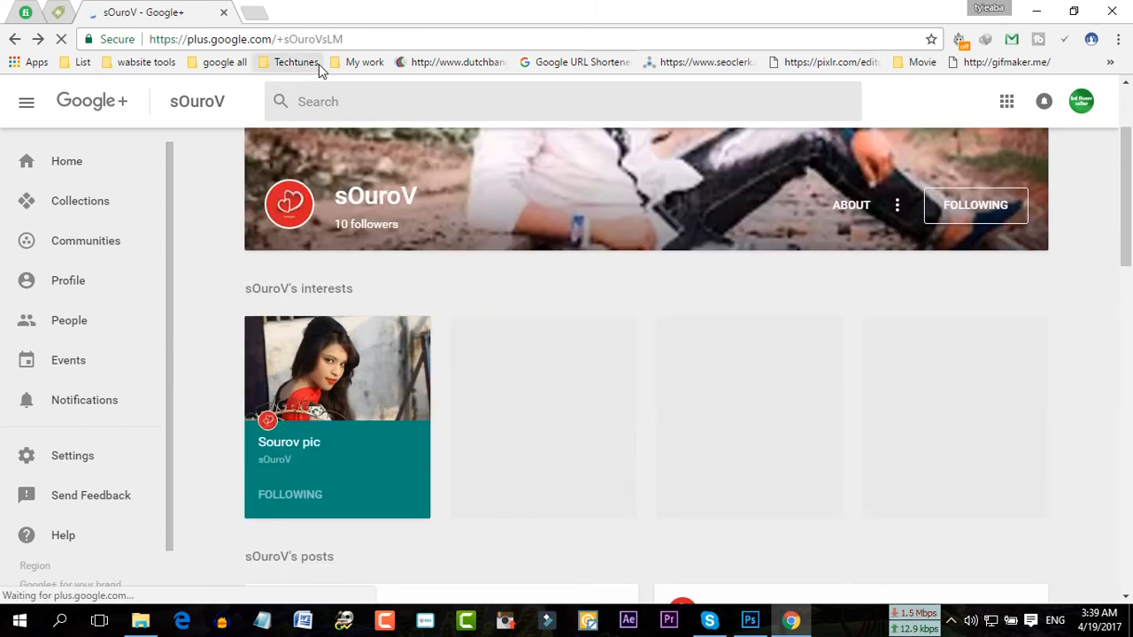
mouse_move(228, 257)
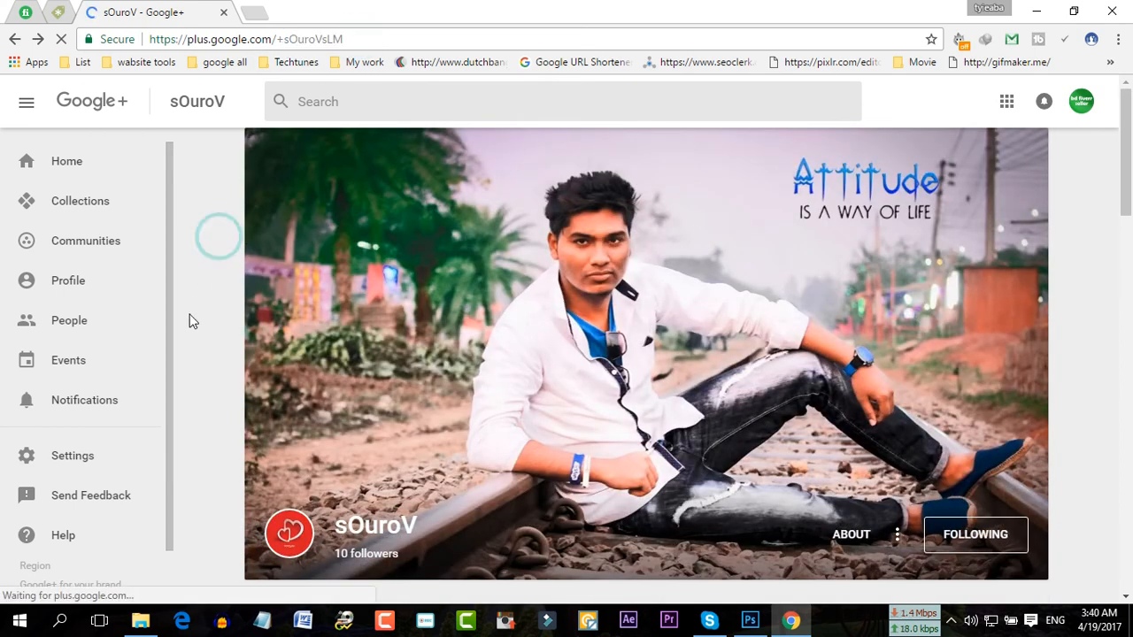
scroll("down", 3)
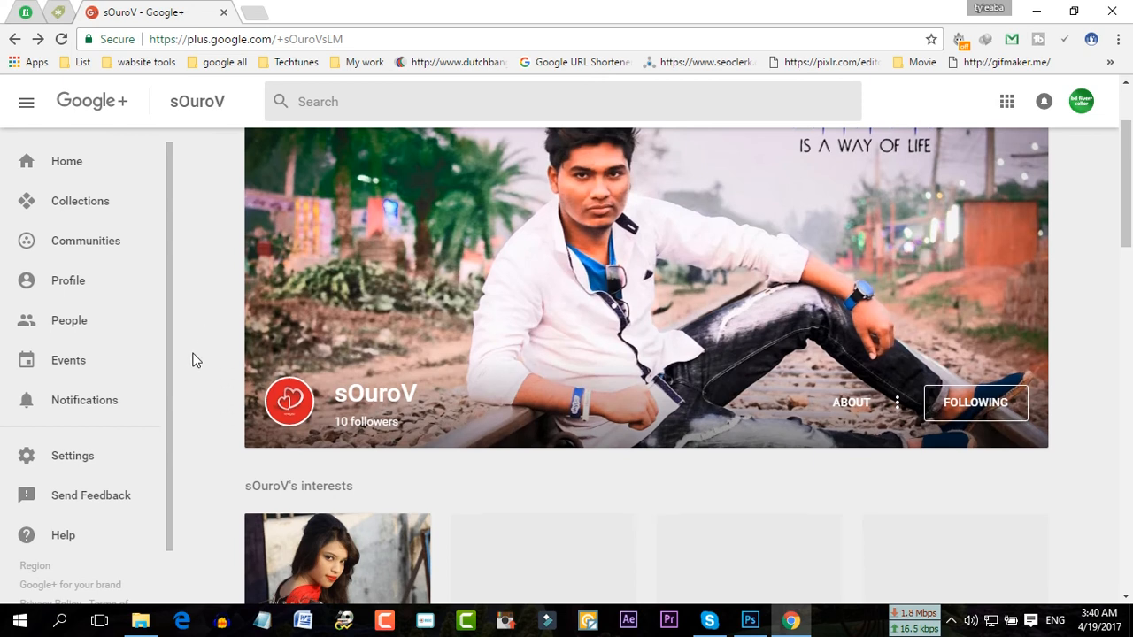
scroll("down", 3)
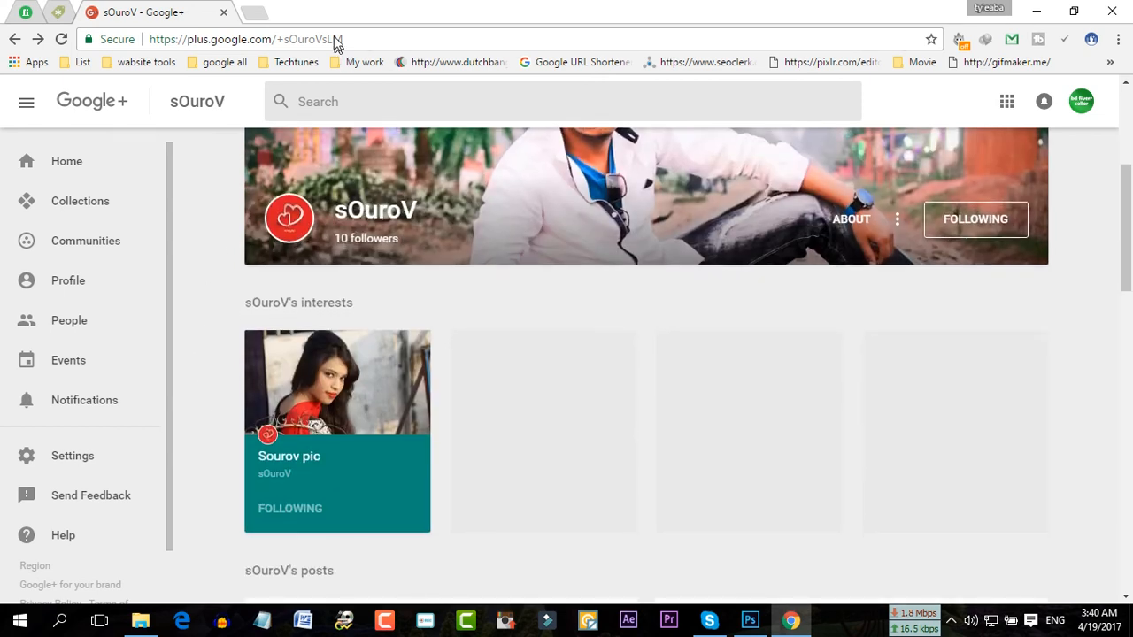
scroll("down", 3)
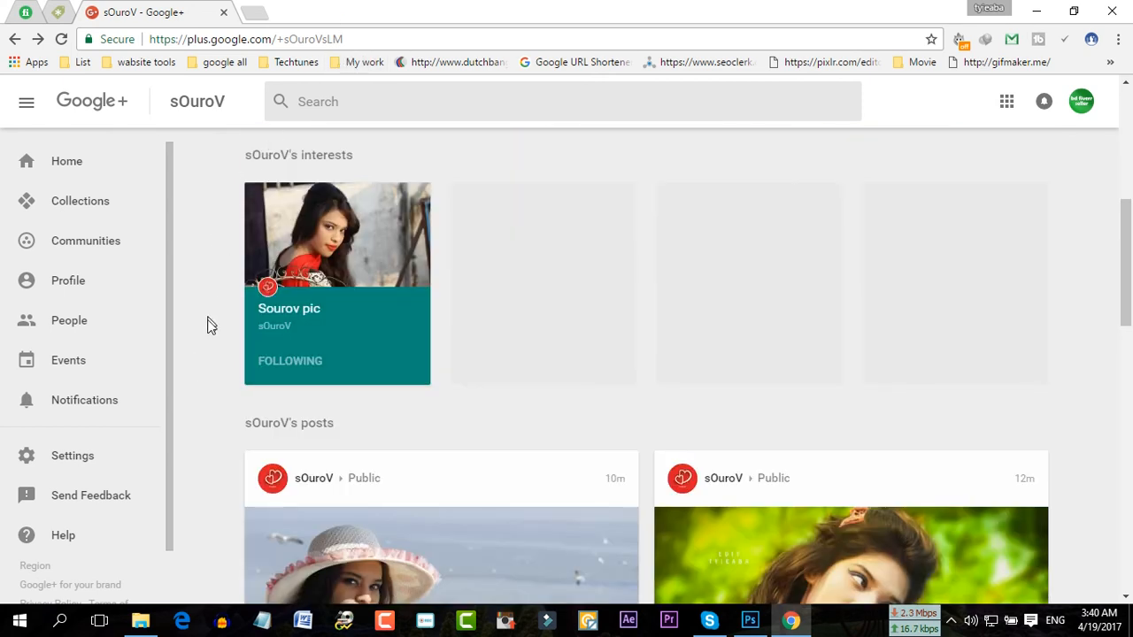
scroll("down", 3)
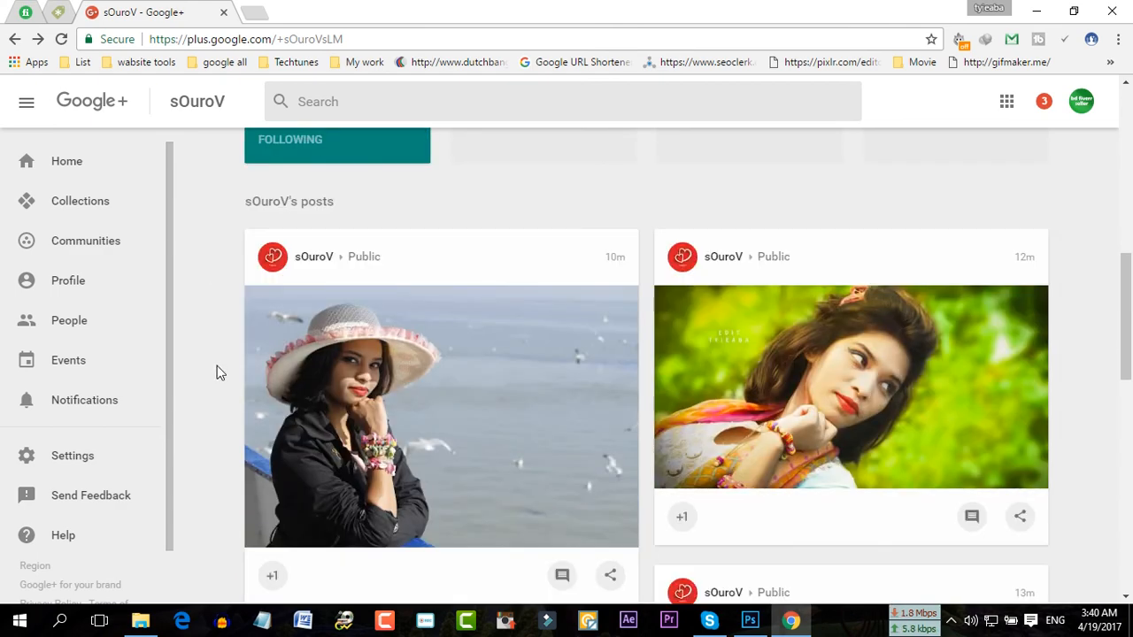
scroll("down", 3)
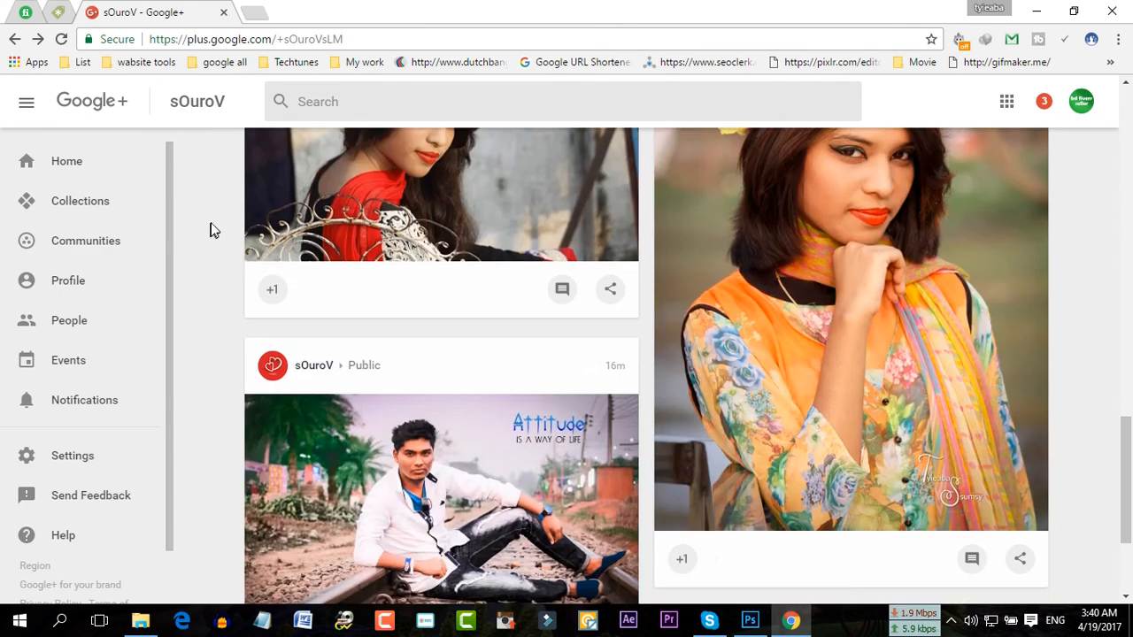
scroll("up", 3)
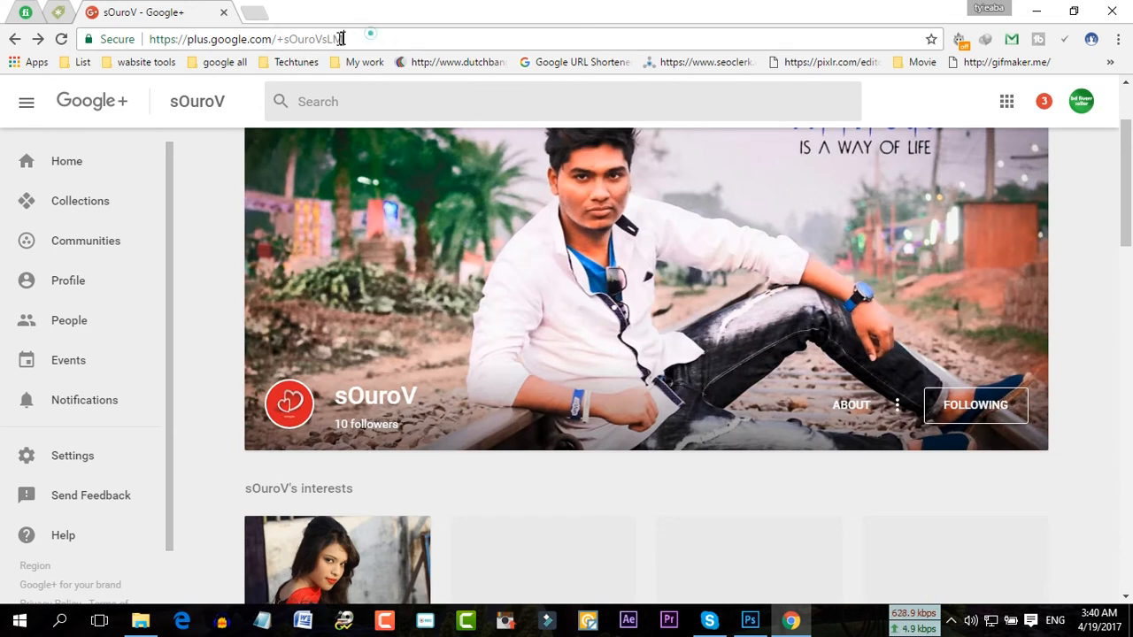
double_click(310, 39)
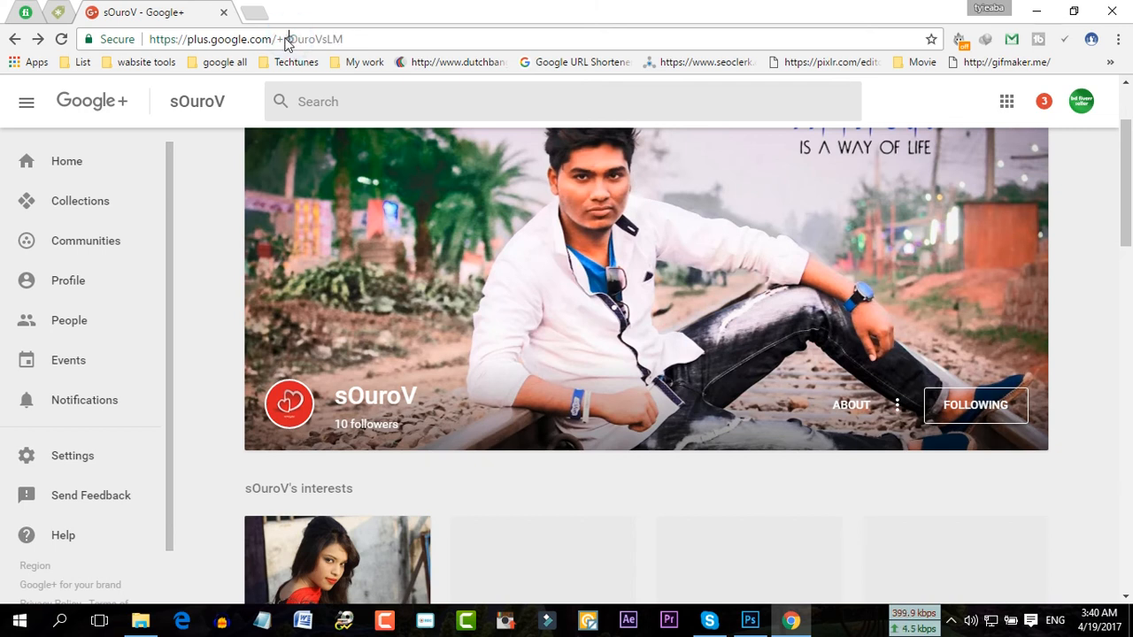
mouse_move(347, 44)
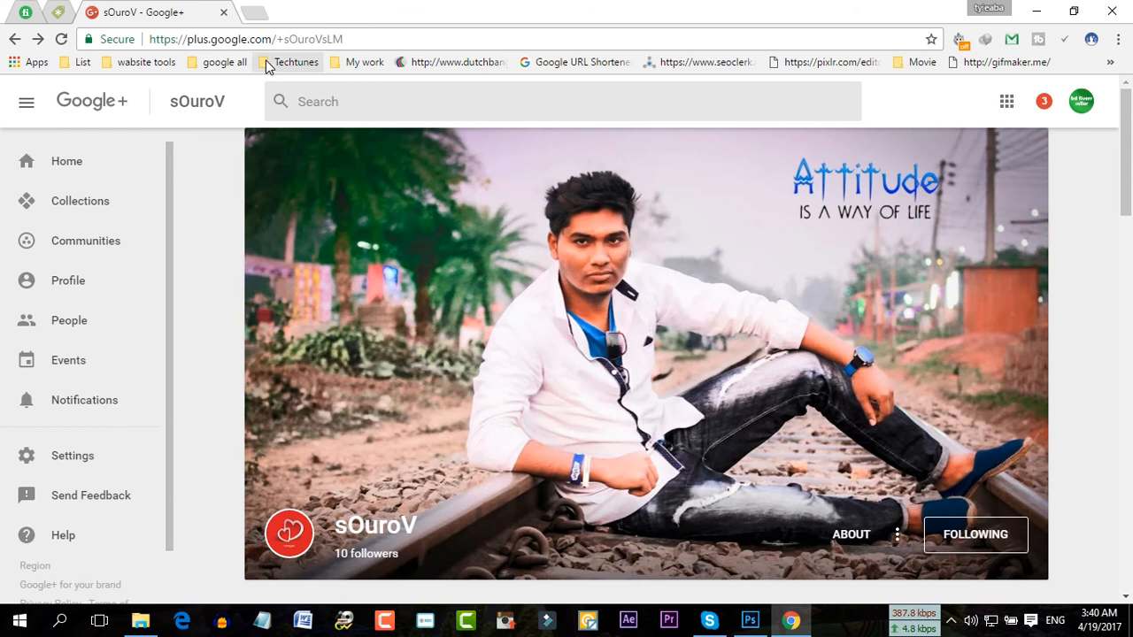
left_click(255, 13)
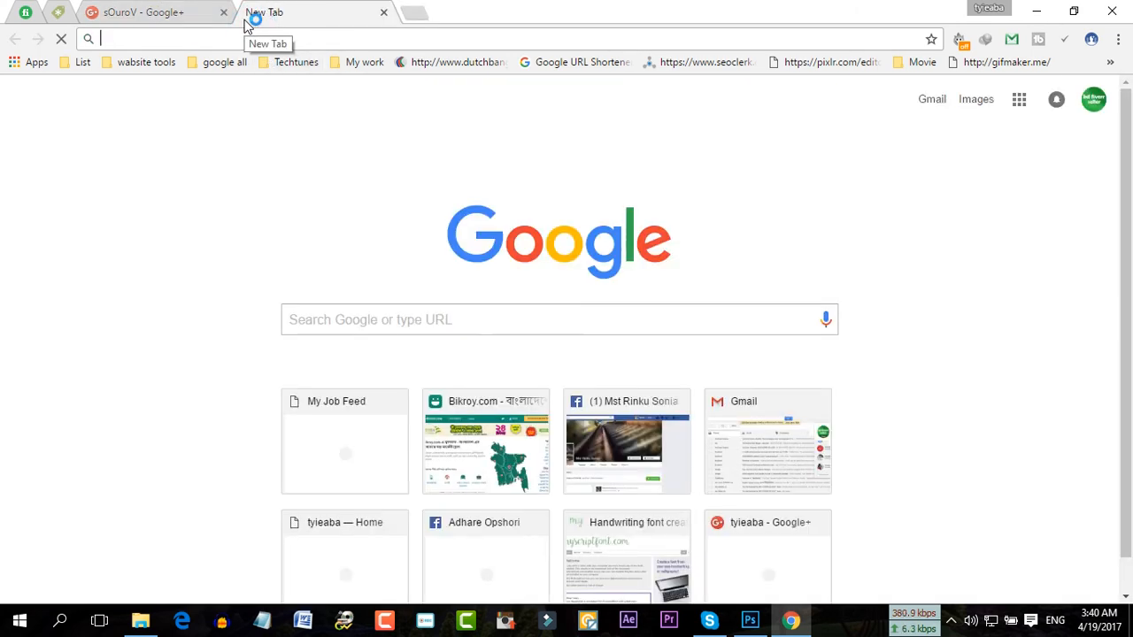
type("lpl")
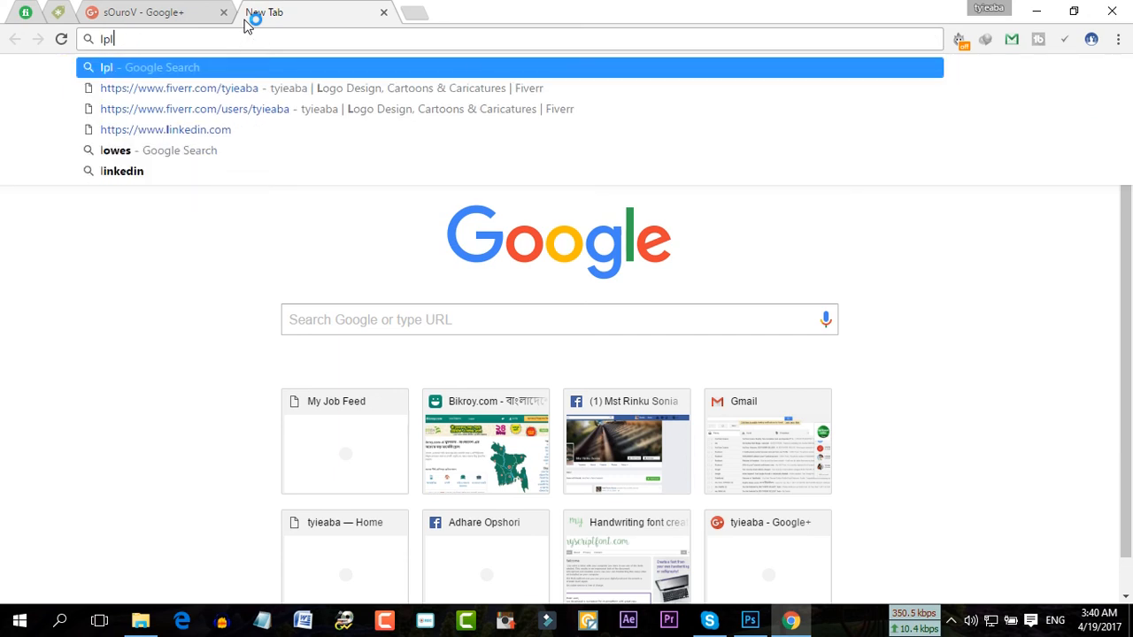
type("plus.")
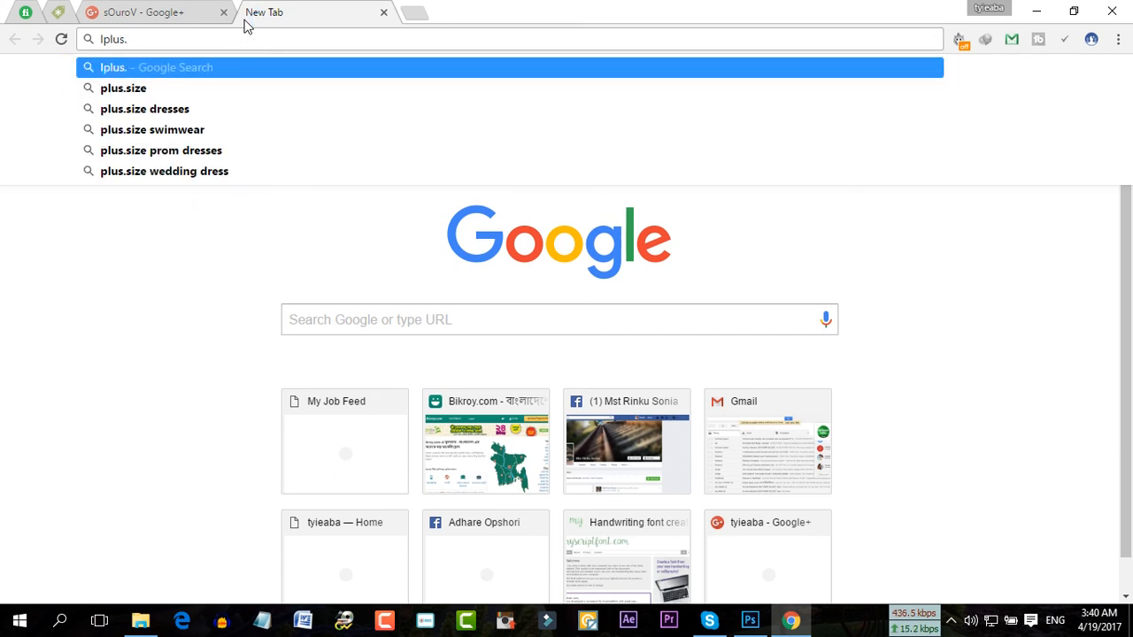
type("googl")
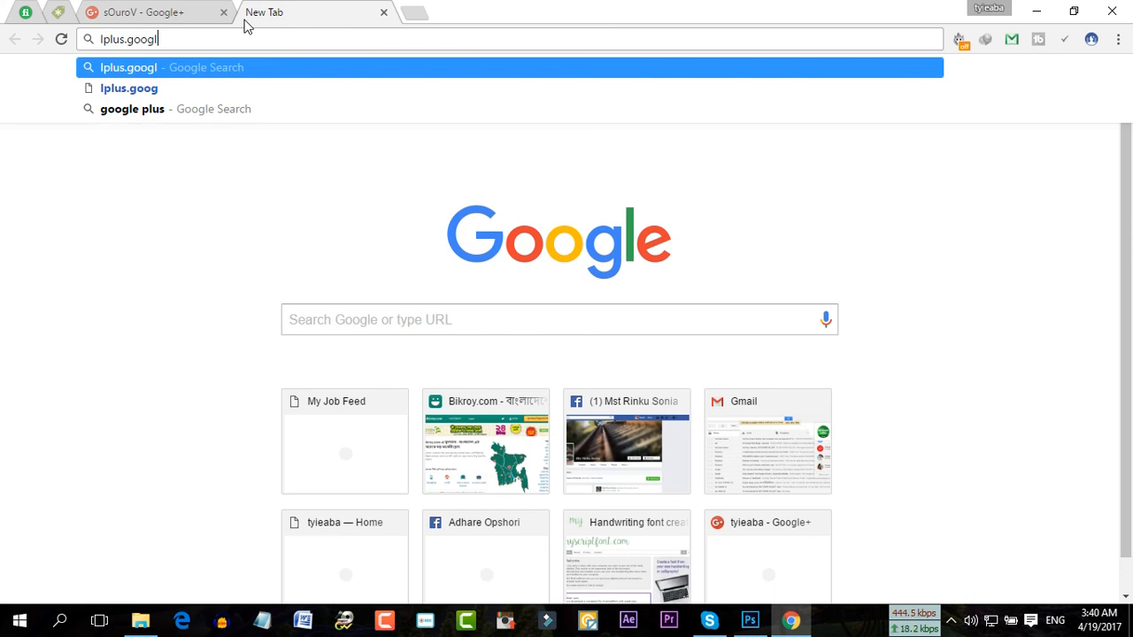
type("e.co")
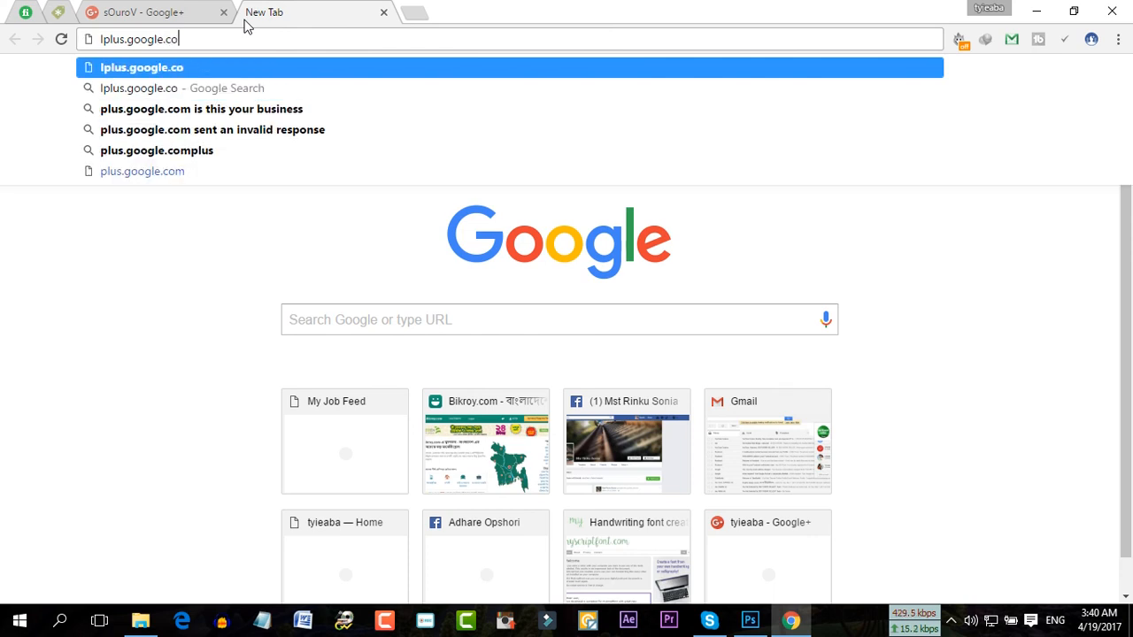
type("m/")
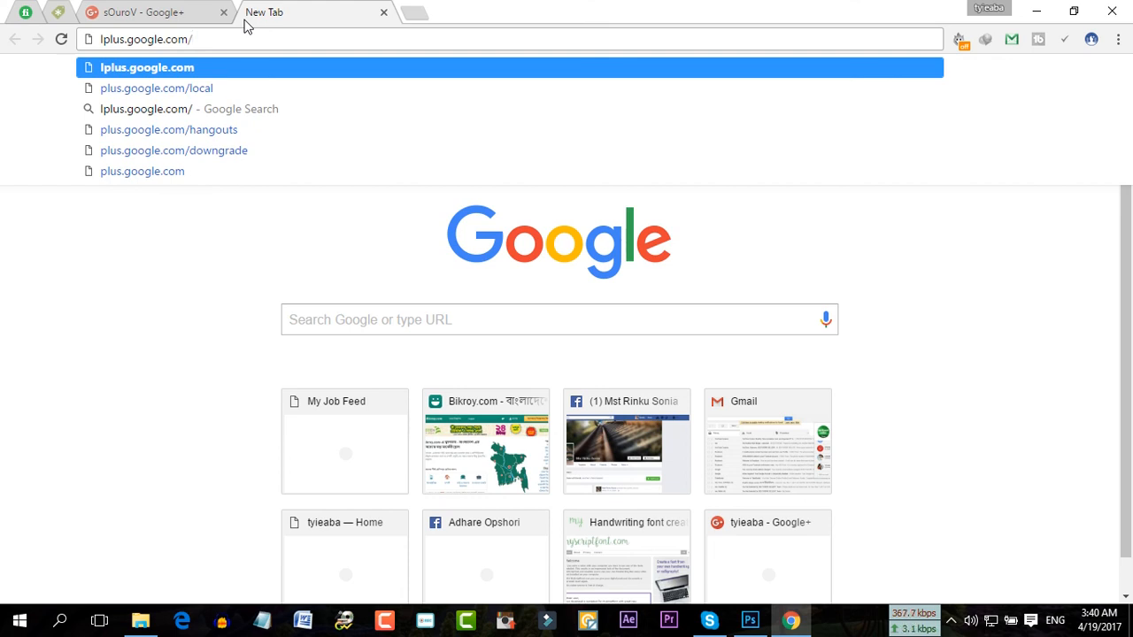
type("/+")
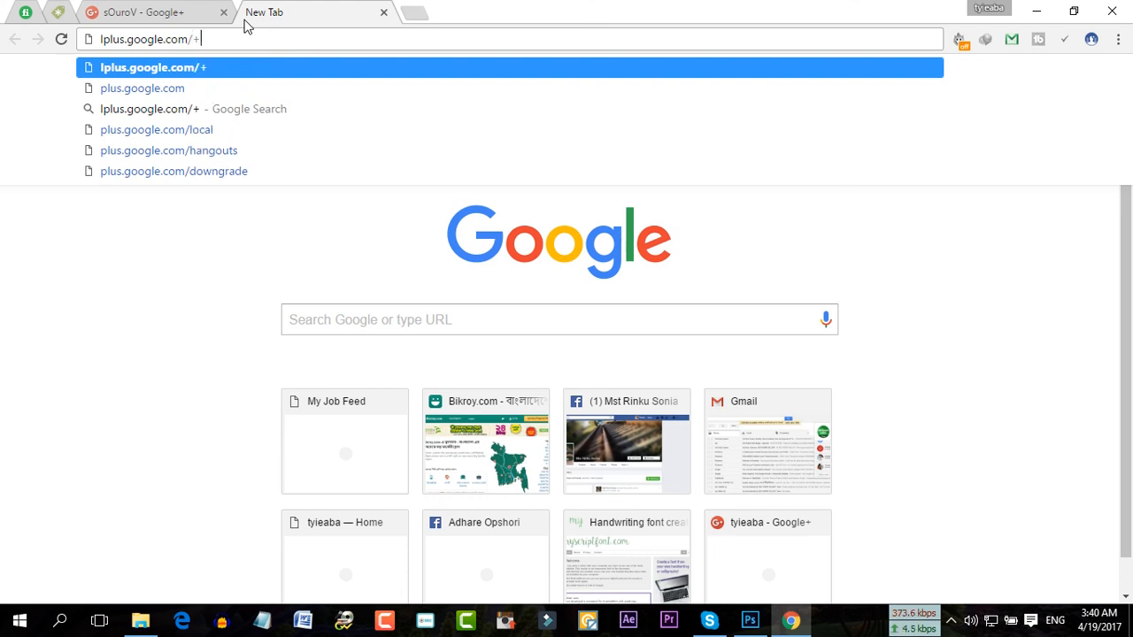
type("s")
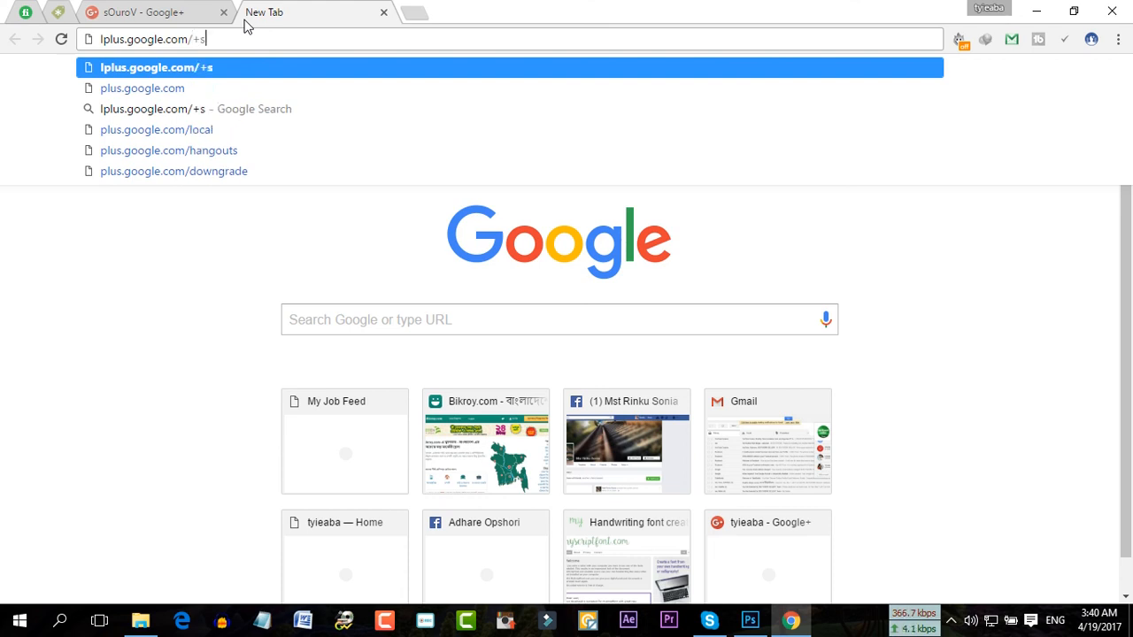
type("ourov")
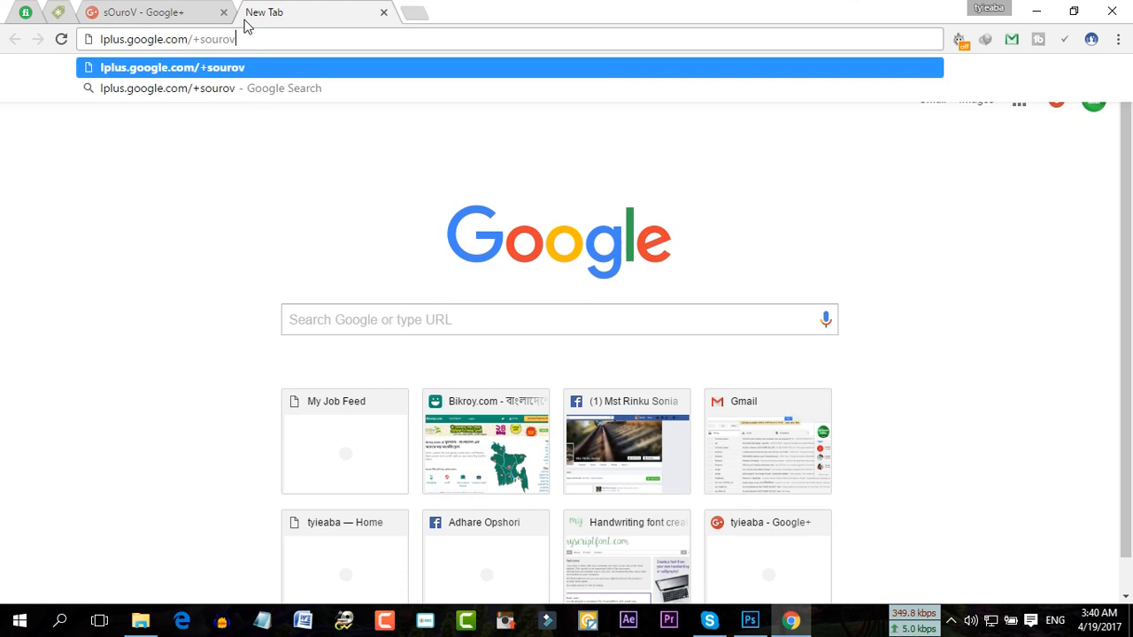
type("sl")
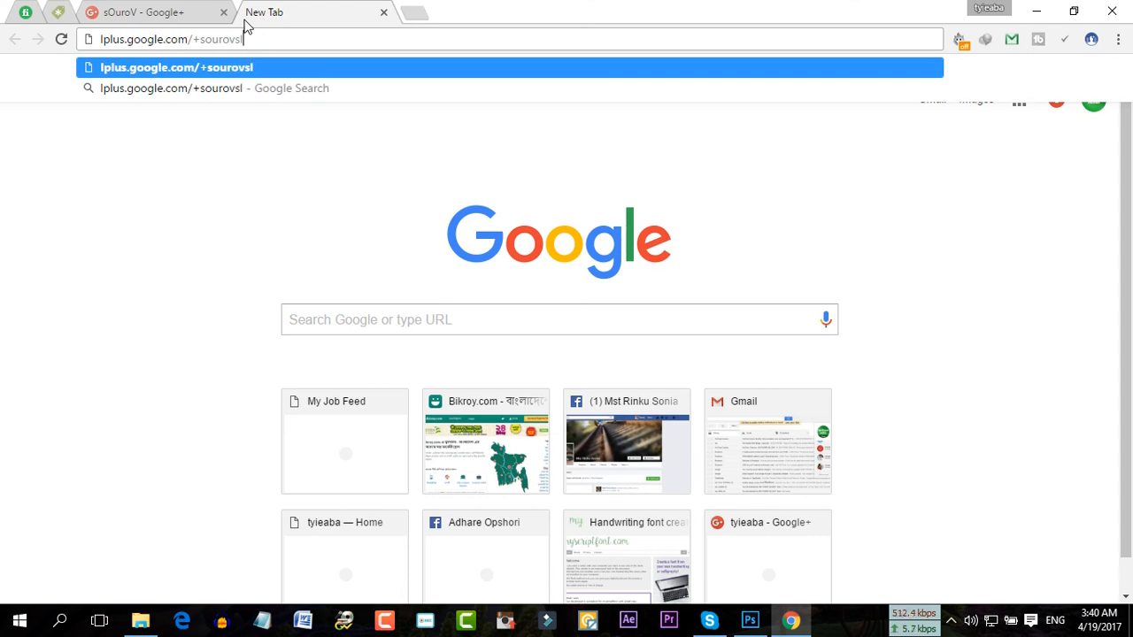
type("m")
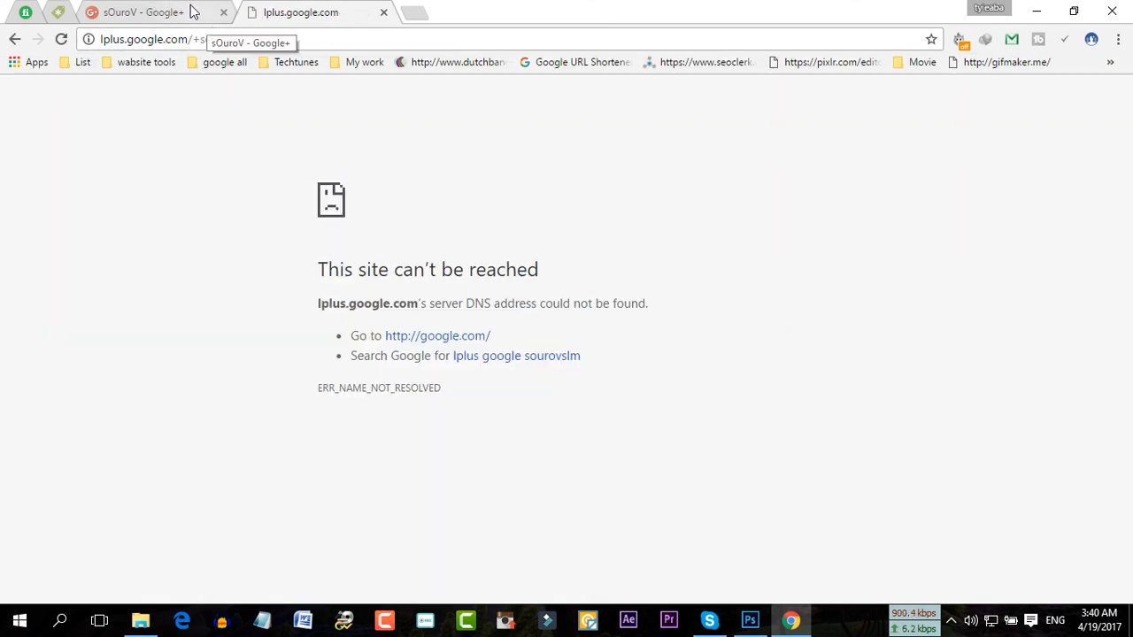
- Correct the address to plus.google.com/+sourovslm so the sOuroV Google+ profile loads
left_click(177, 39)
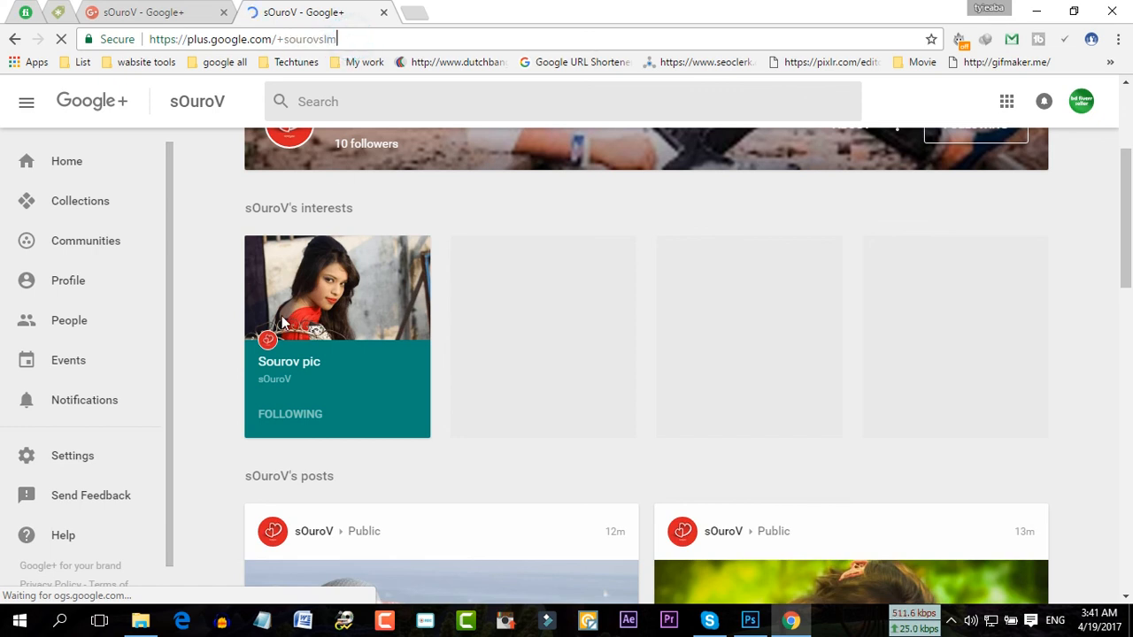
scroll("down", 3)
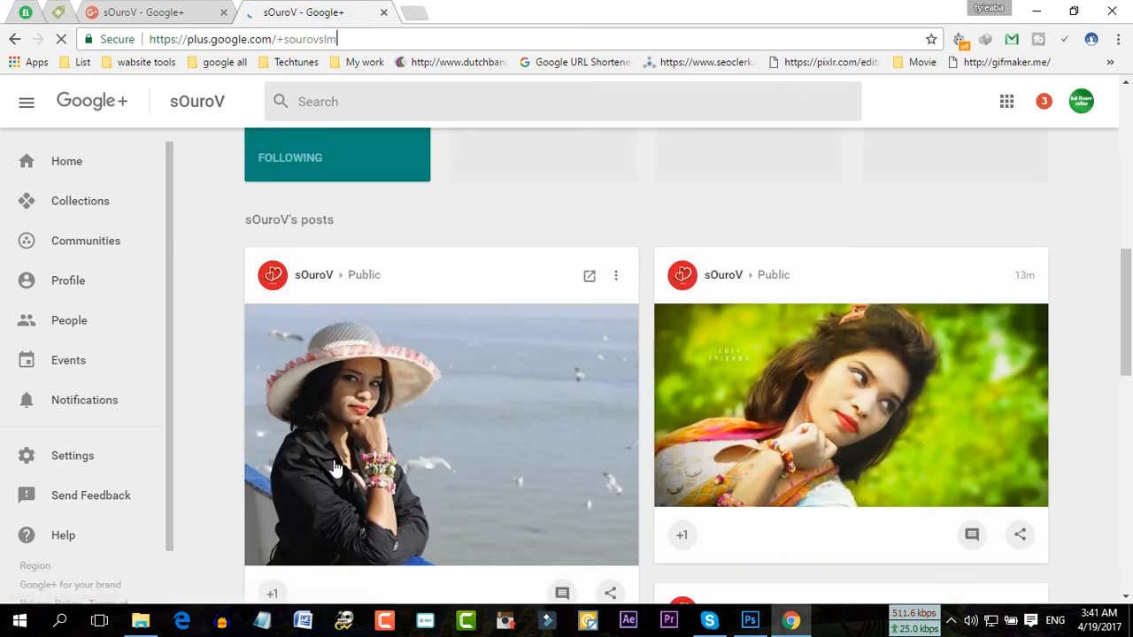
scroll("down", 3)
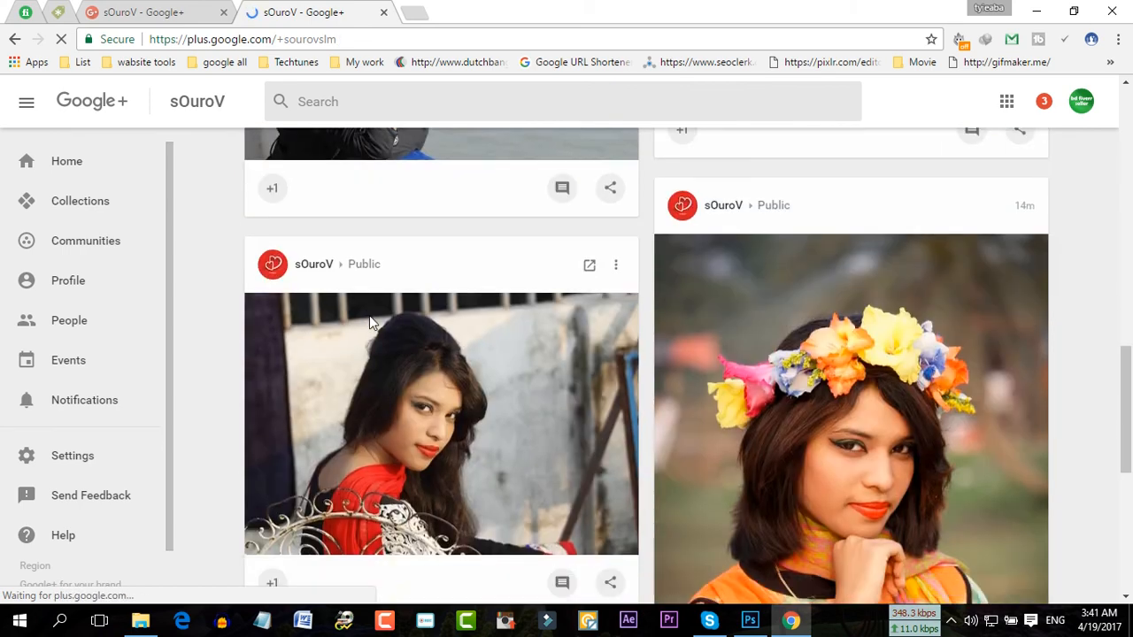
scroll("up", 3)
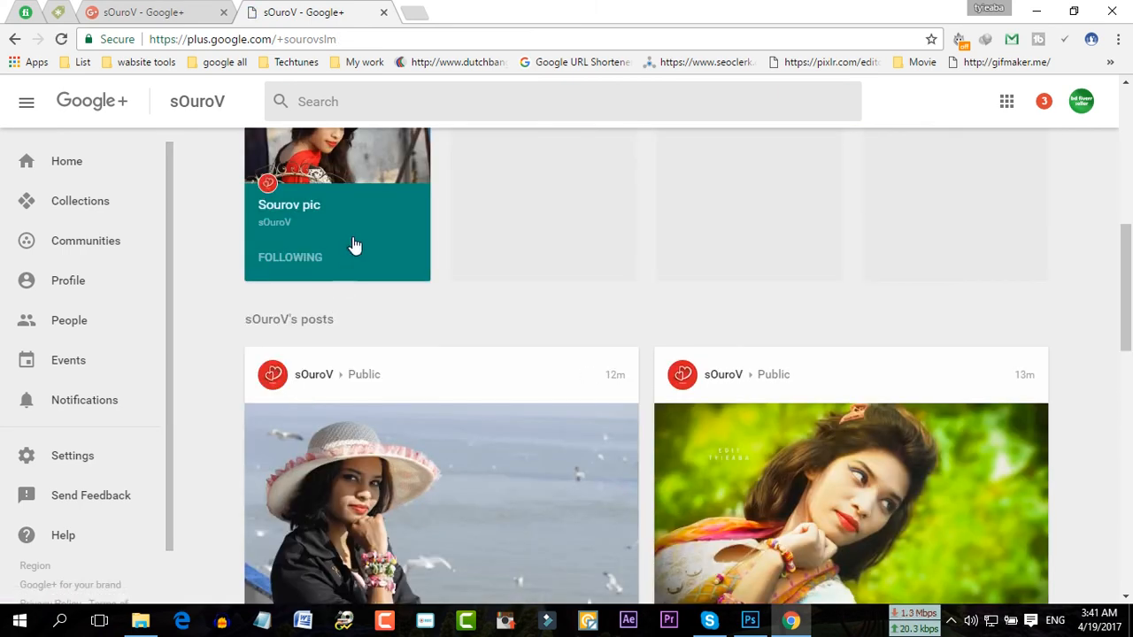
scroll("up", 3)
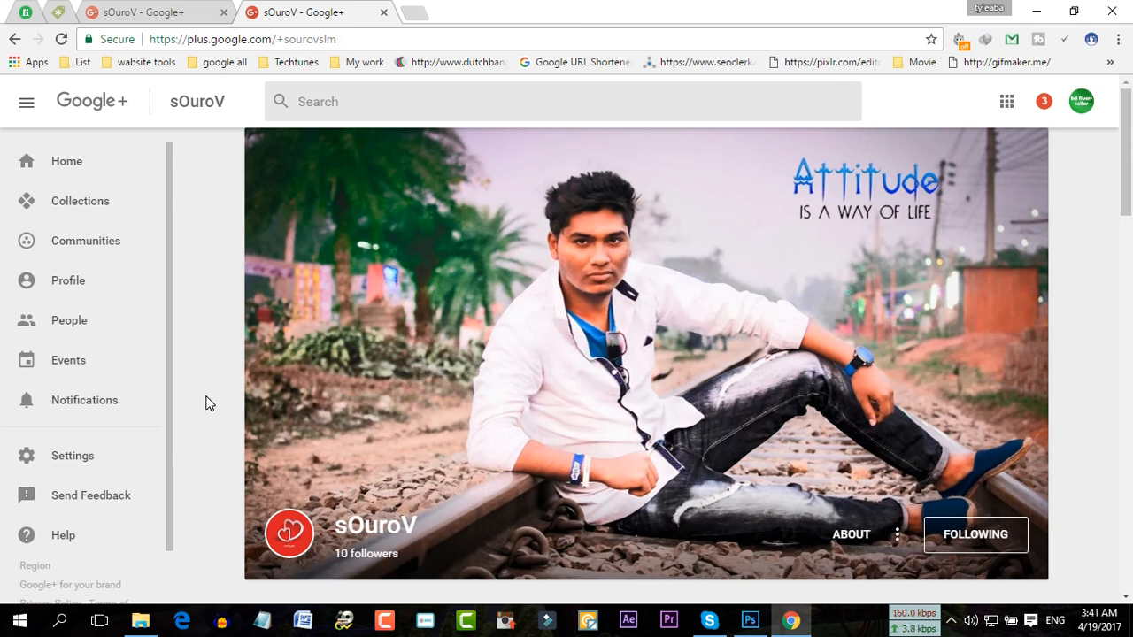
mouse_move(209, 415)
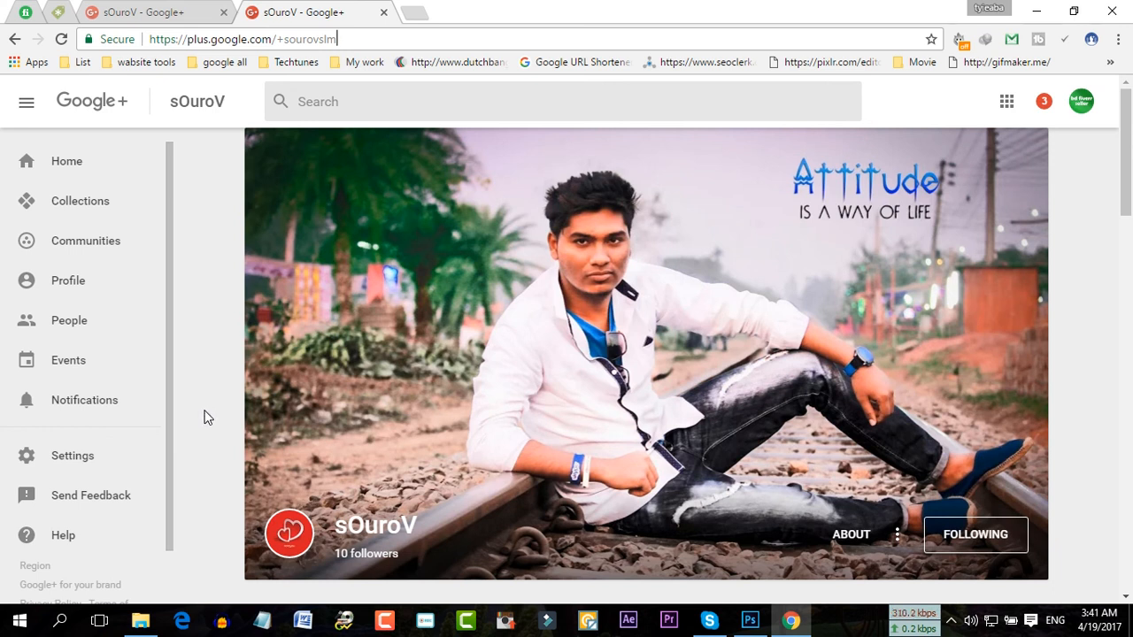
mouse_move(386, 13)
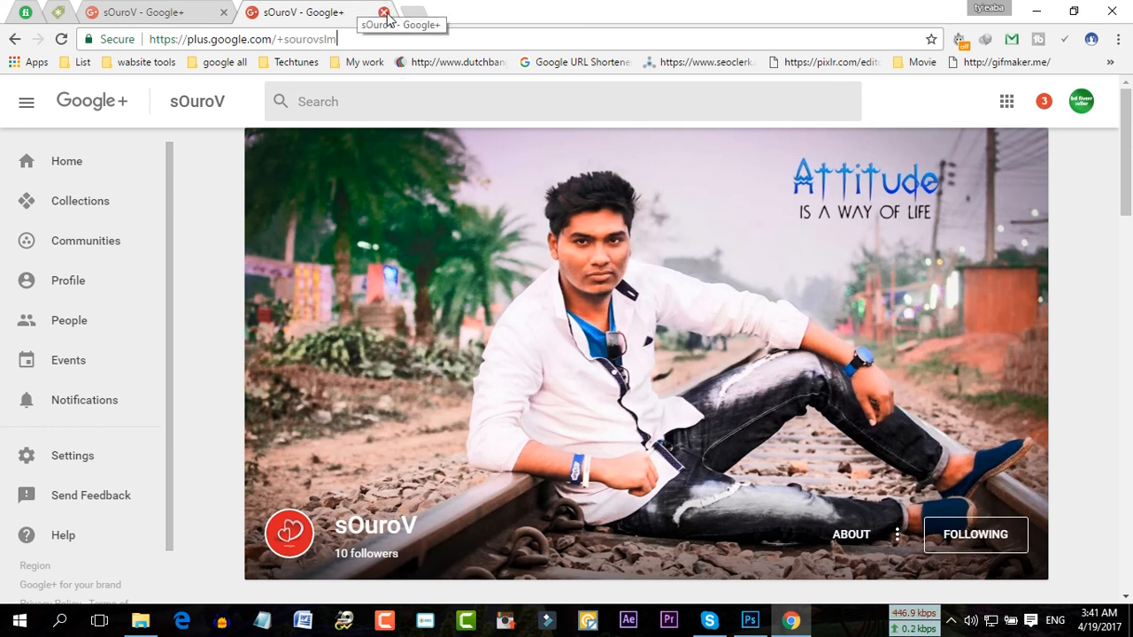